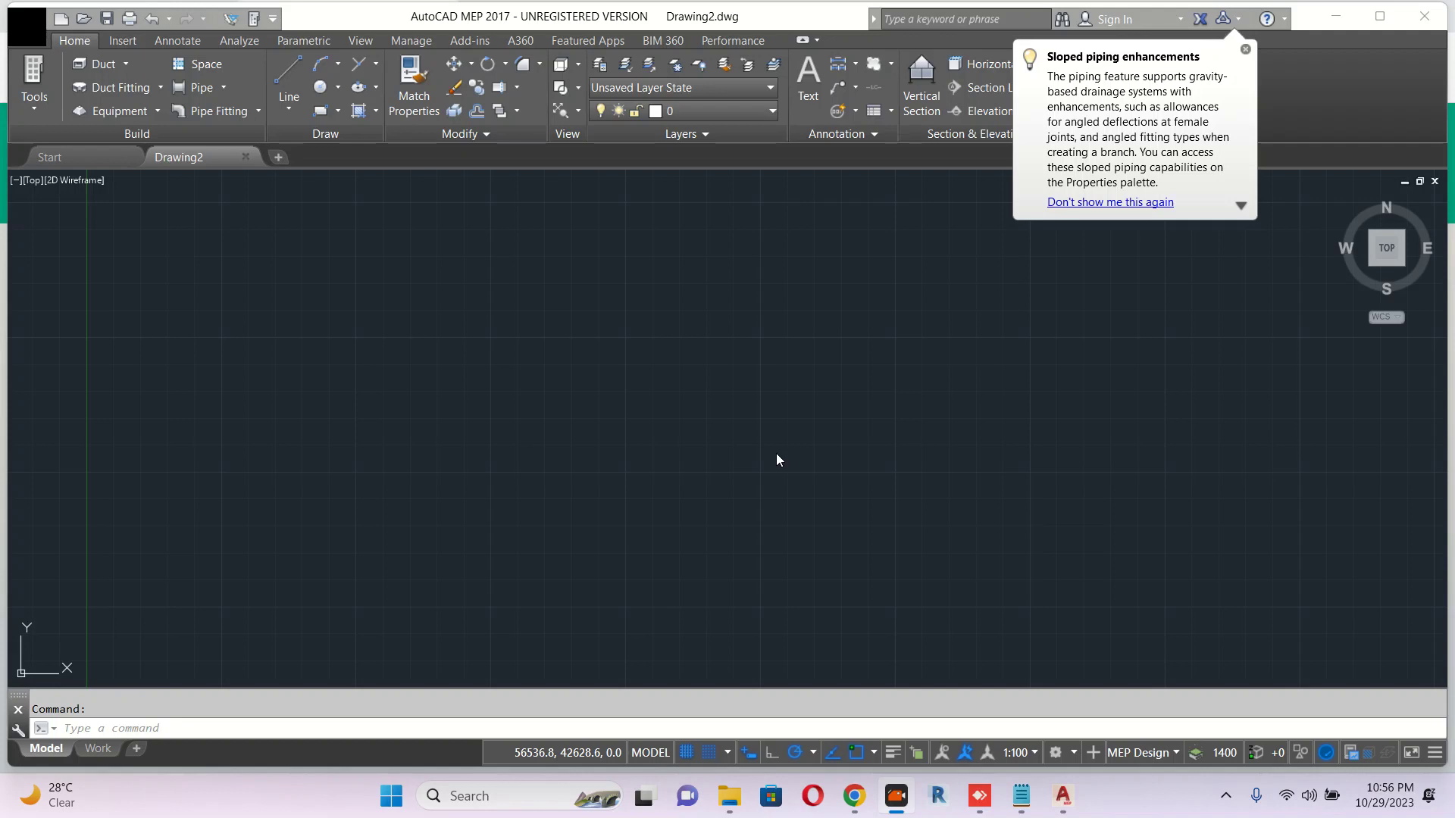
pyautogui.moveTo(638, 320)
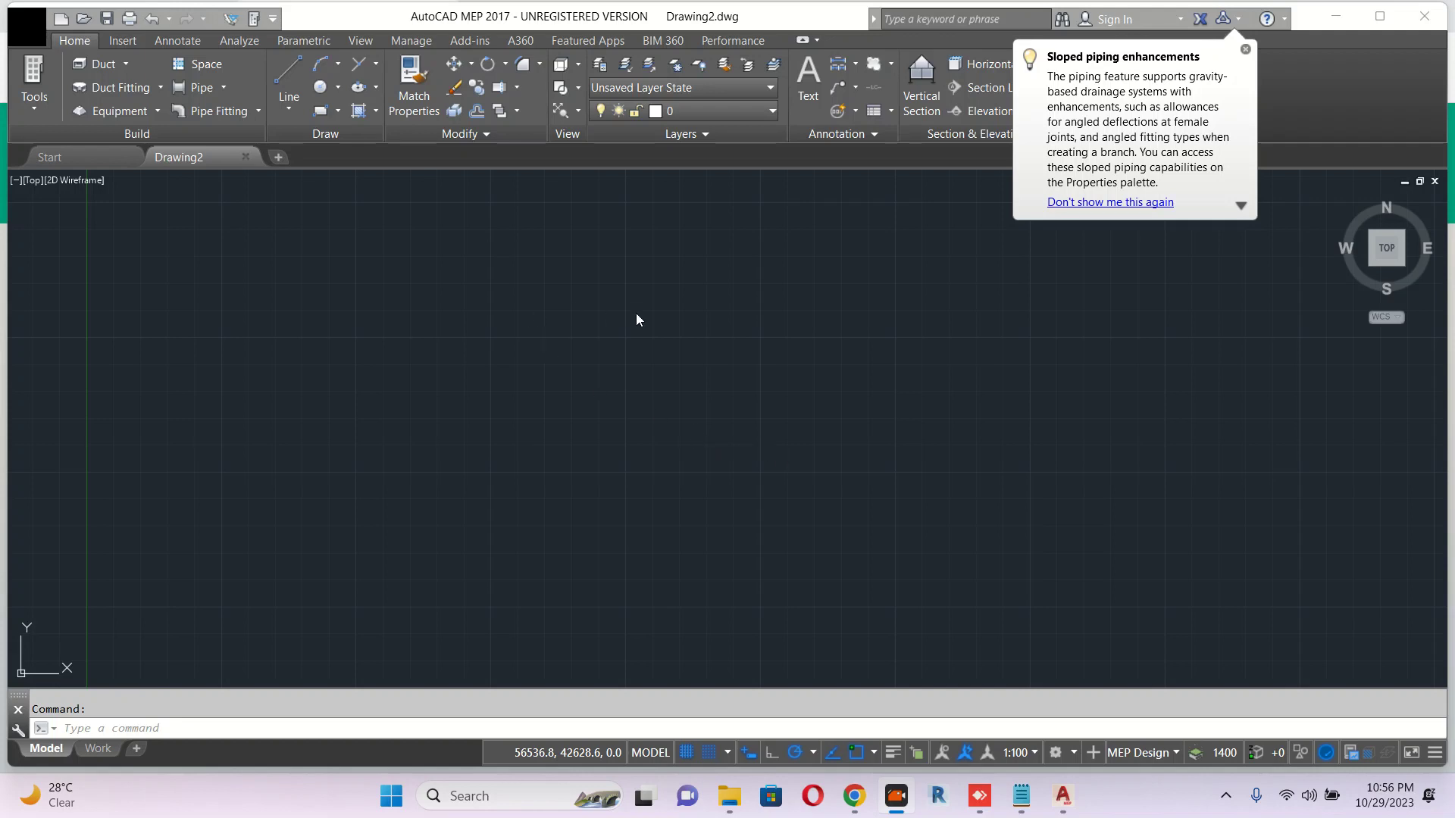
pyautogui.moveTo(795, 482)
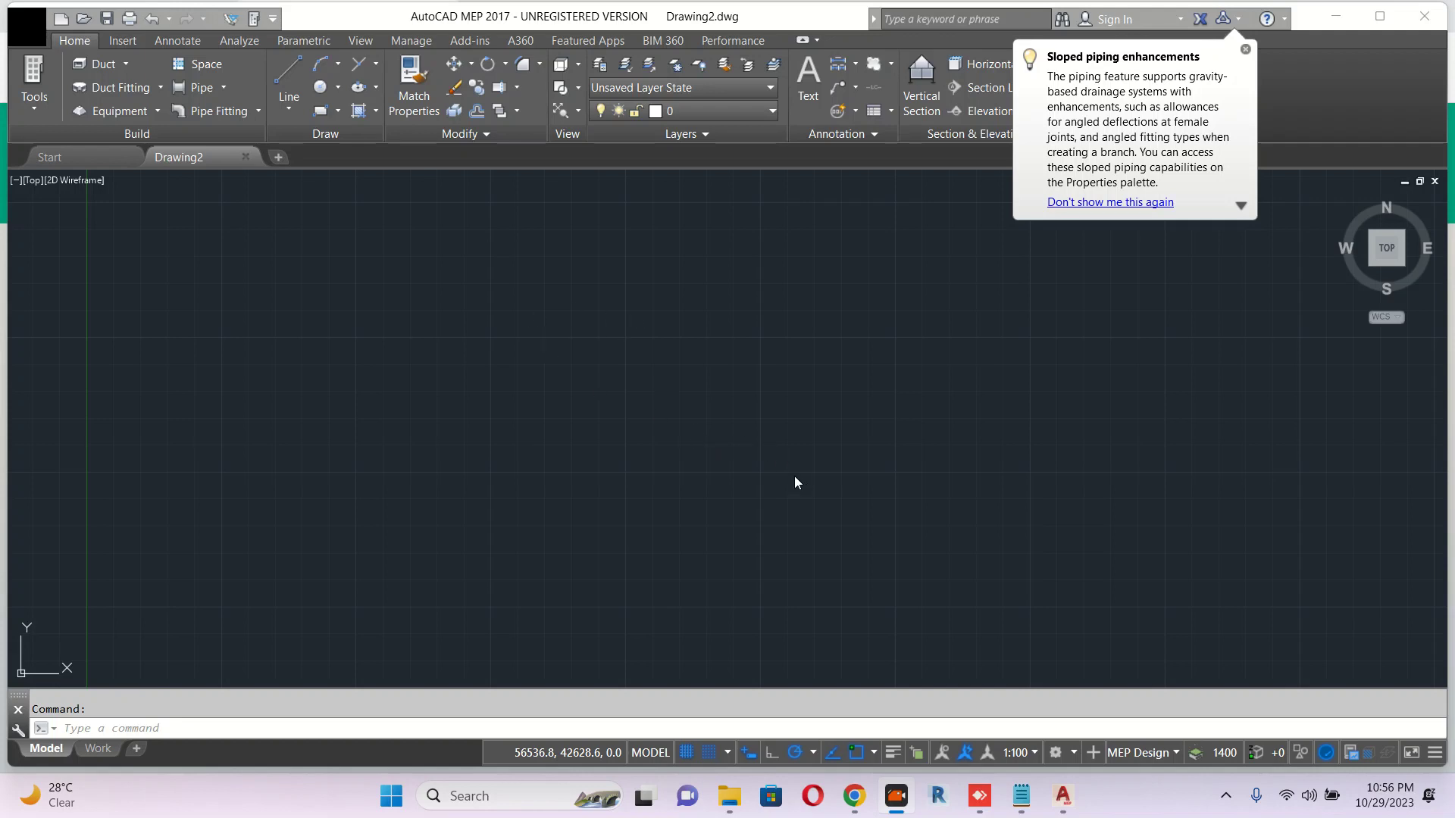
pyautogui.moveTo(594, 6)
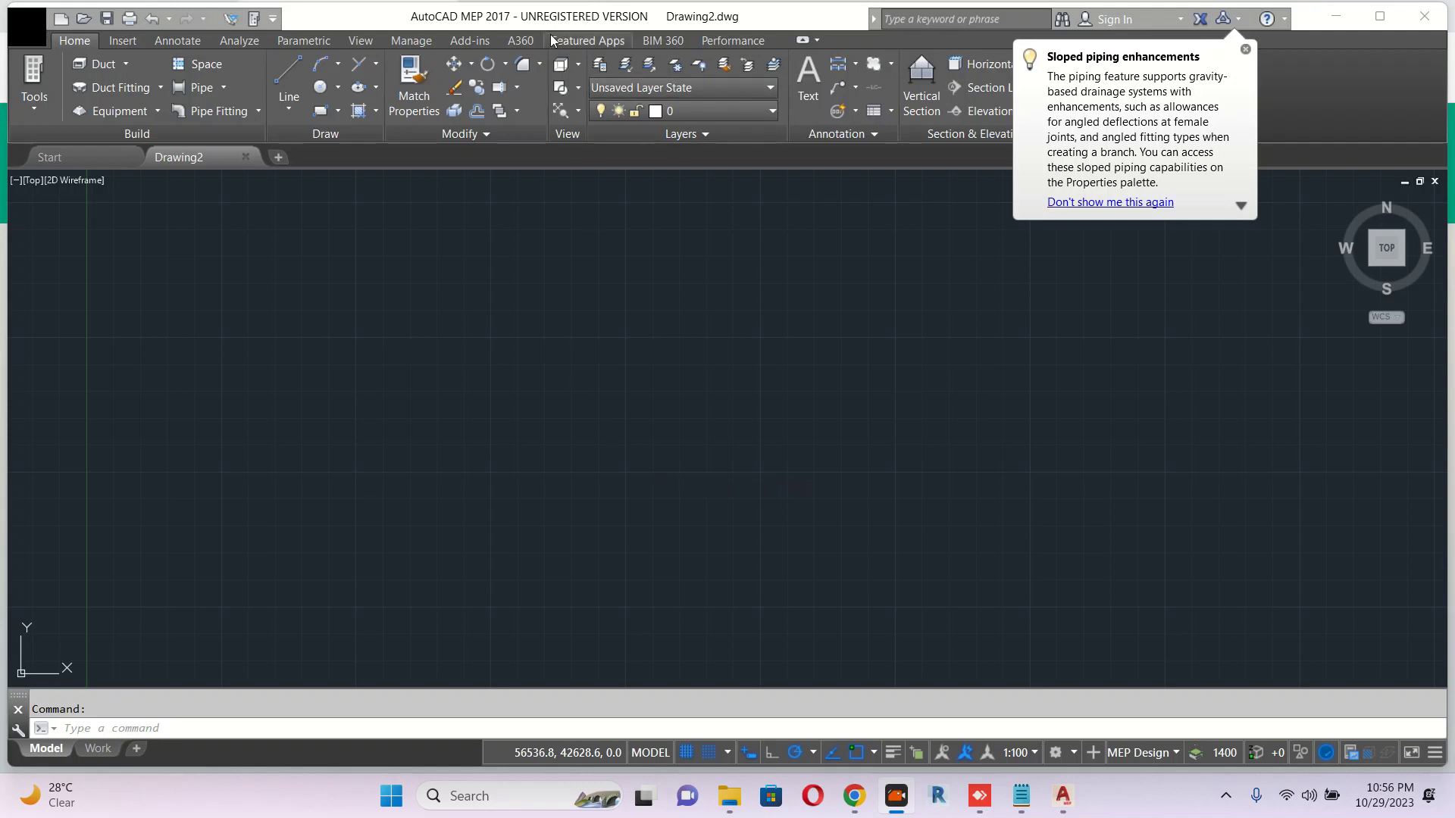
pyautogui.moveTo(658, 284)
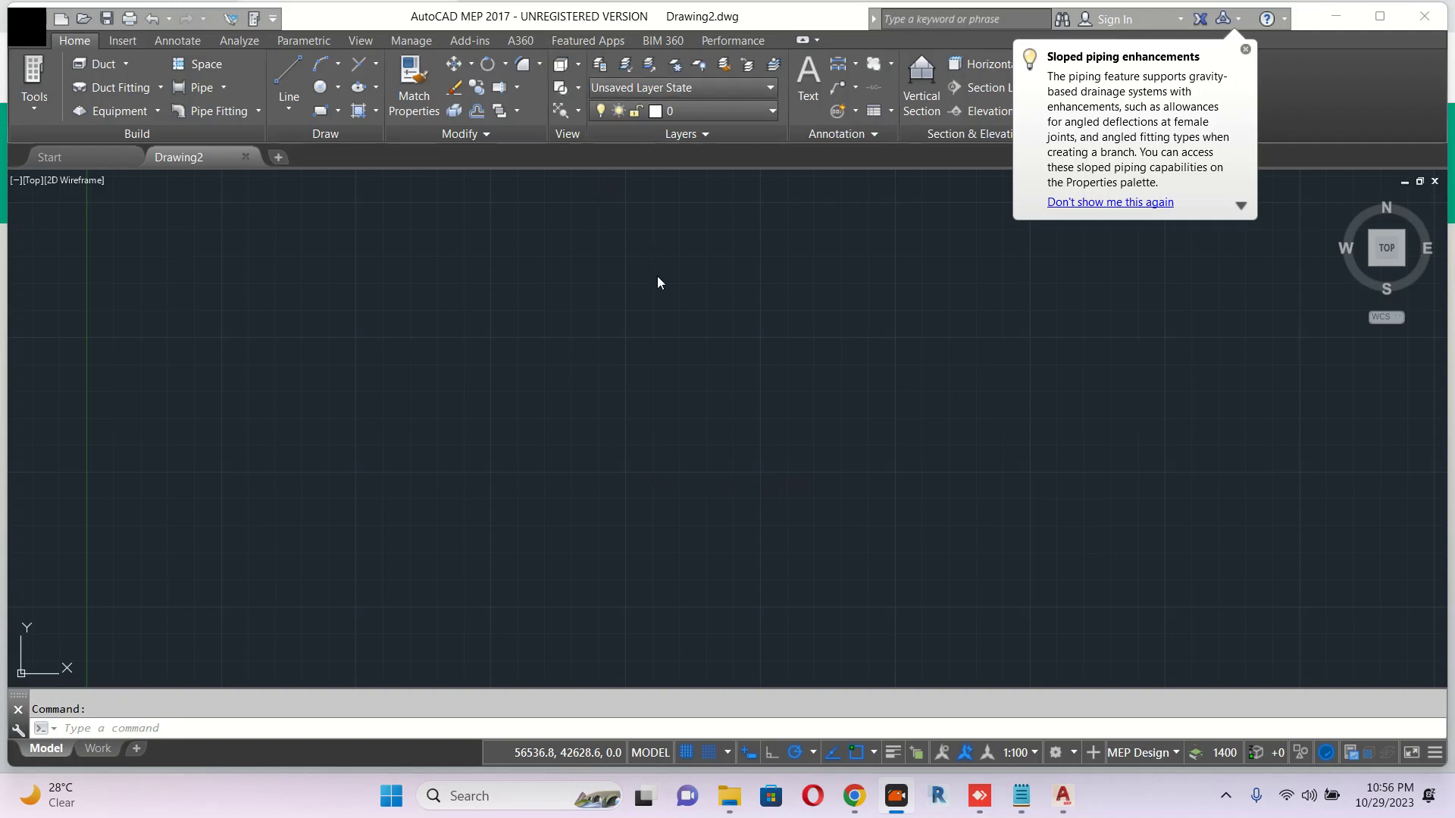
pyautogui.moveTo(796, 429)
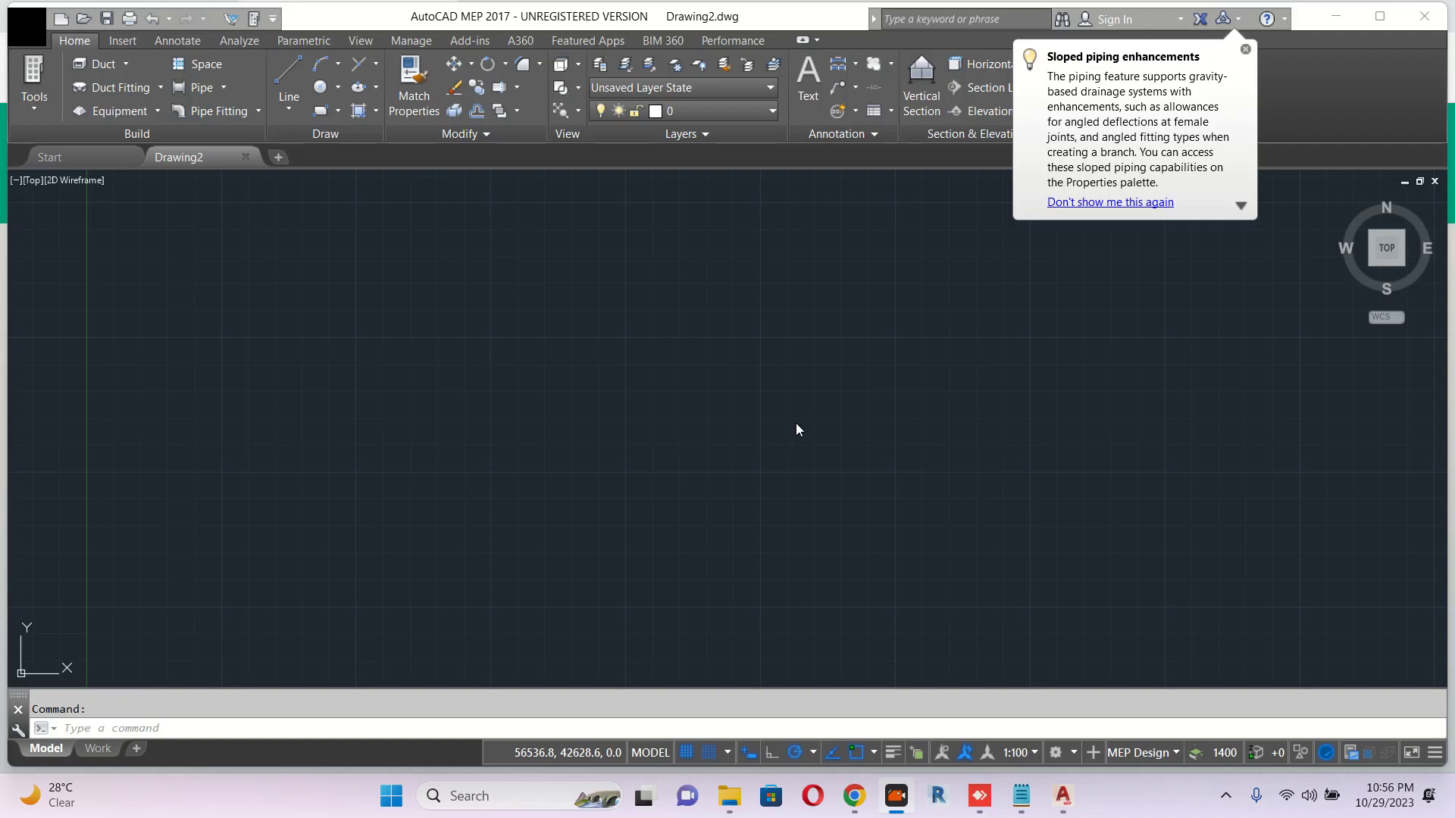
pyautogui.moveTo(821, 503)
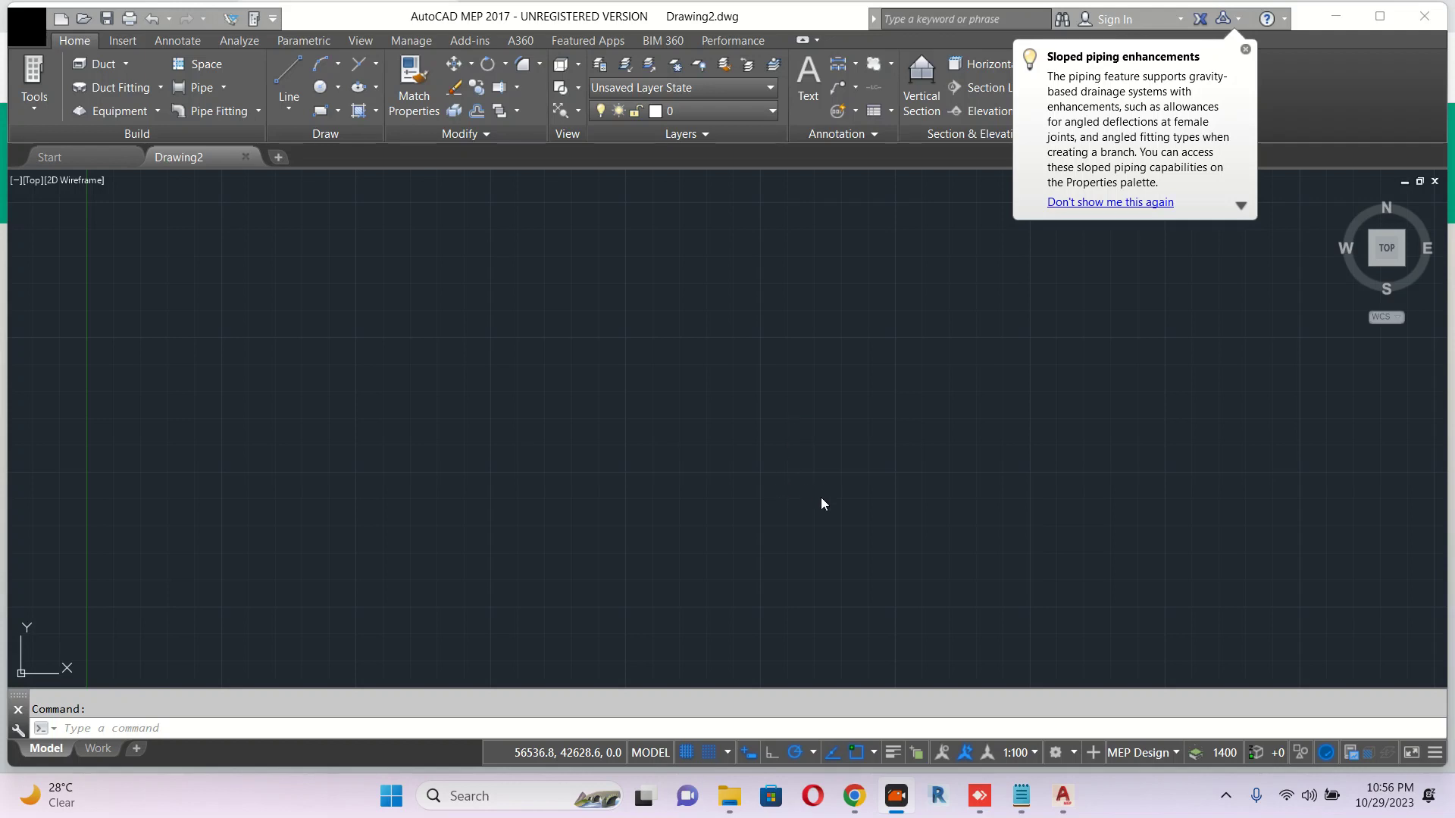
pyautogui.moveTo(776, 524)
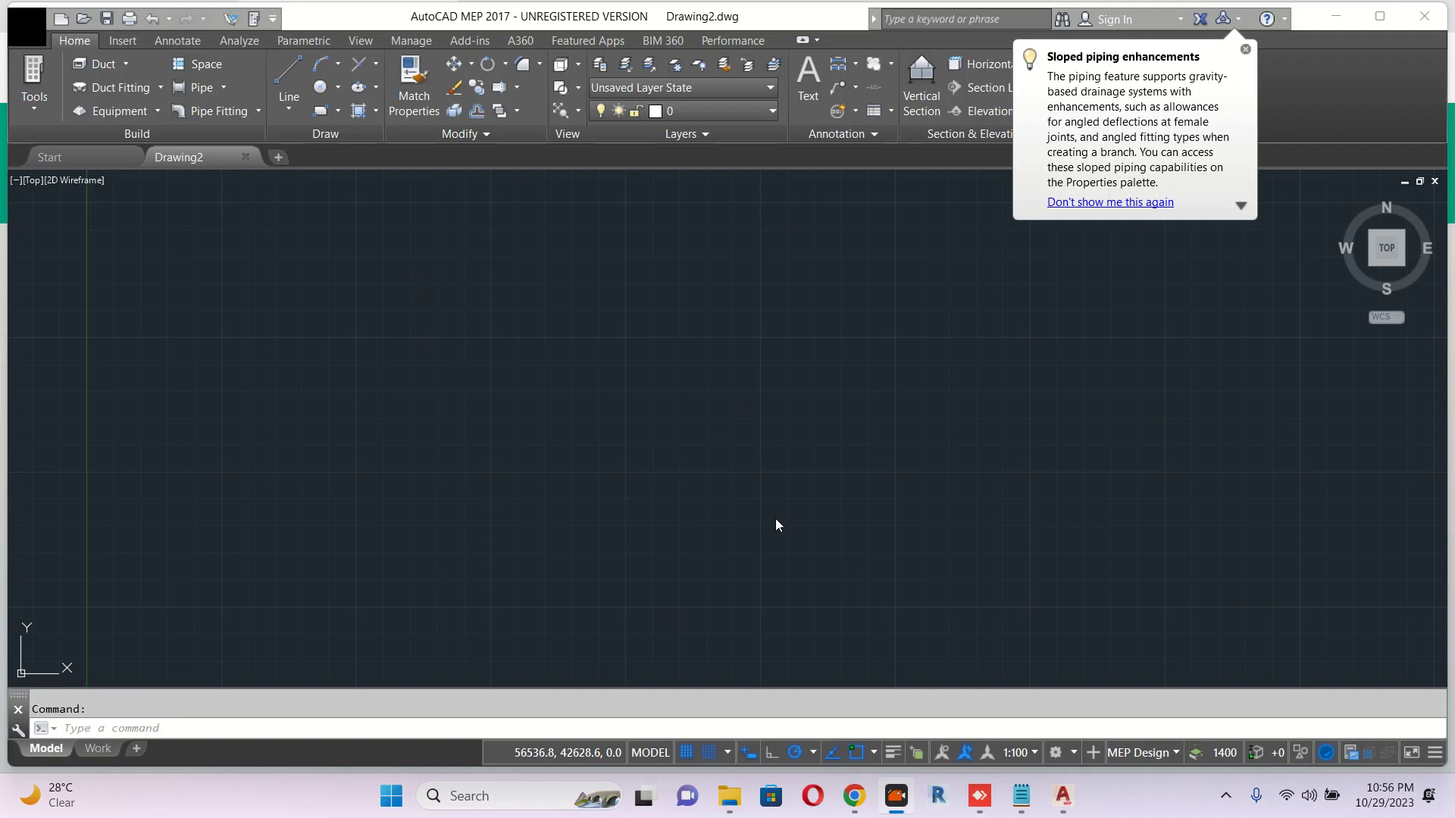
pyautogui.moveTo(325, 256)
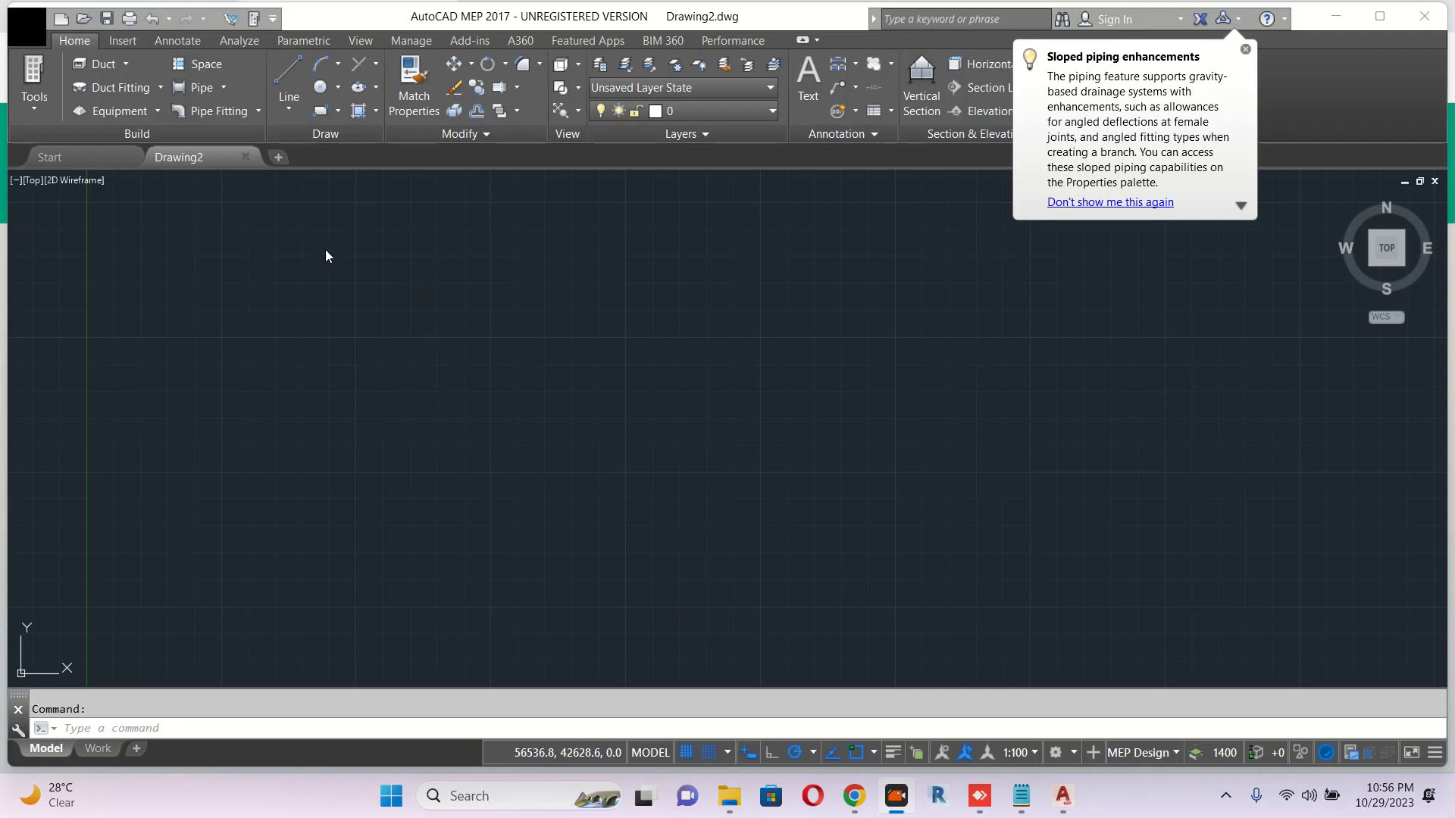
pyautogui.moveTo(385, 368)
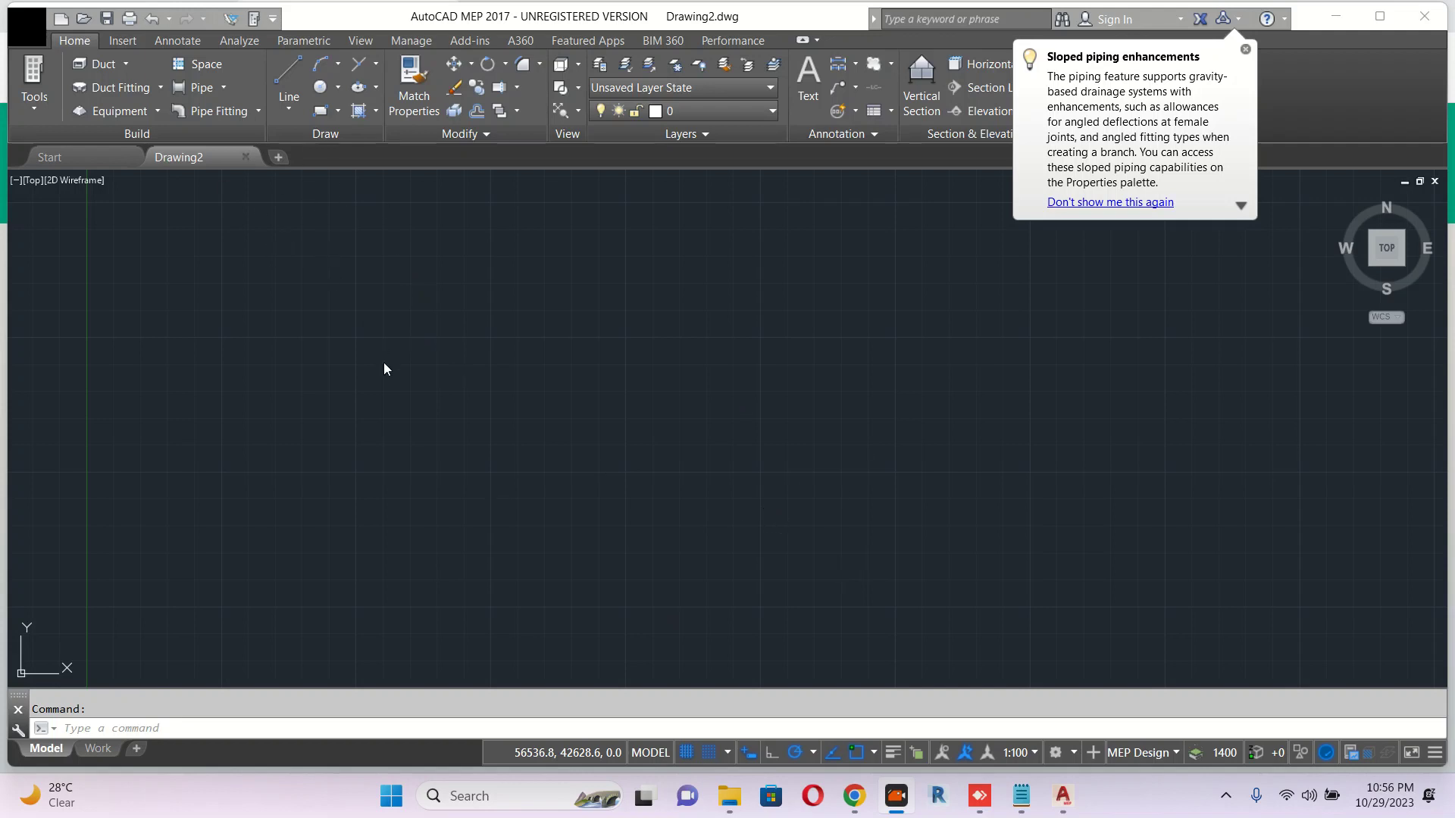
pyautogui.moveTo(641, 432)
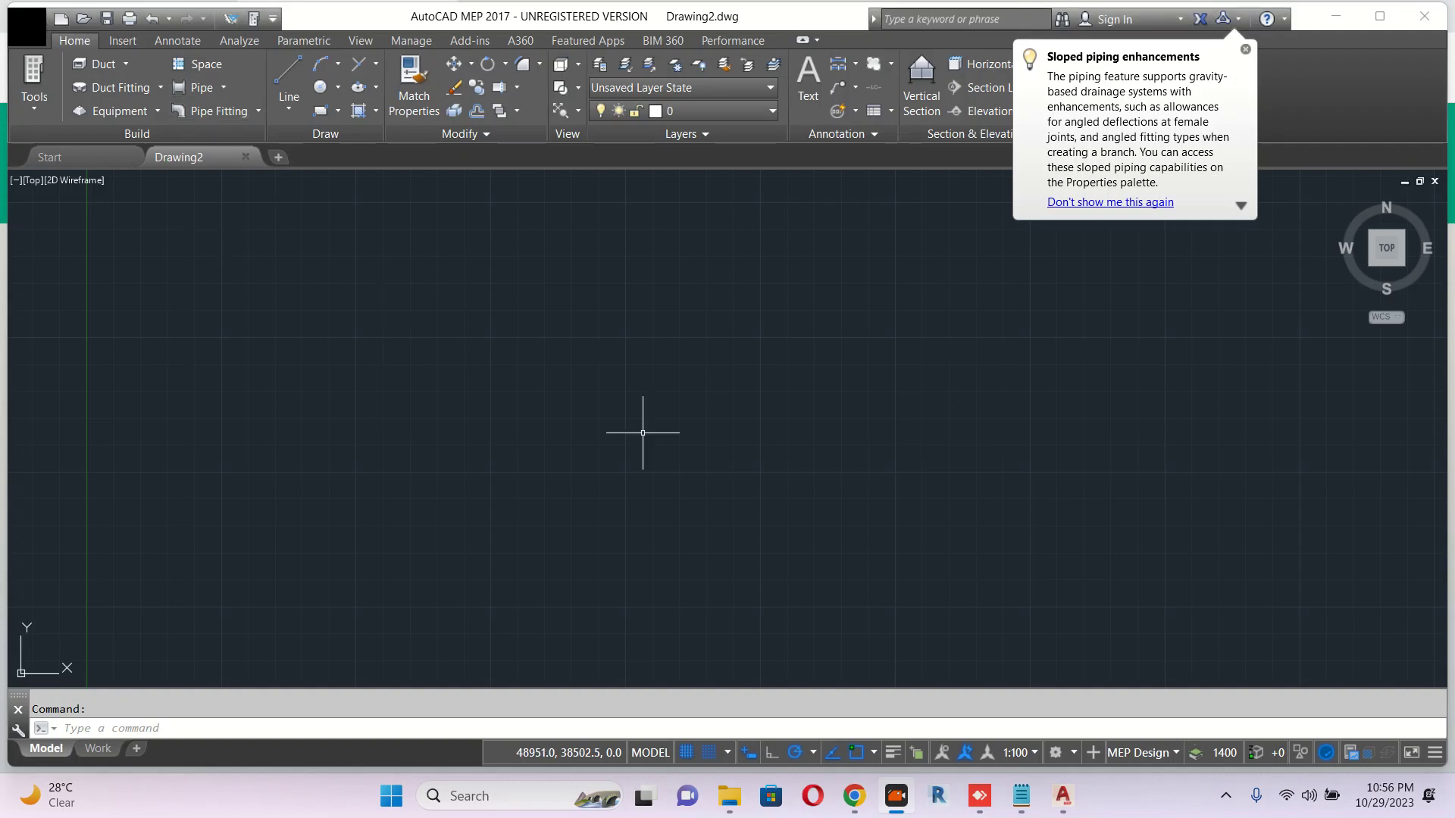
pyautogui.moveTo(441, 515)
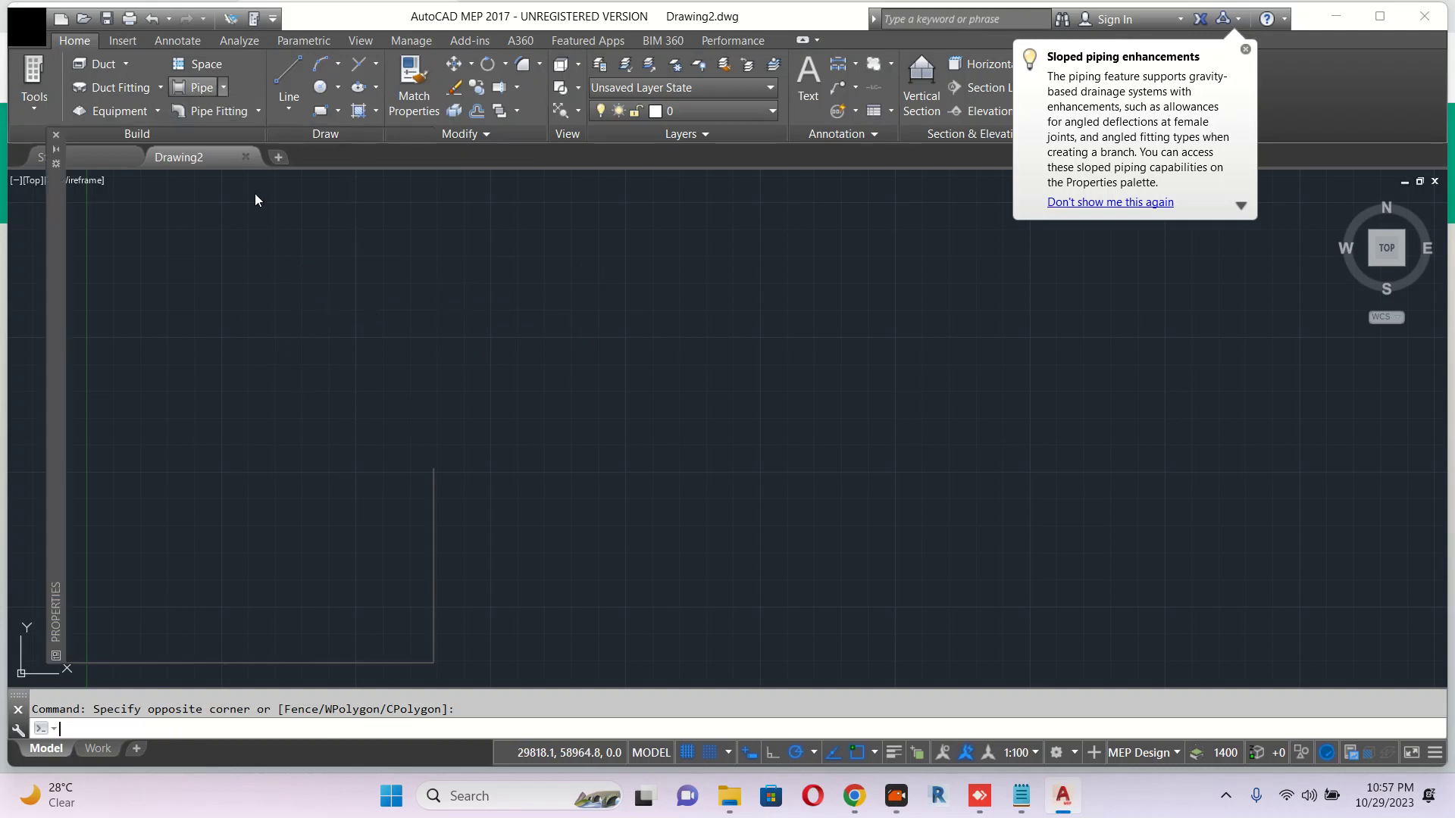
# Draw a short trial pipe run to the right with the Pipe tool and finish it.
pyautogui.click(197, 88)
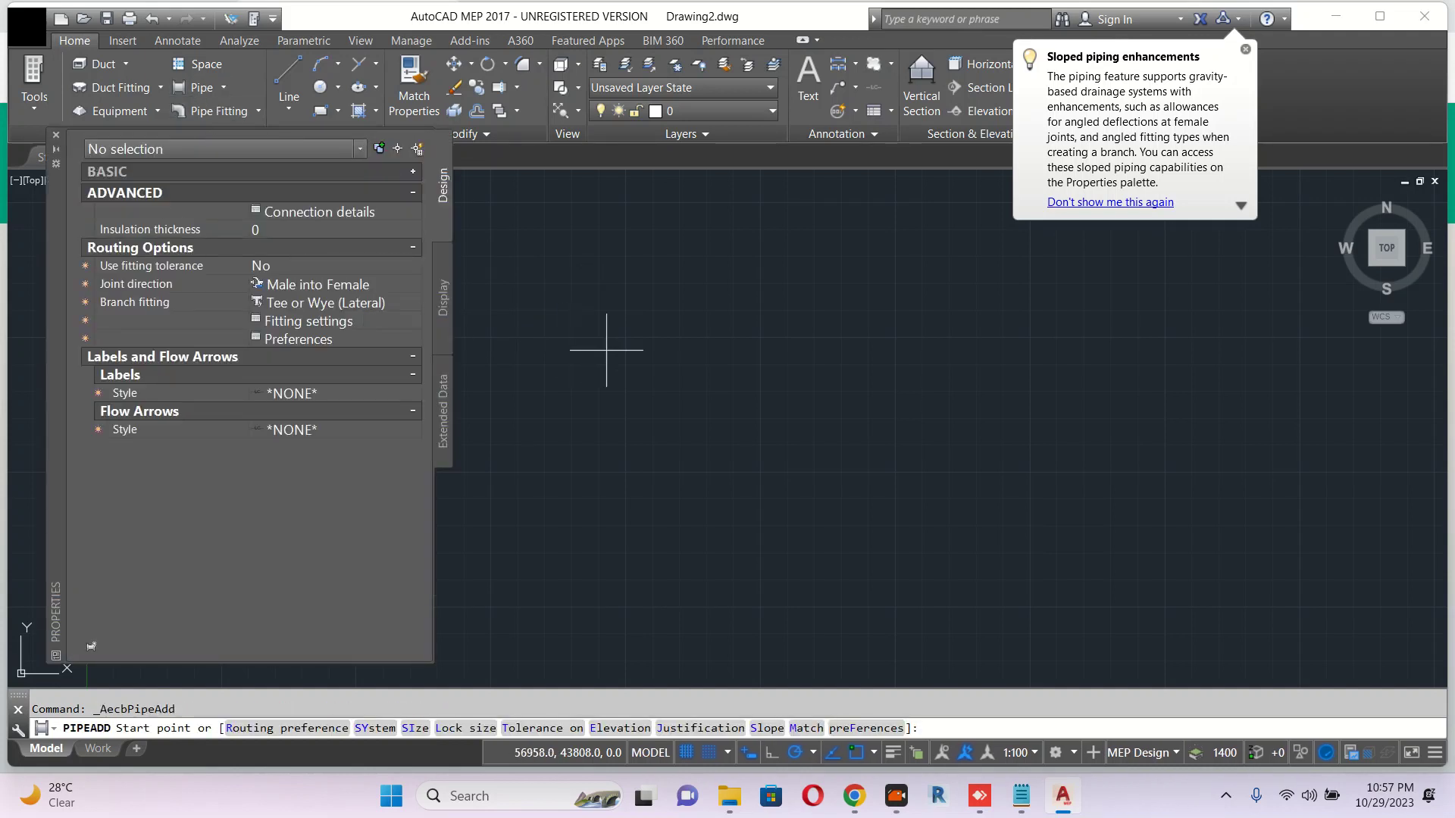
pyautogui.click(705, 348)
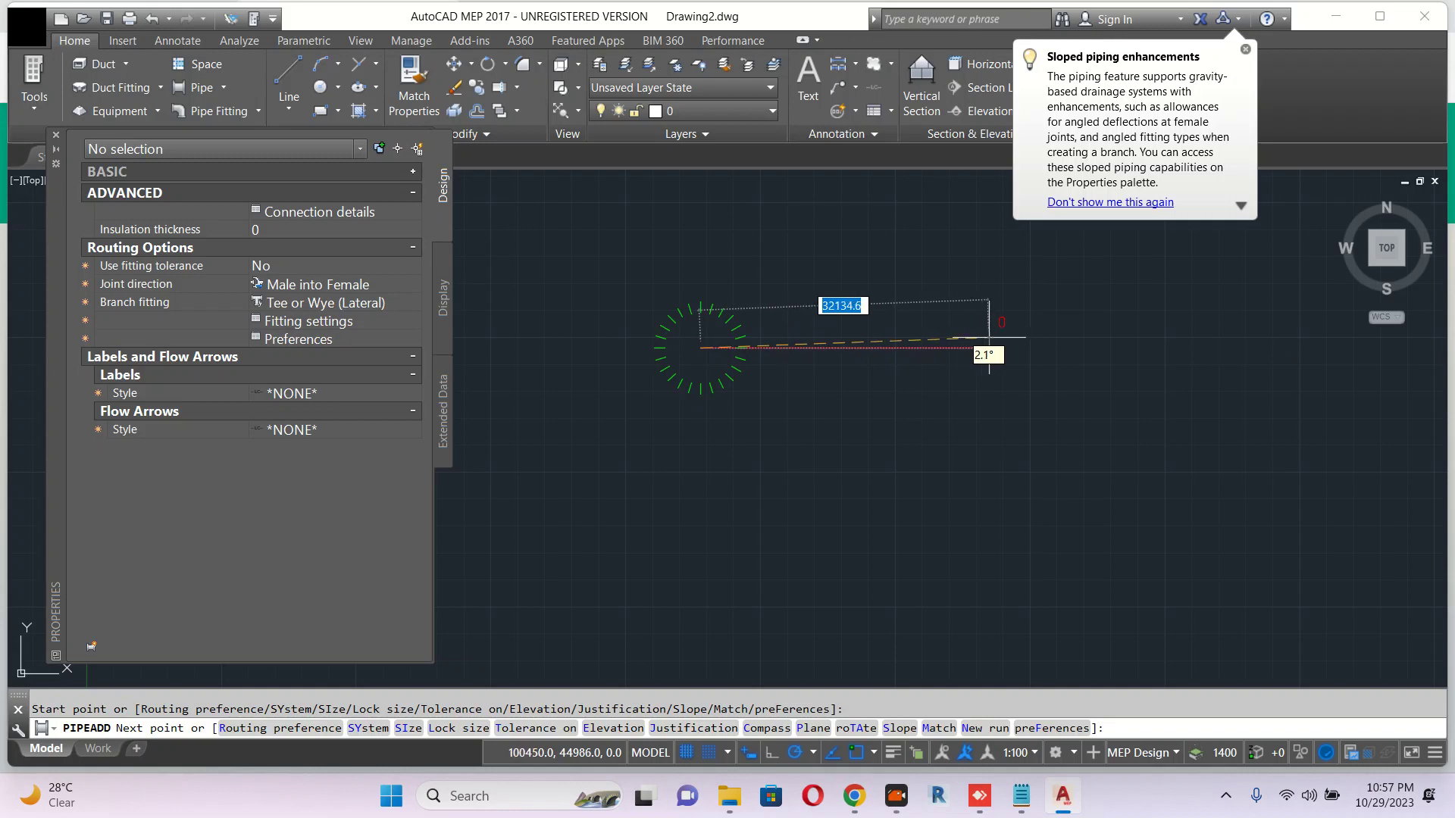
pyautogui.moveTo(1068, 351)
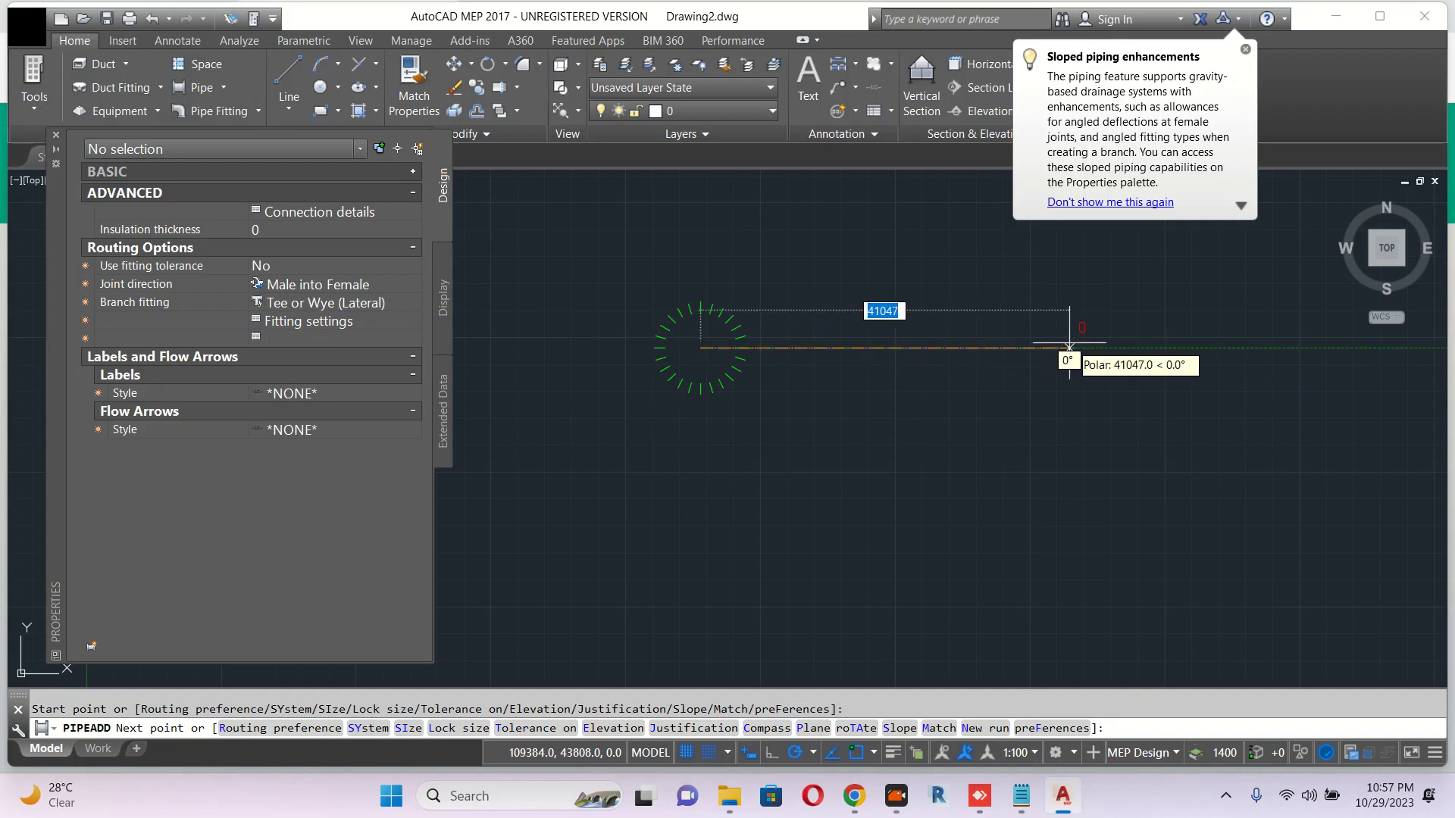
pyautogui.click(1067, 348)
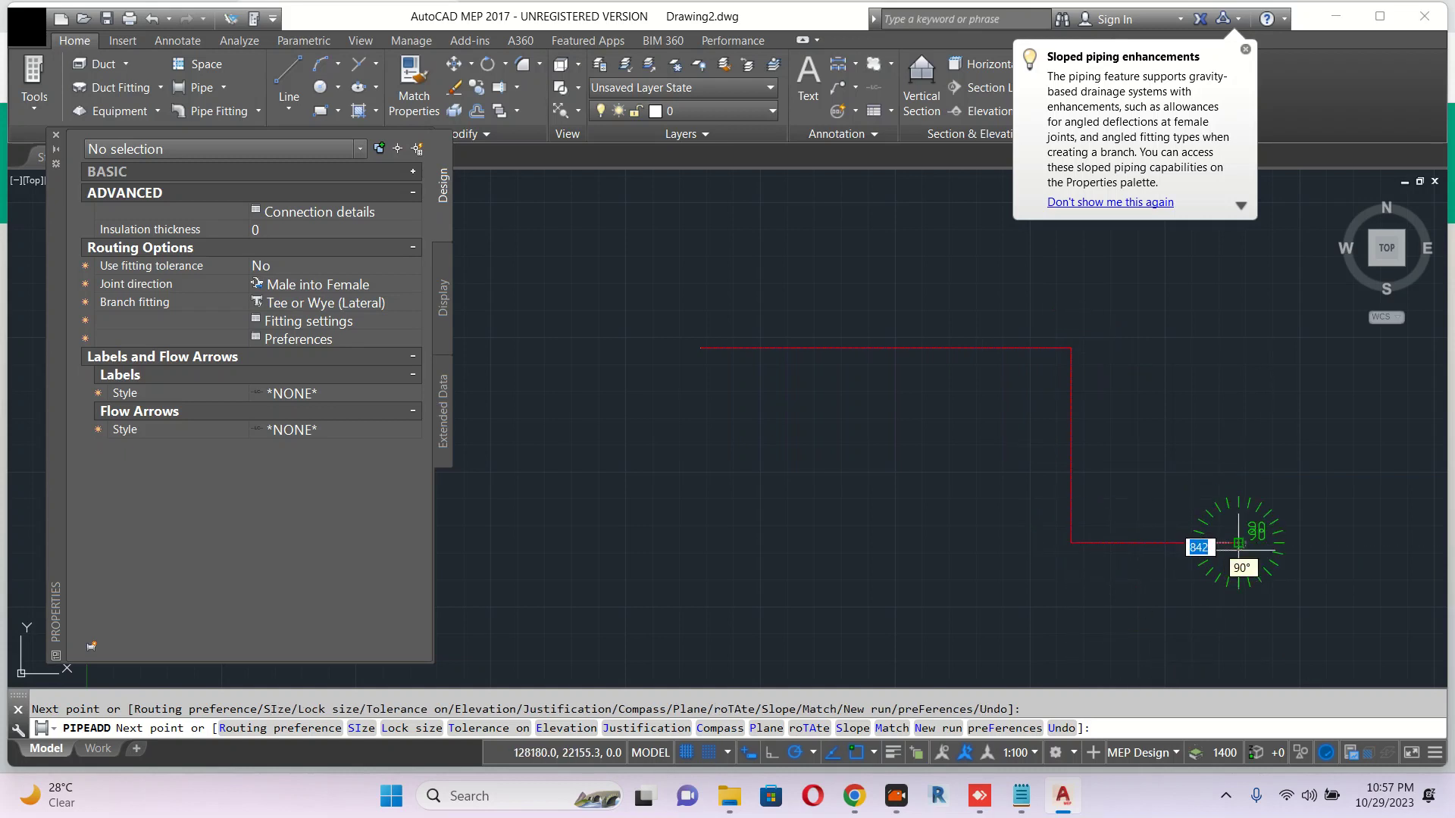
pyautogui.press('Escape')
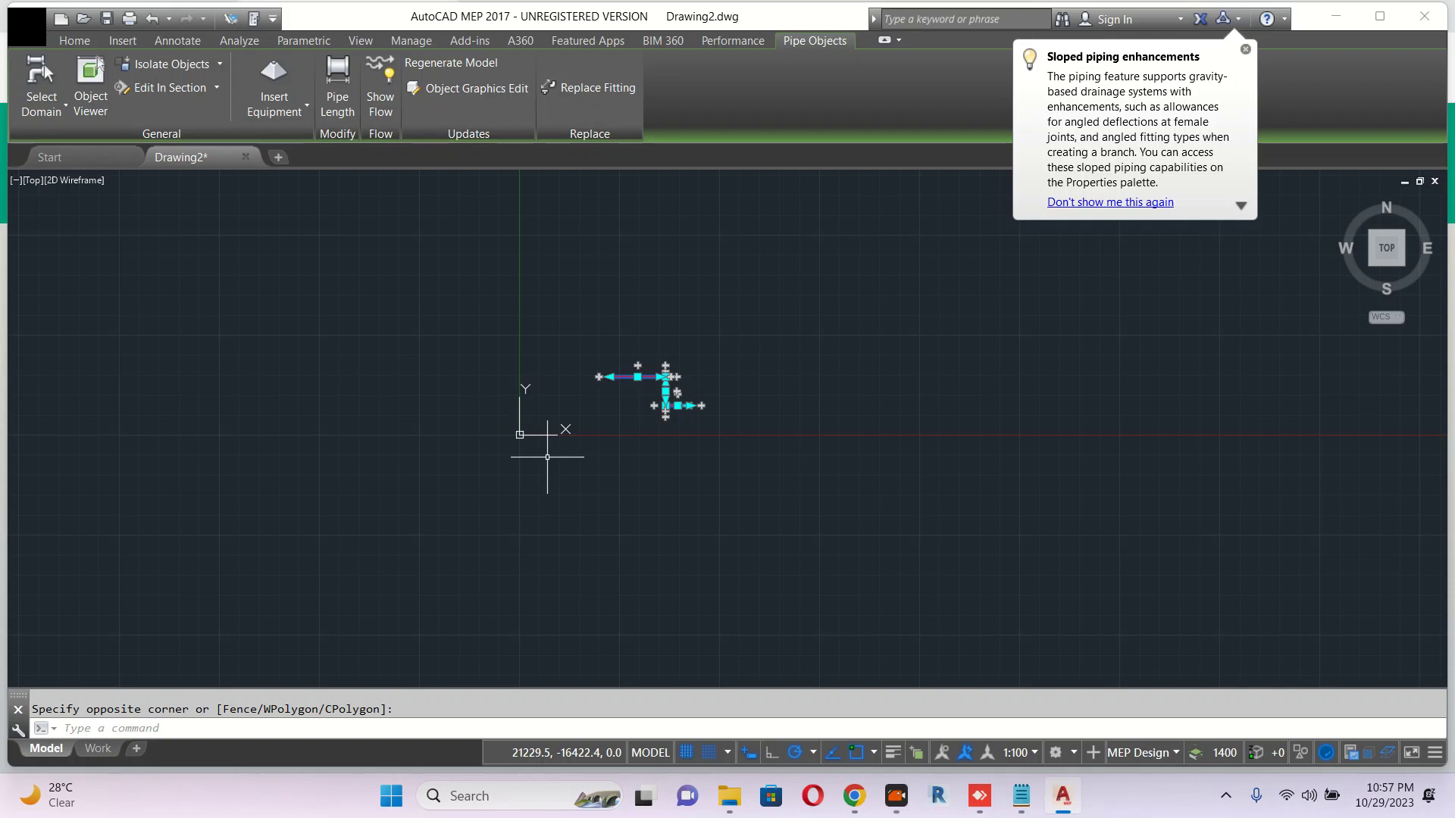
pyautogui.moveTo(547, 503)
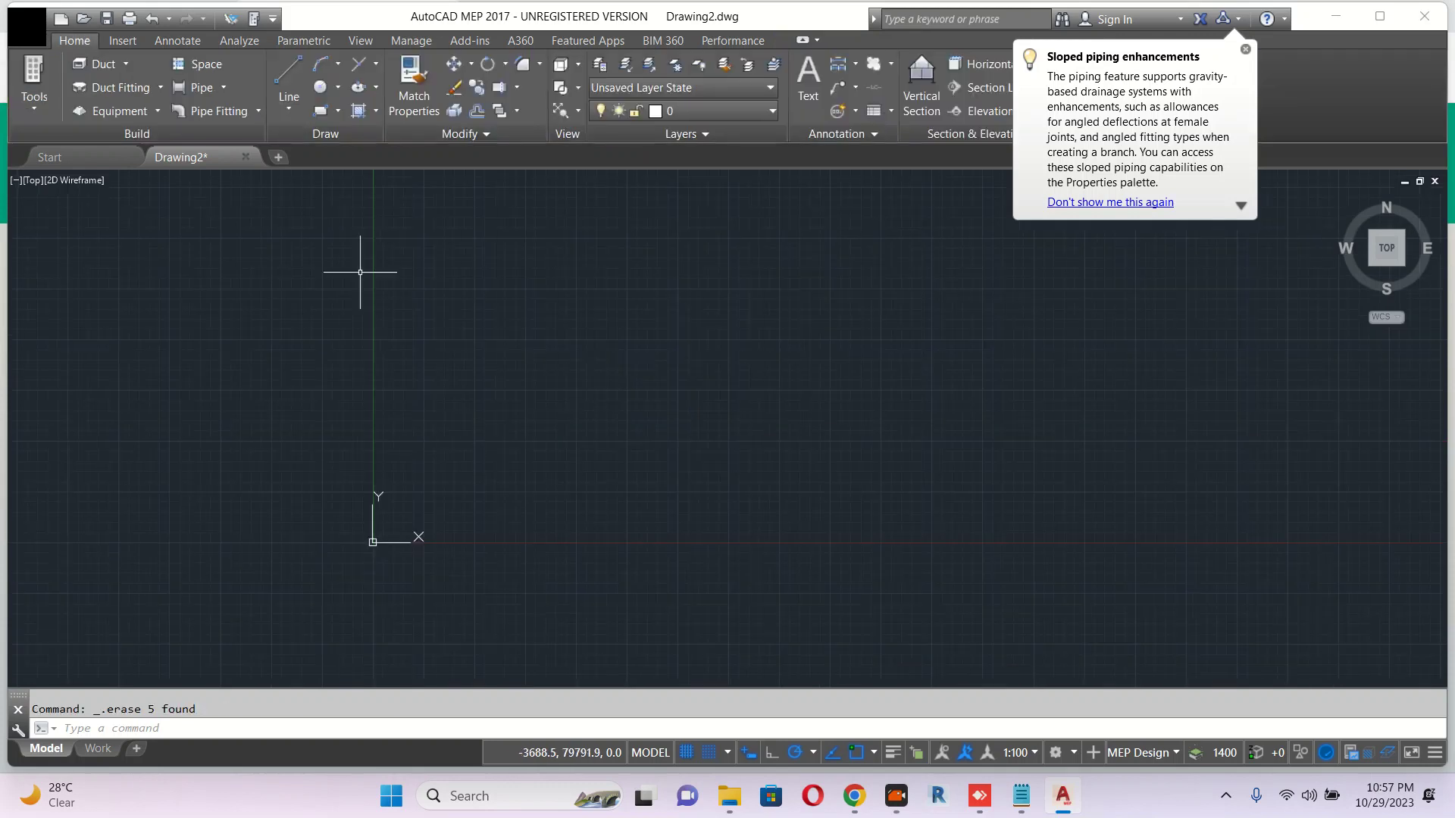
# Draw a stepped Z-shaped pipe run, then add an upward branch off its middle segment.
pyautogui.click(200, 88)
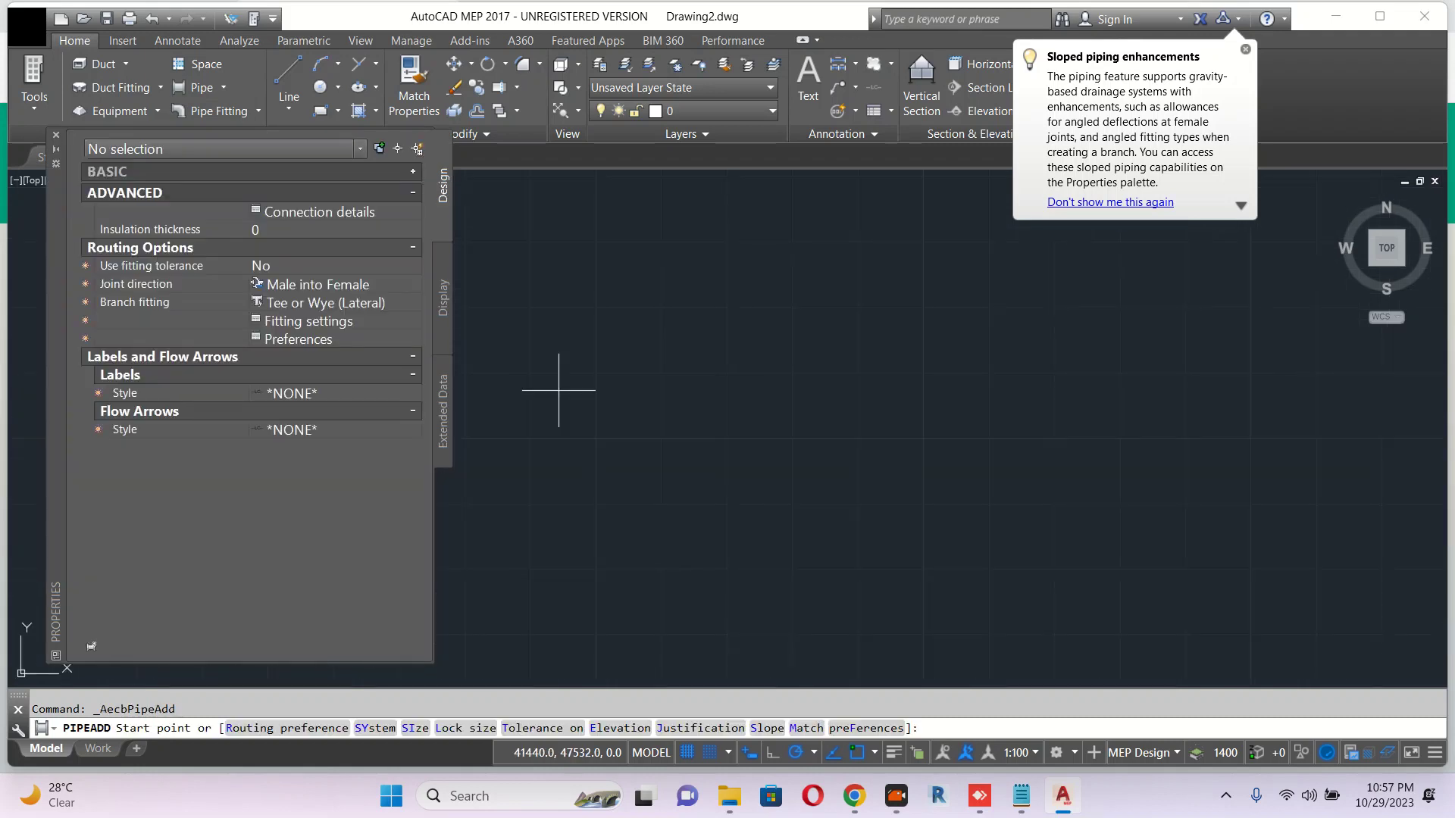
pyautogui.click(688, 403)
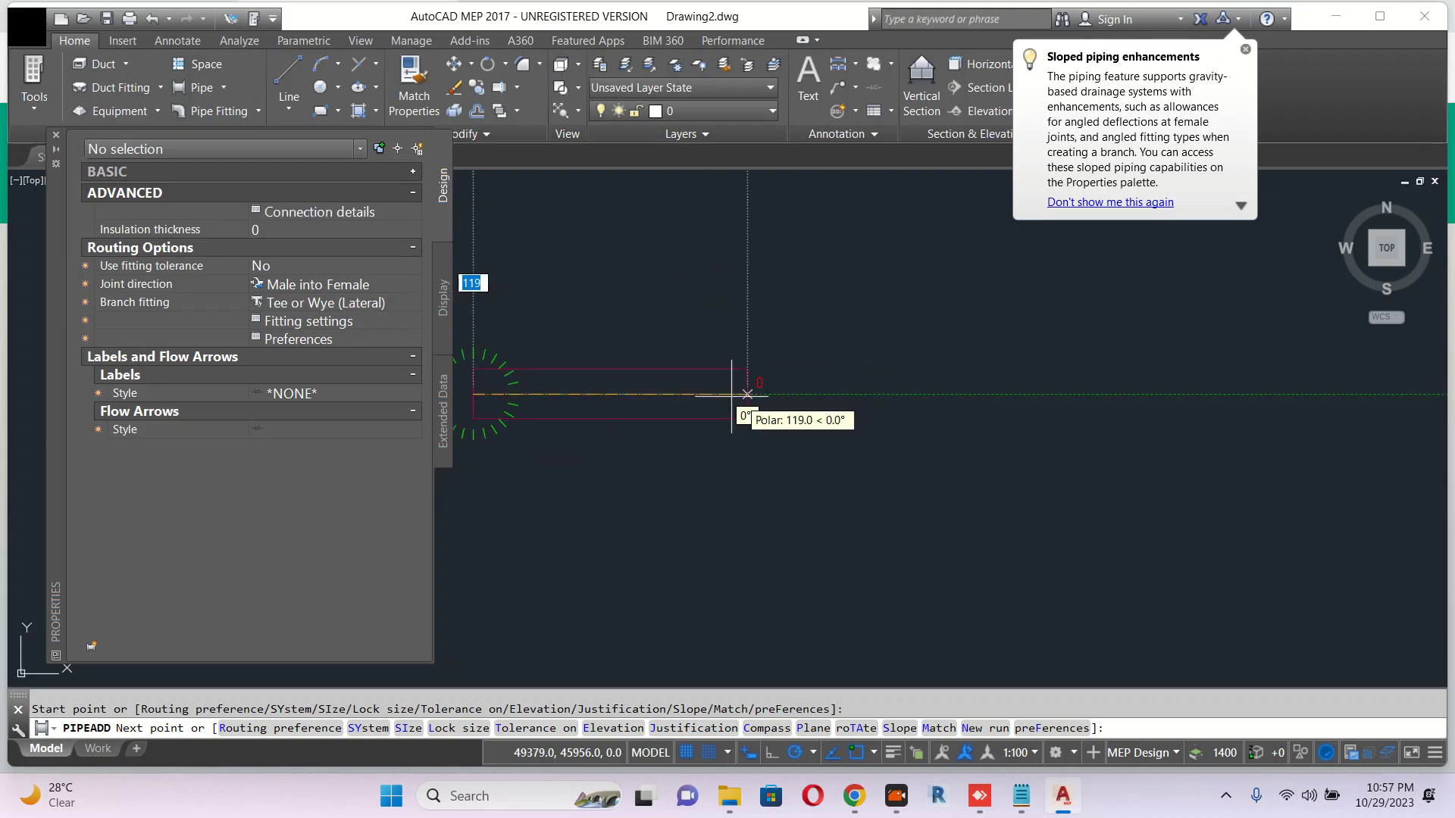
pyautogui.moveTo(1076, 358)
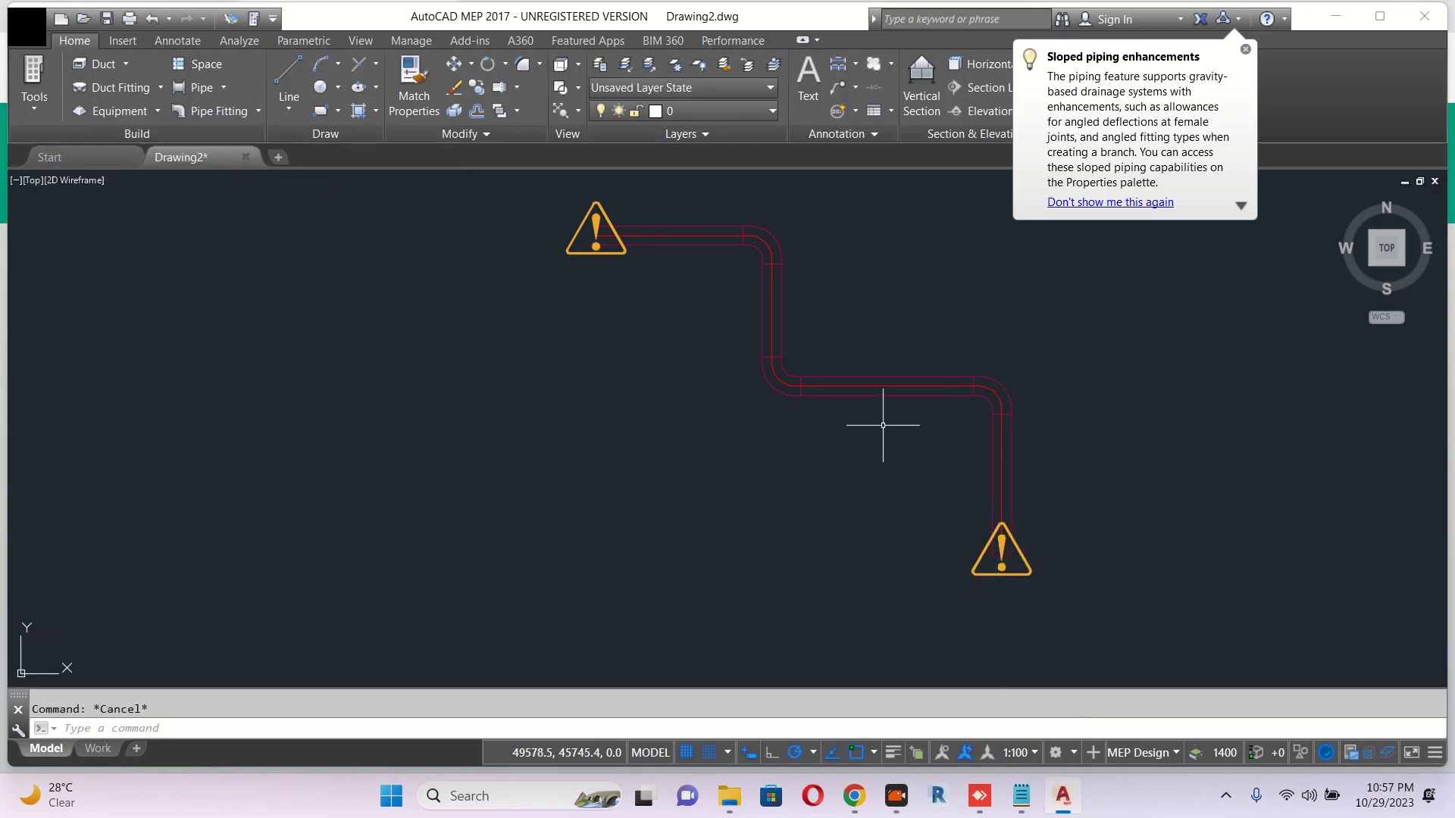
pyautogui.click(853, 386)
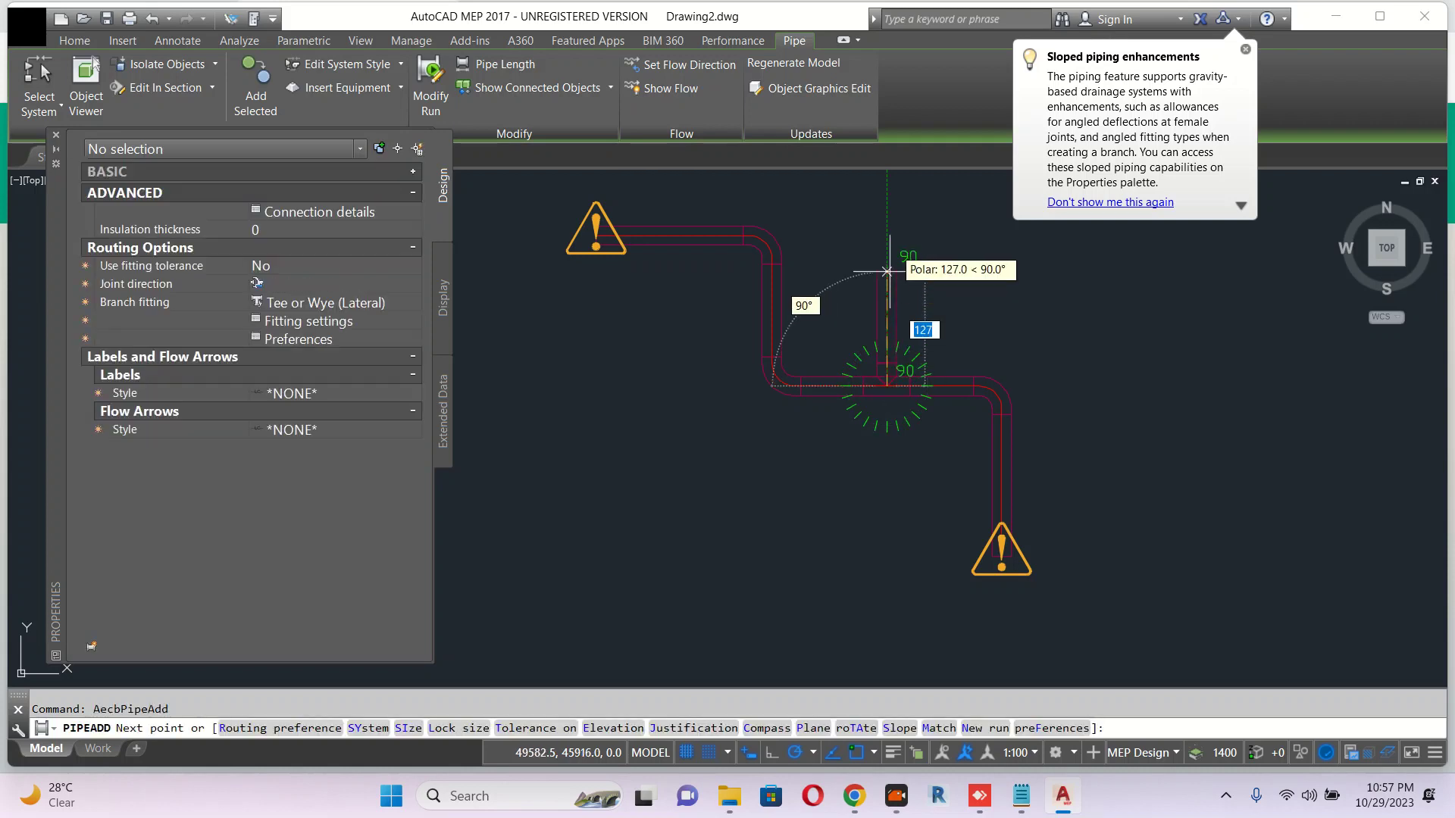
pyautogui.press('Escape')
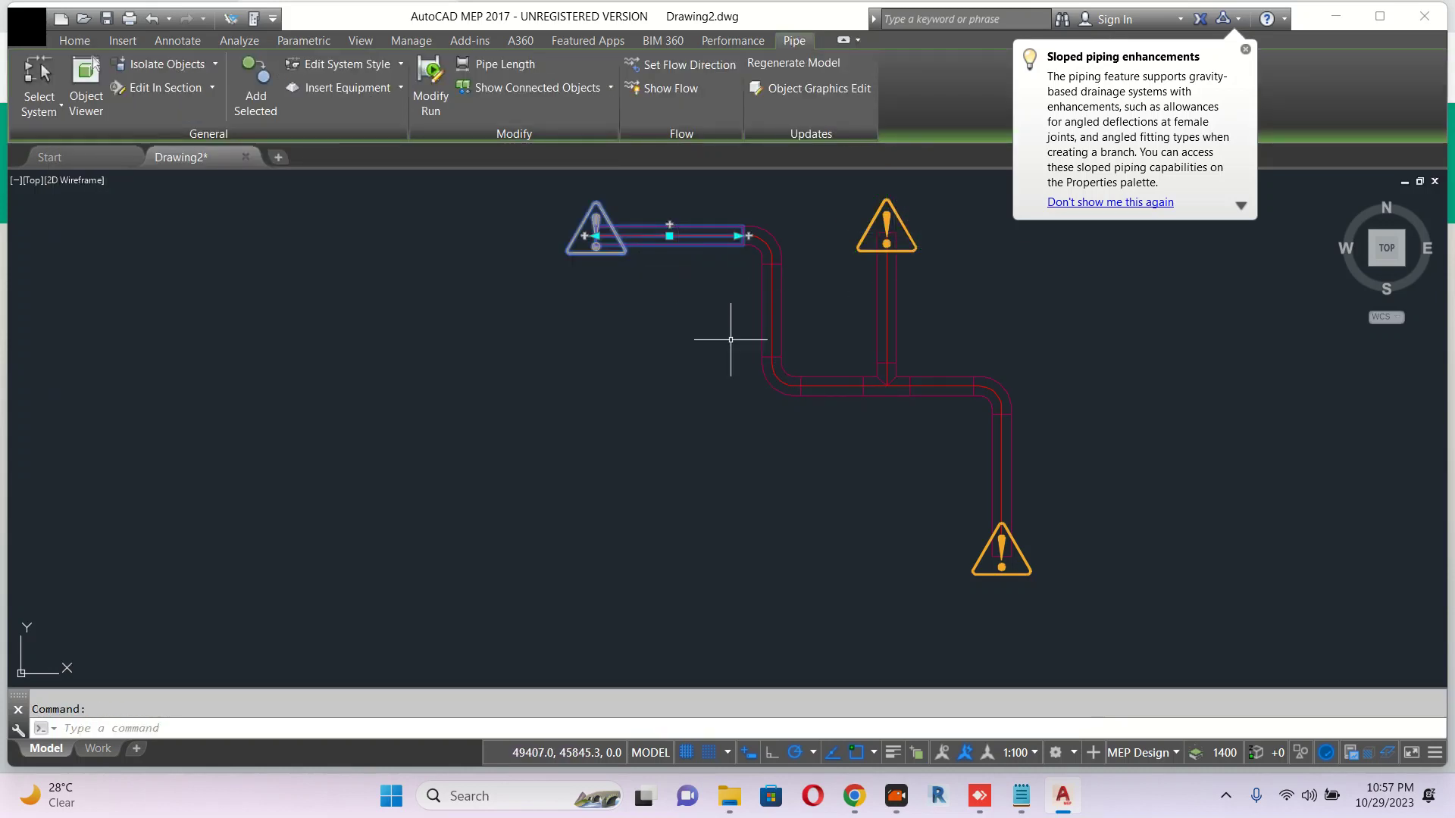
pyautogui.moveTo(354, 353)
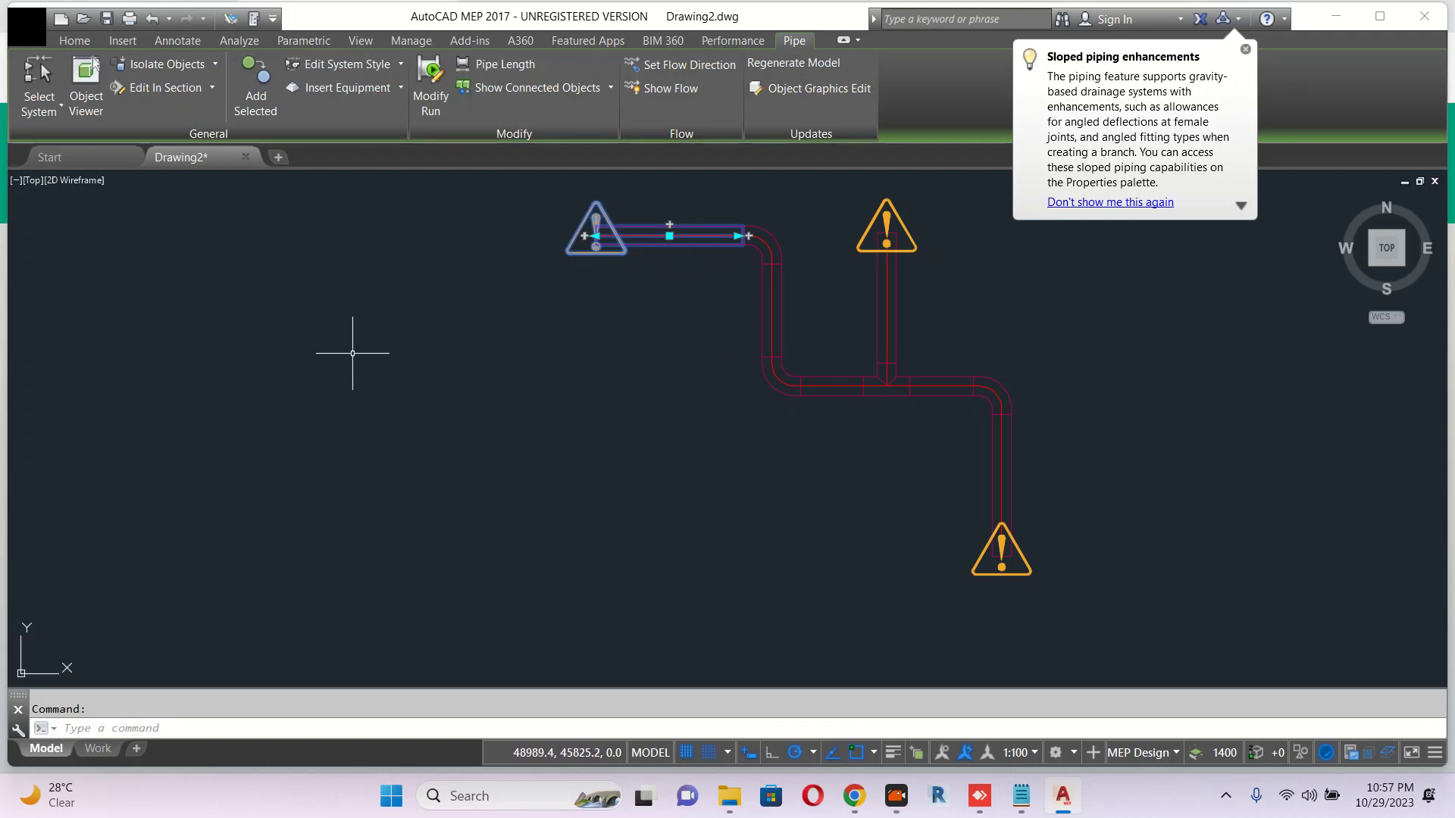
pyautogui.moveTo(232, 316)
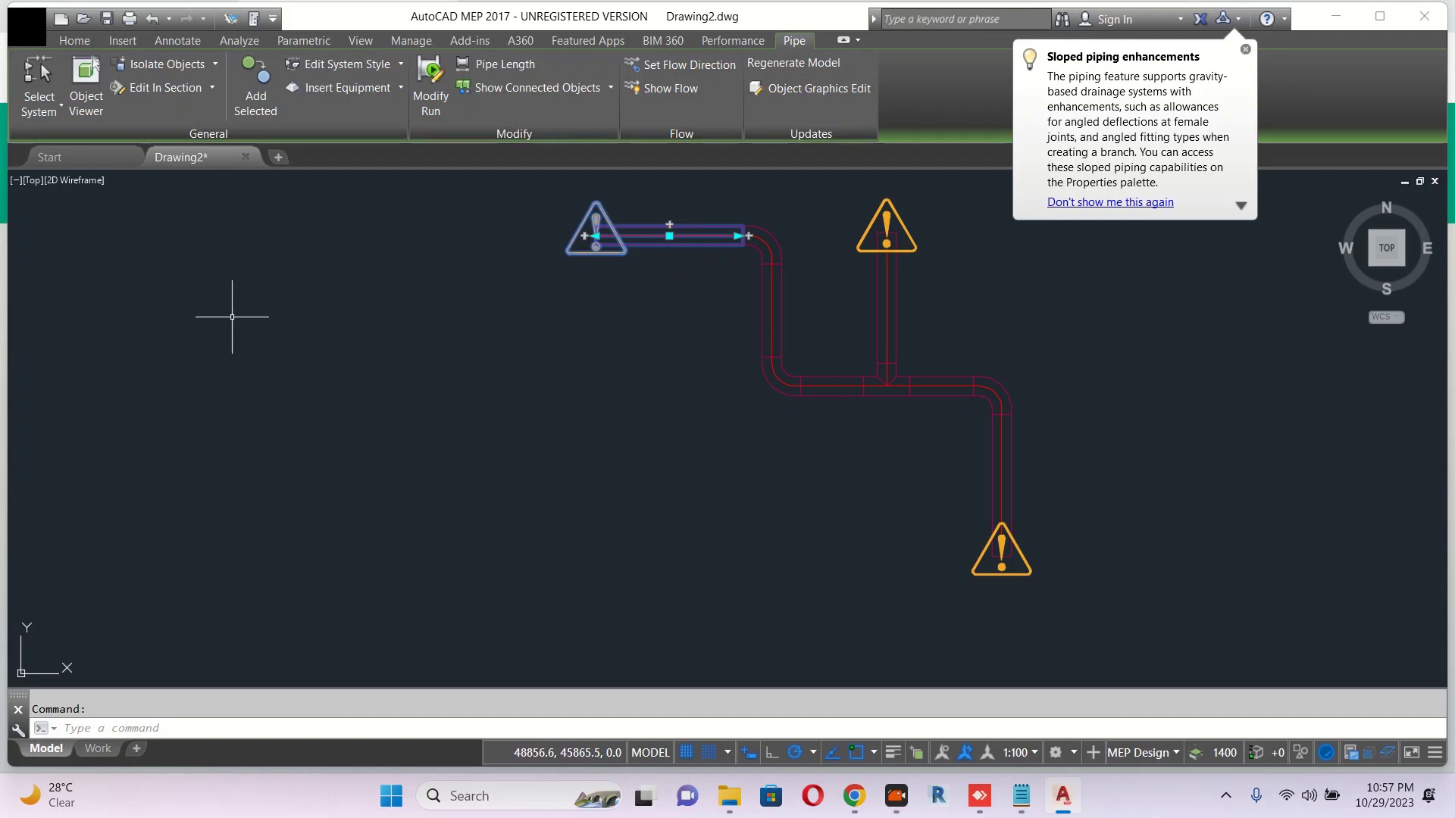
pyautogui.moveTo(299, 387)
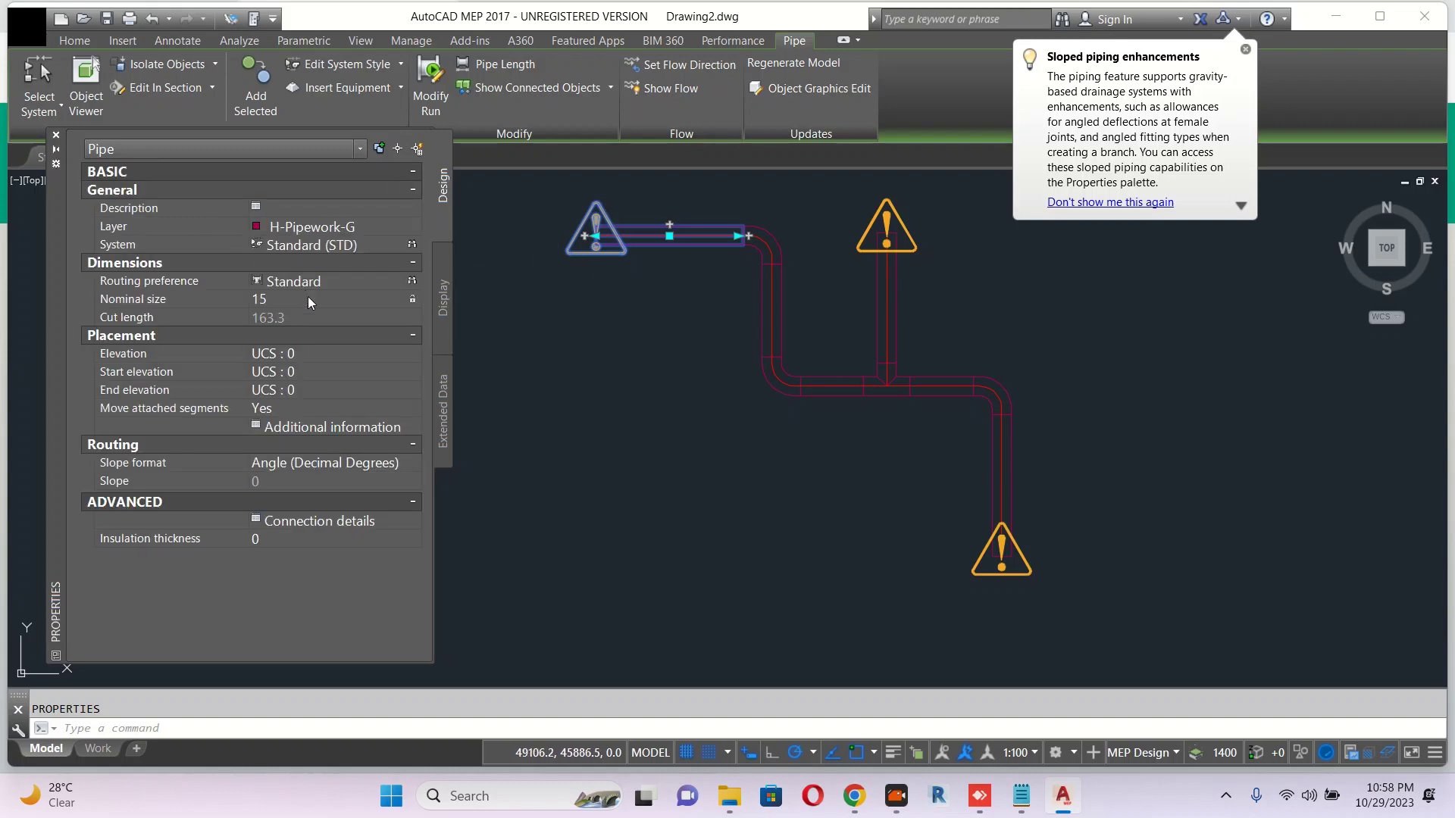
pyautogui.moveTo(132, 495)
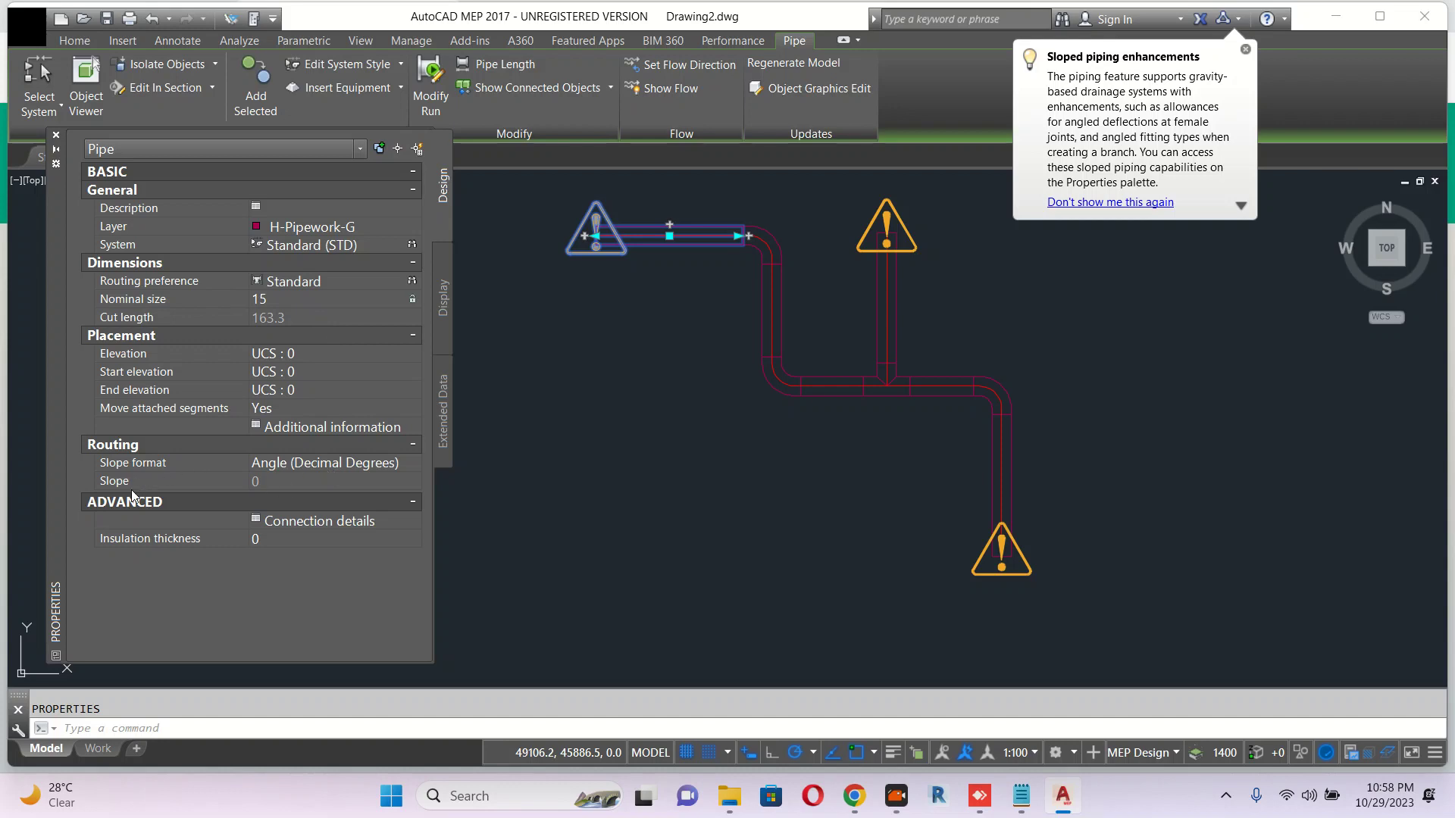
pyautogui.moveTo(326, 291)
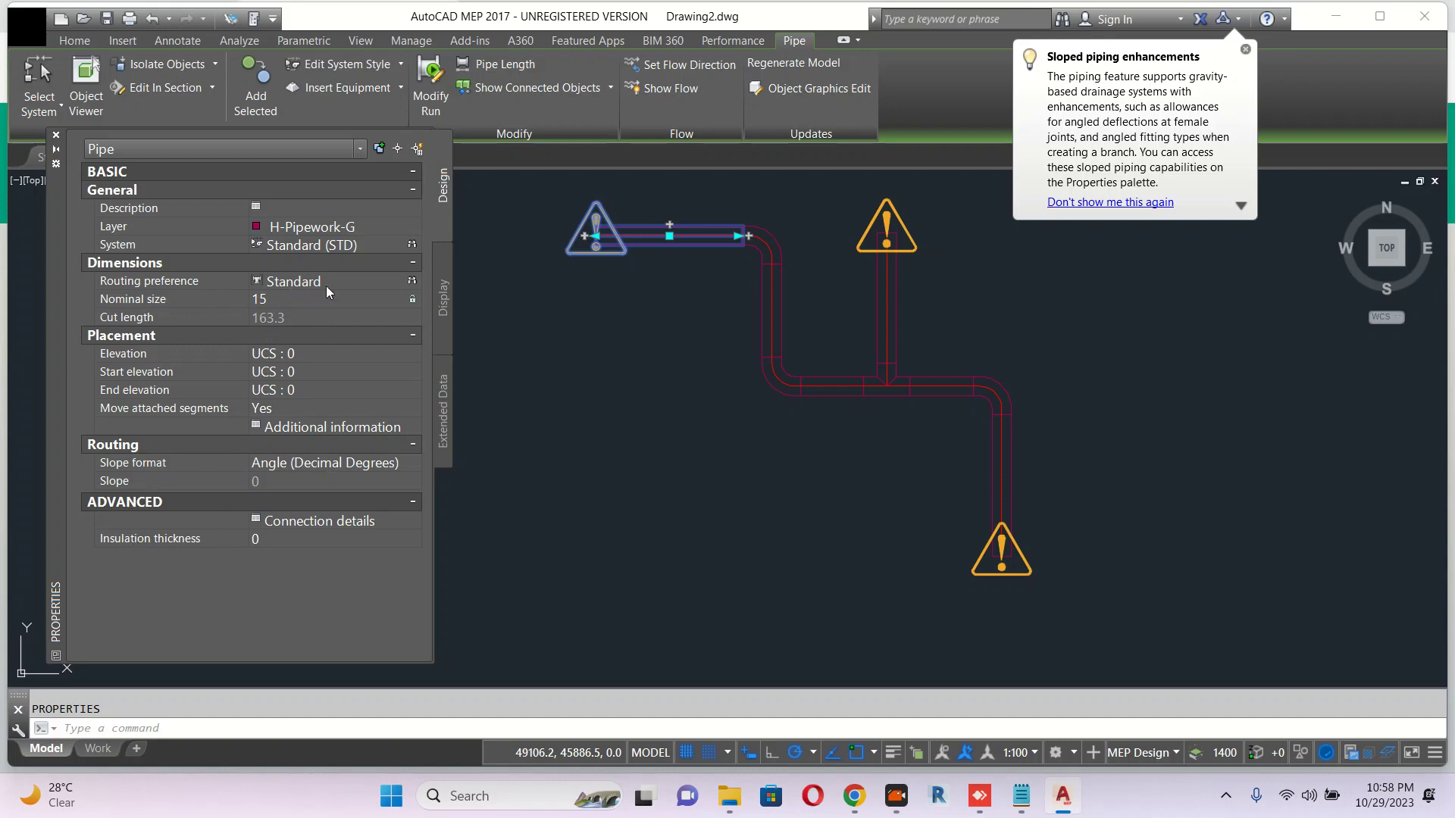
pyautogui.moveTo(494, 288)
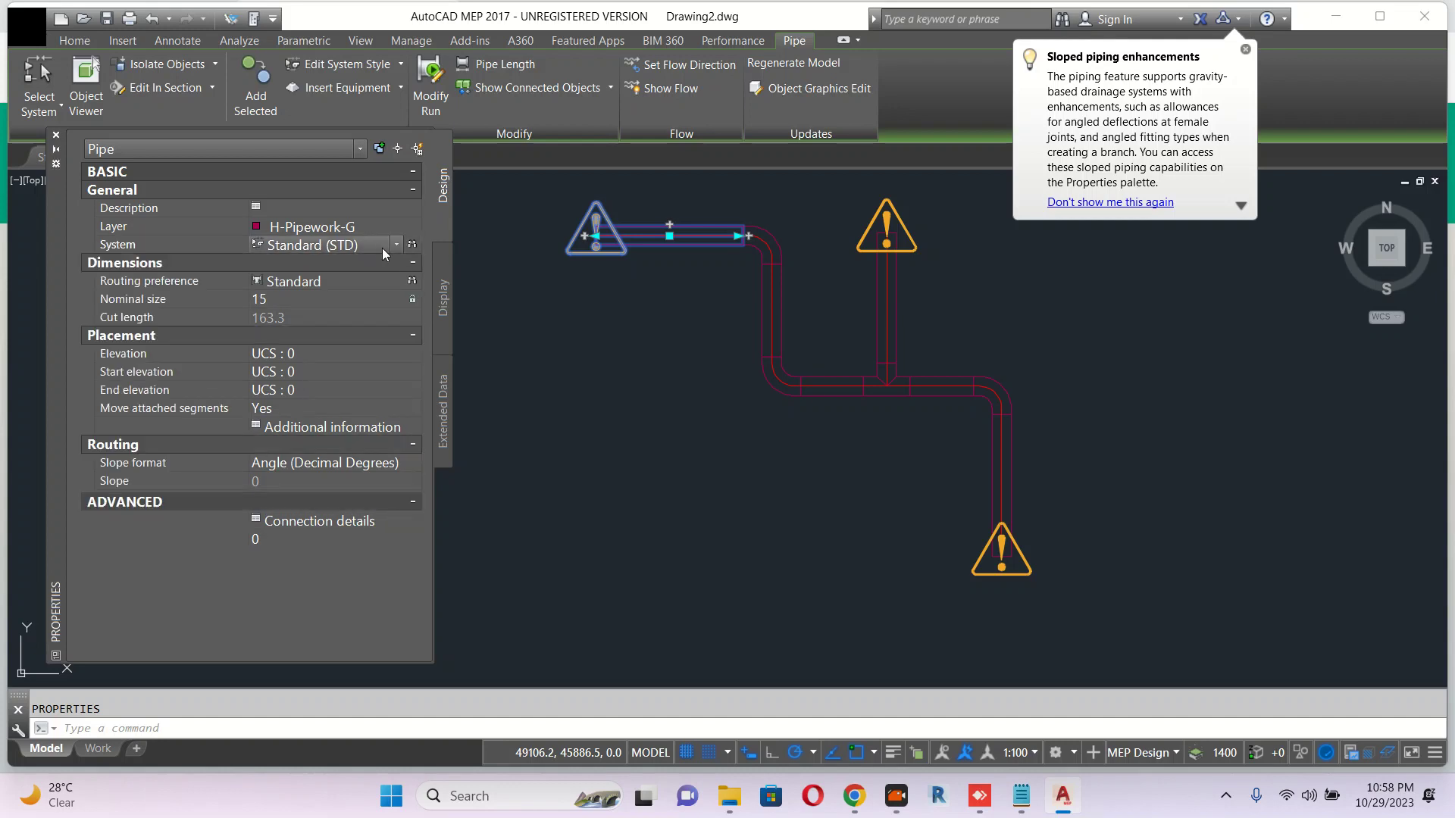
pyautogui.click(395, 244)
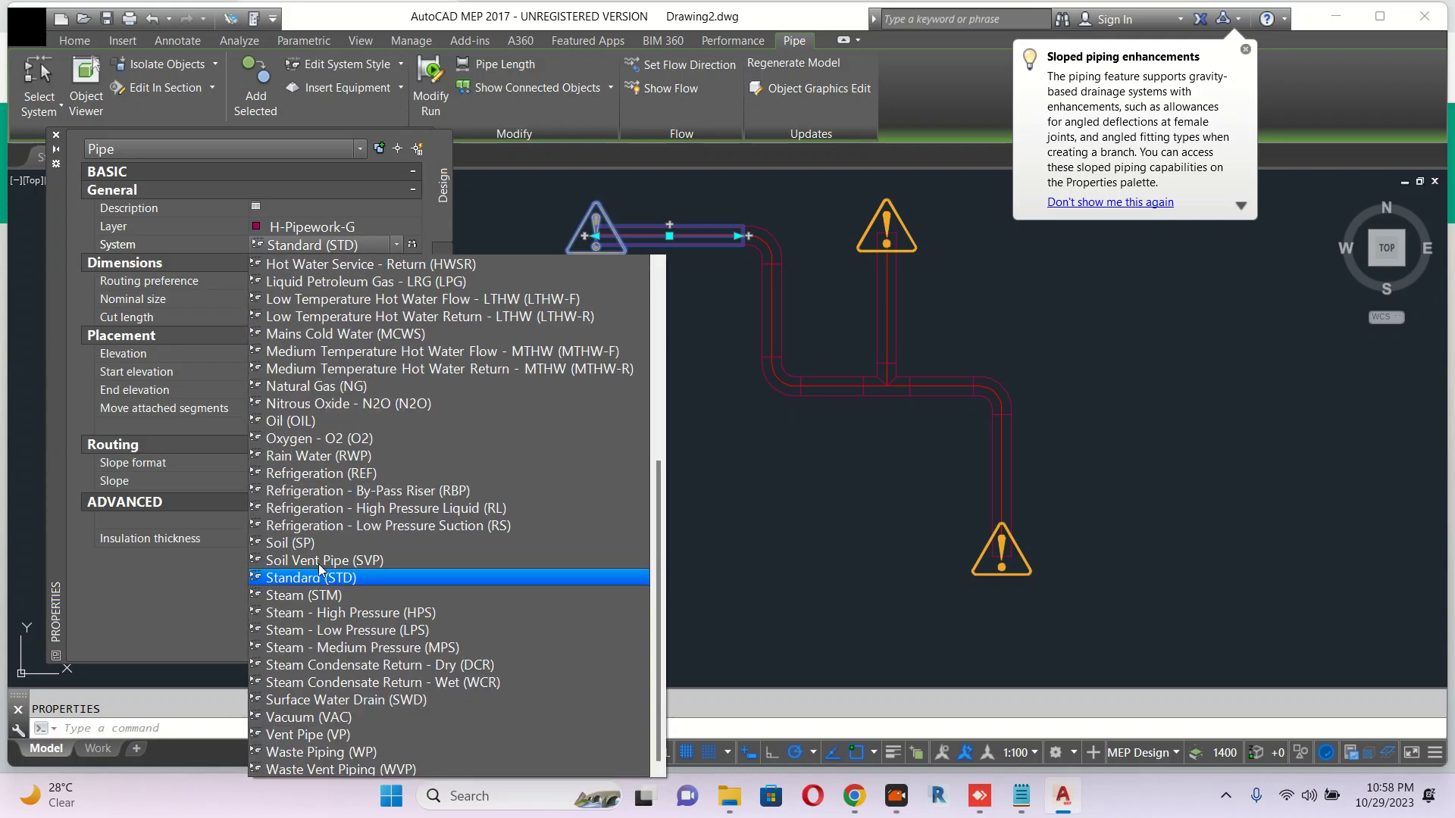
pyautogui.moveTo(350, 585)
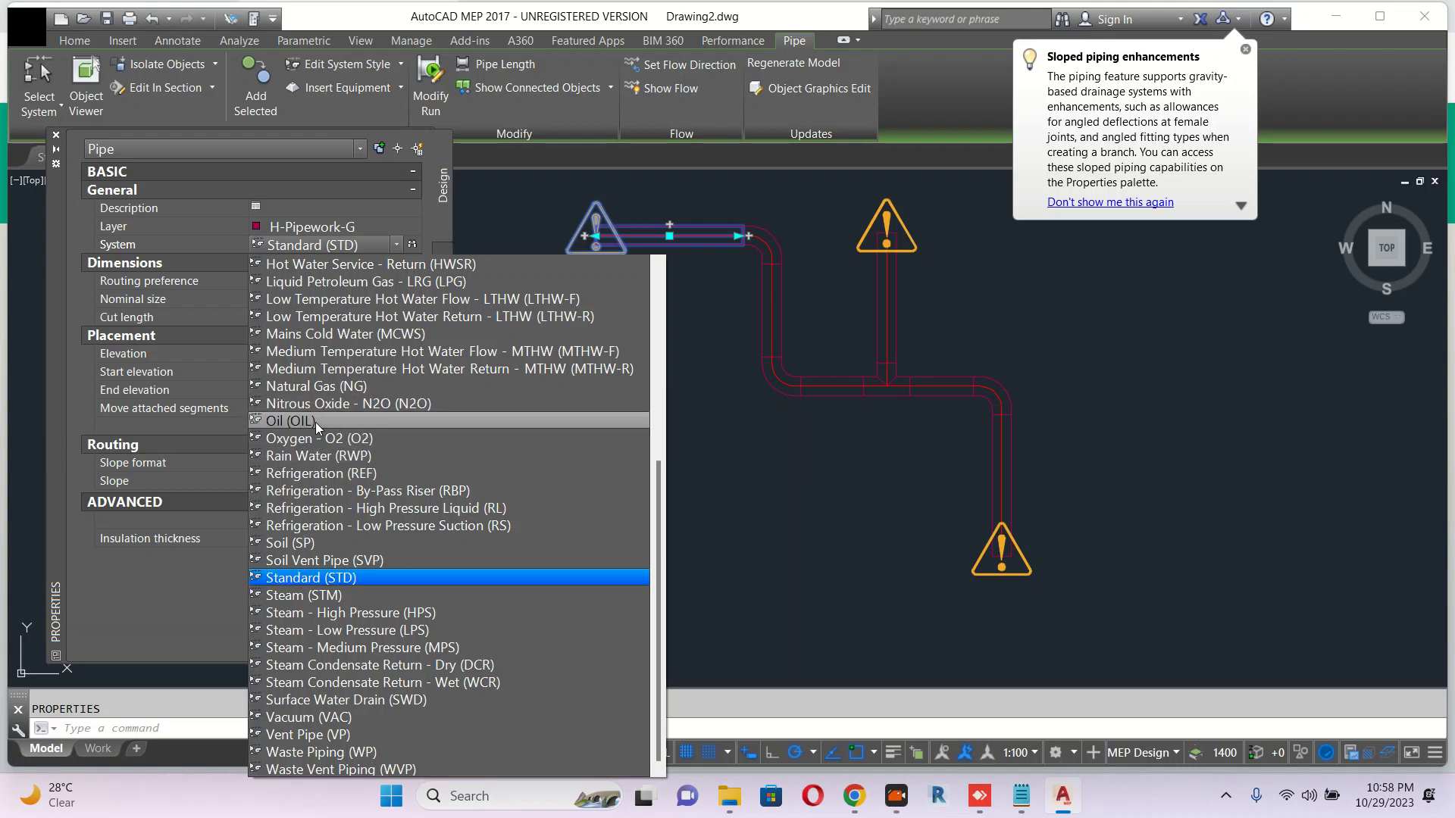
pyautogui.moveTo(362, 526)
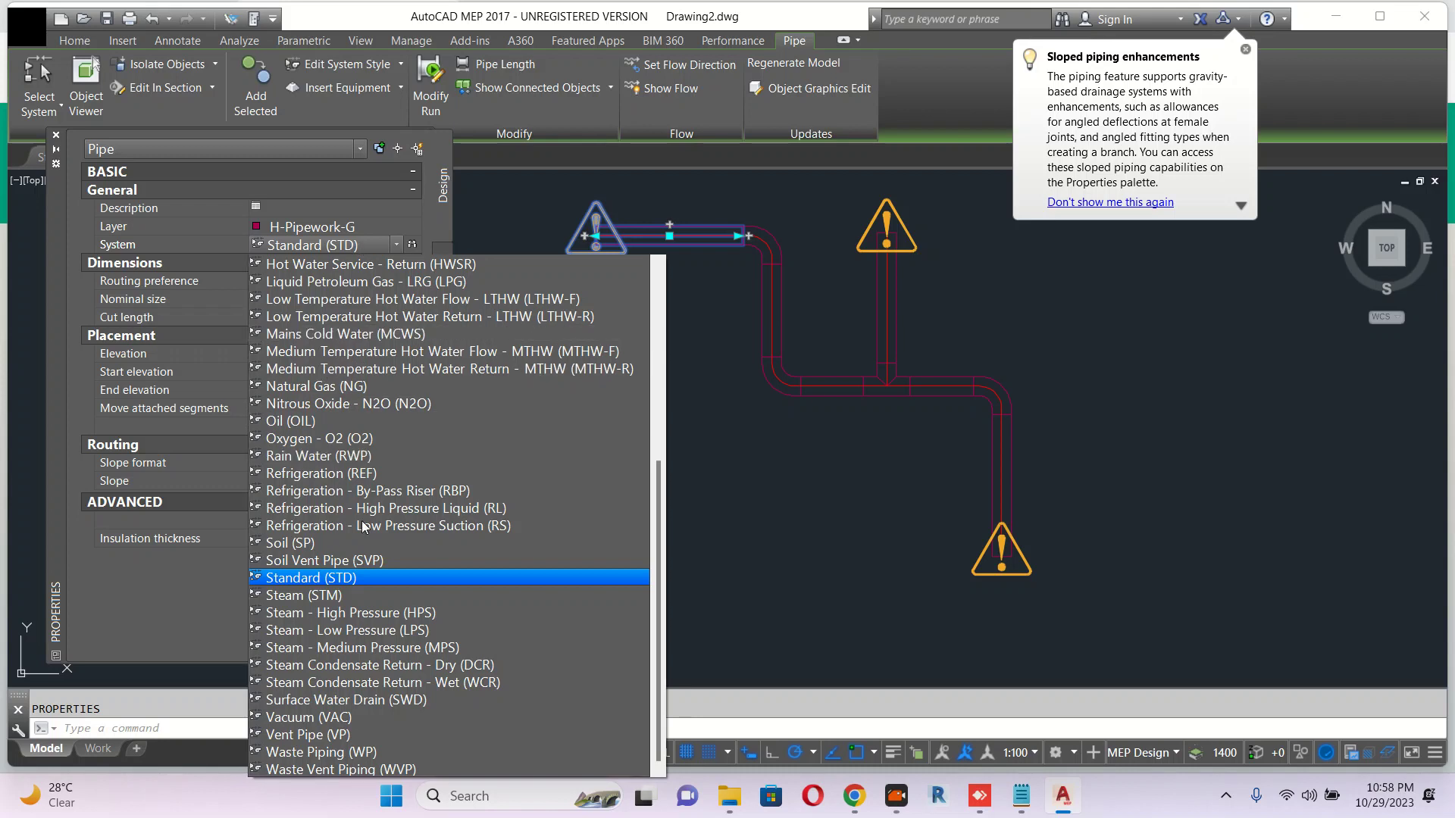
pyautogui.moveTo(423, 412)
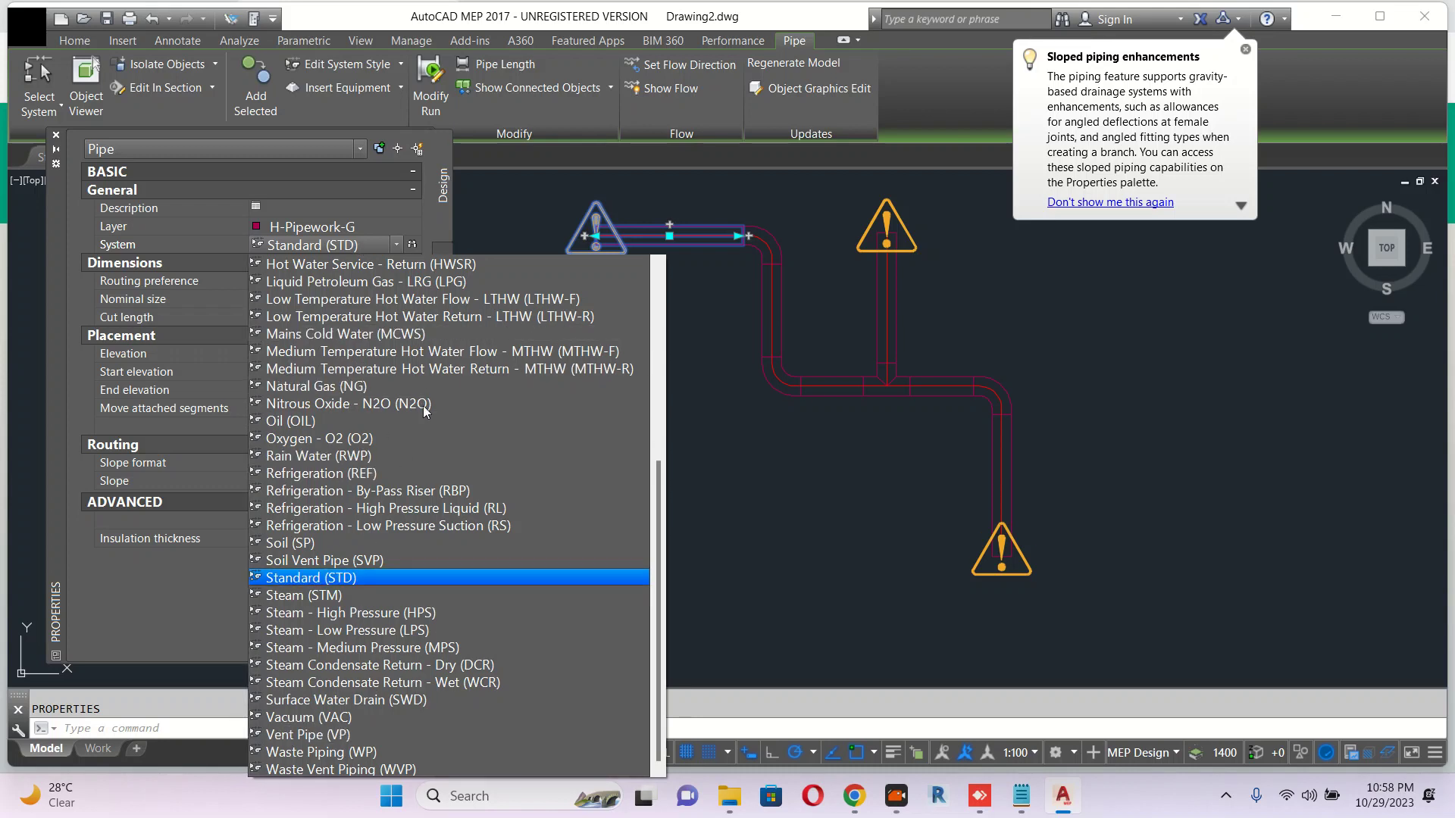
pyautogui.moveTo(371, 462)
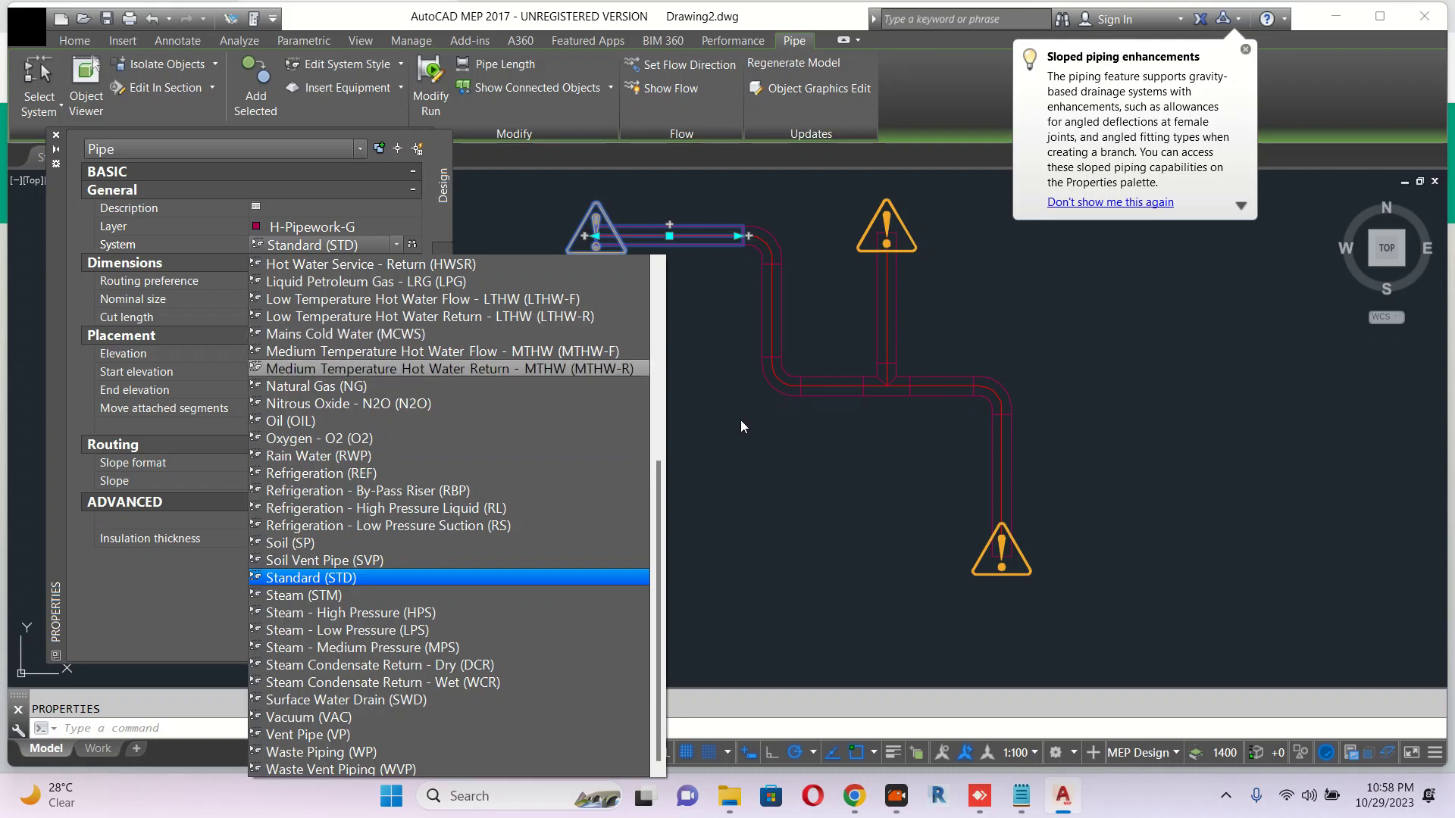
pyautogui.press('Escape')
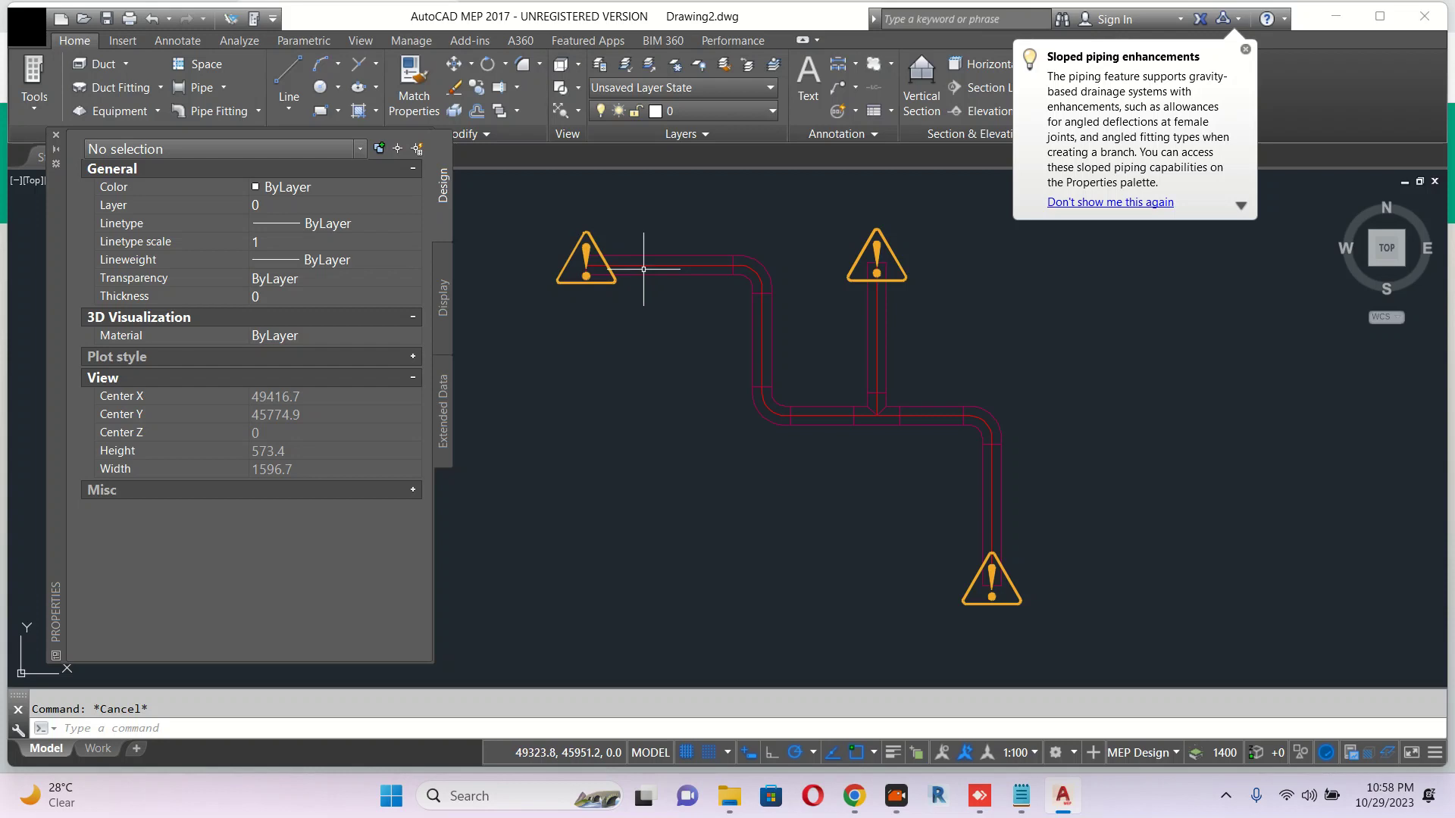
pyautogui.click(686, 266)
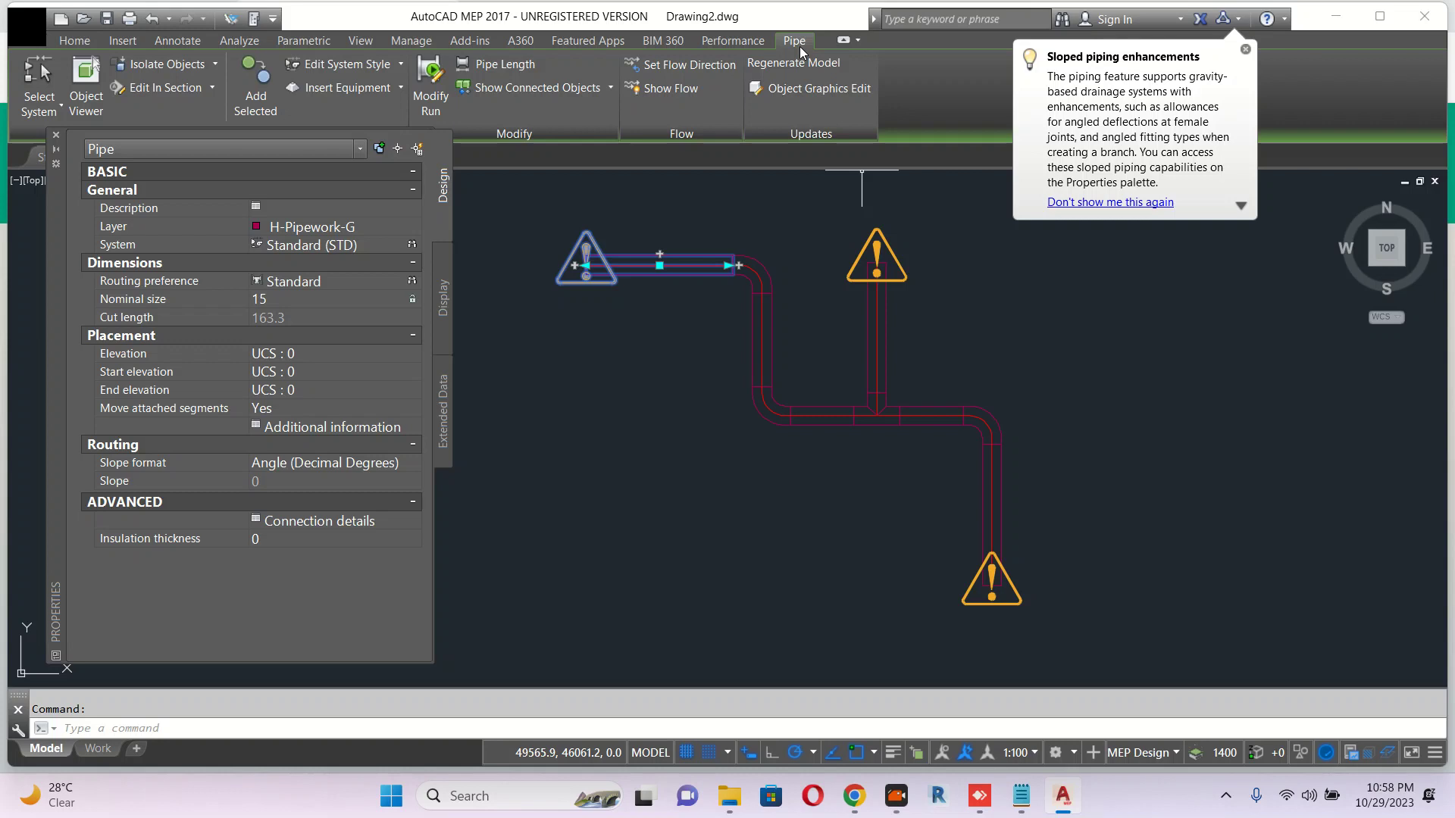
pyautogui.moveTo(344, 64)
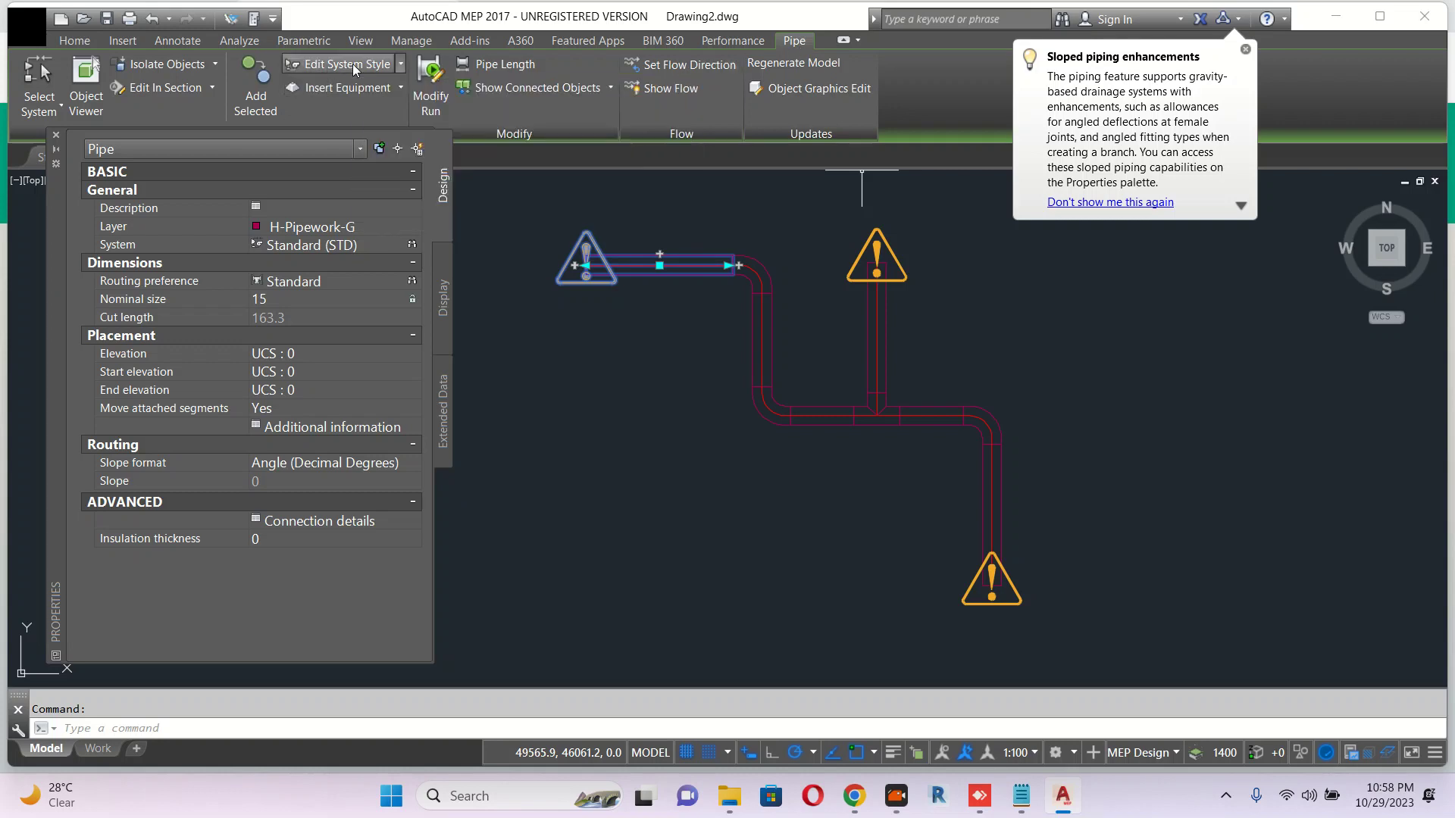
# In Pipe System Definitions, enable 'Display pipe as single line displays' for the Standard system.
pyautogui.click(344, 64)
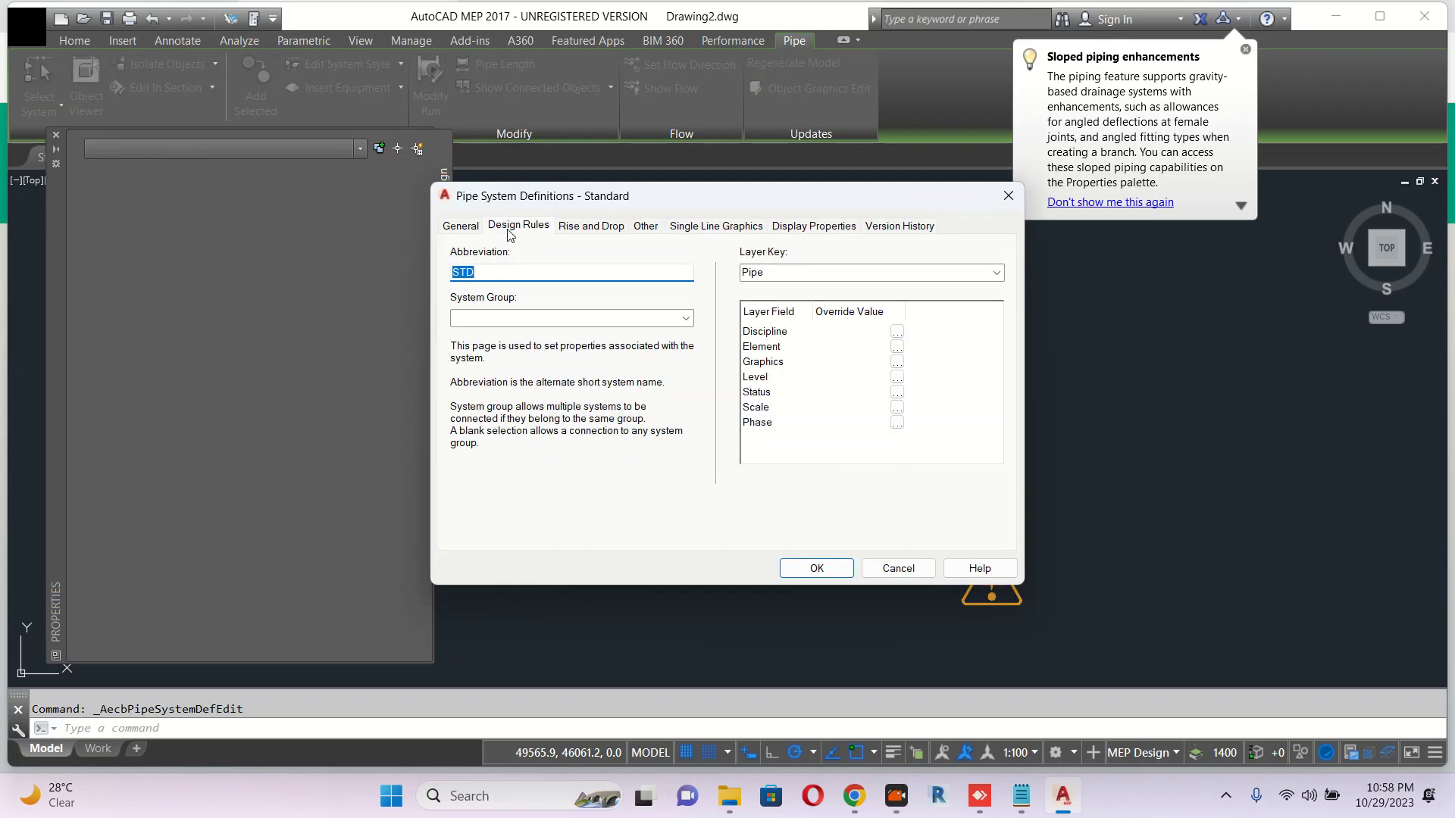
pyautogui.click(591, 226)
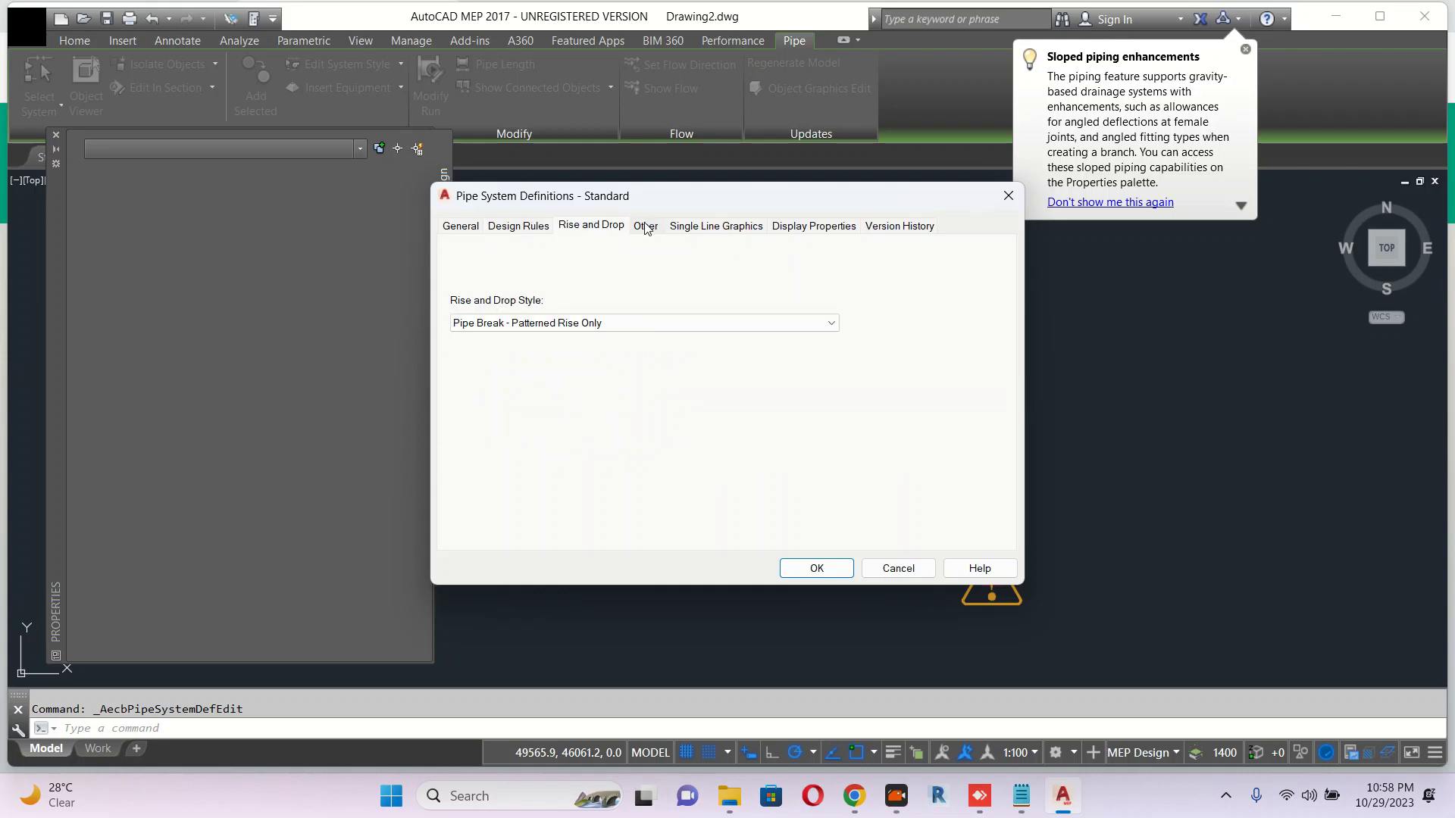
pyautogui.click(646, 226)
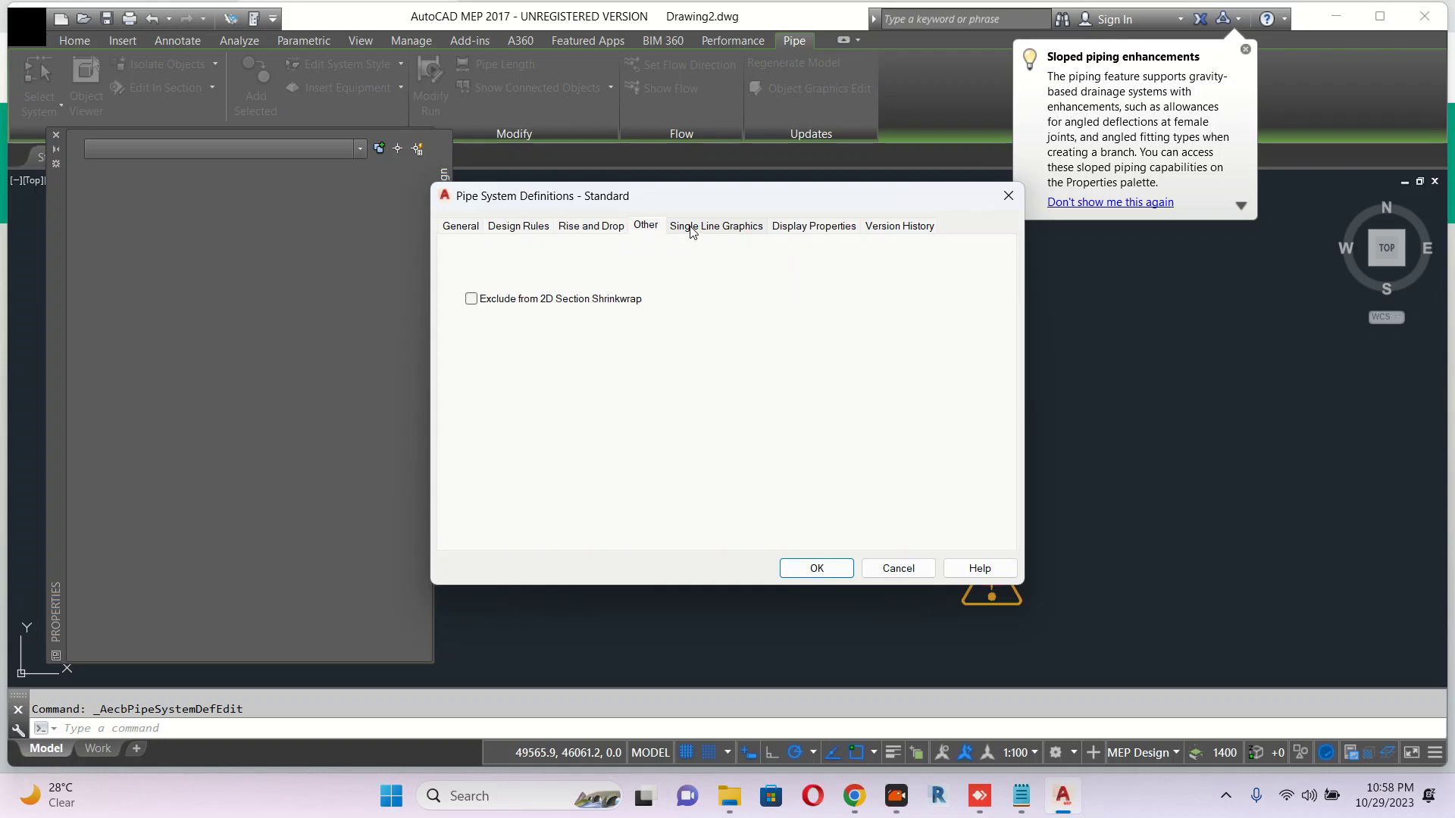
pyautogui.click(715, 226)
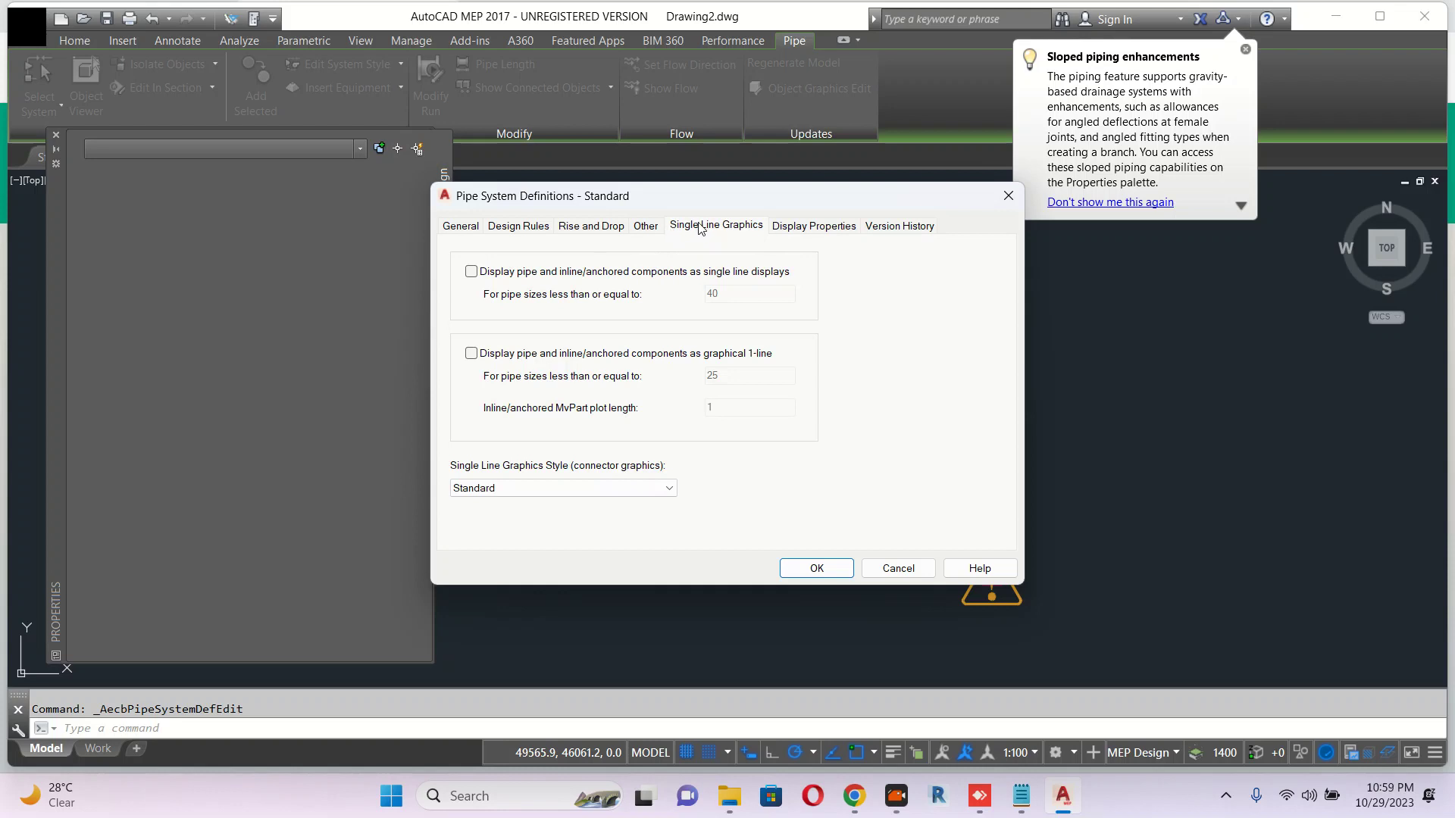
pyautogui.moveTo(506, 277)
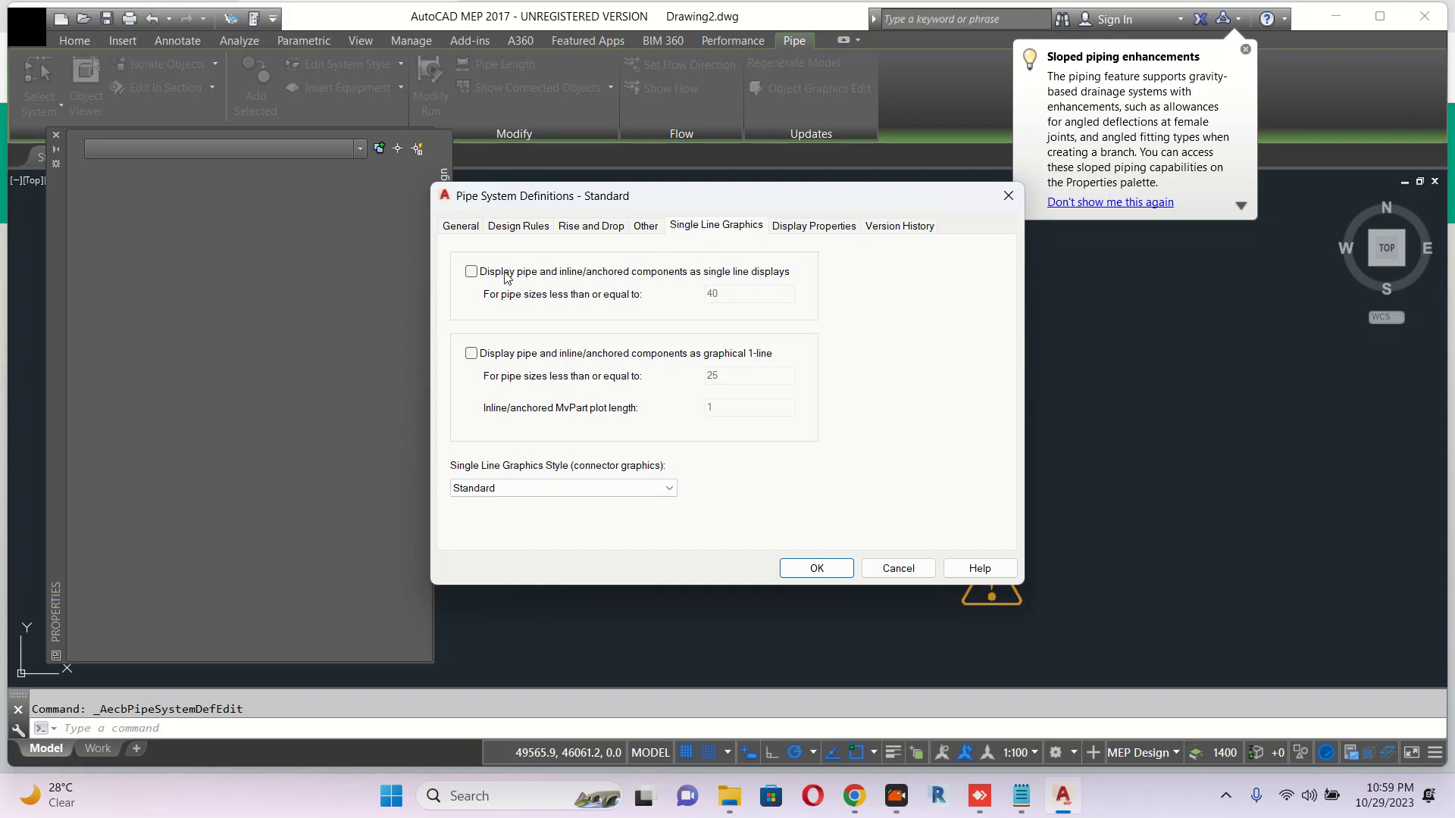
pyautogui.click(471, 272)
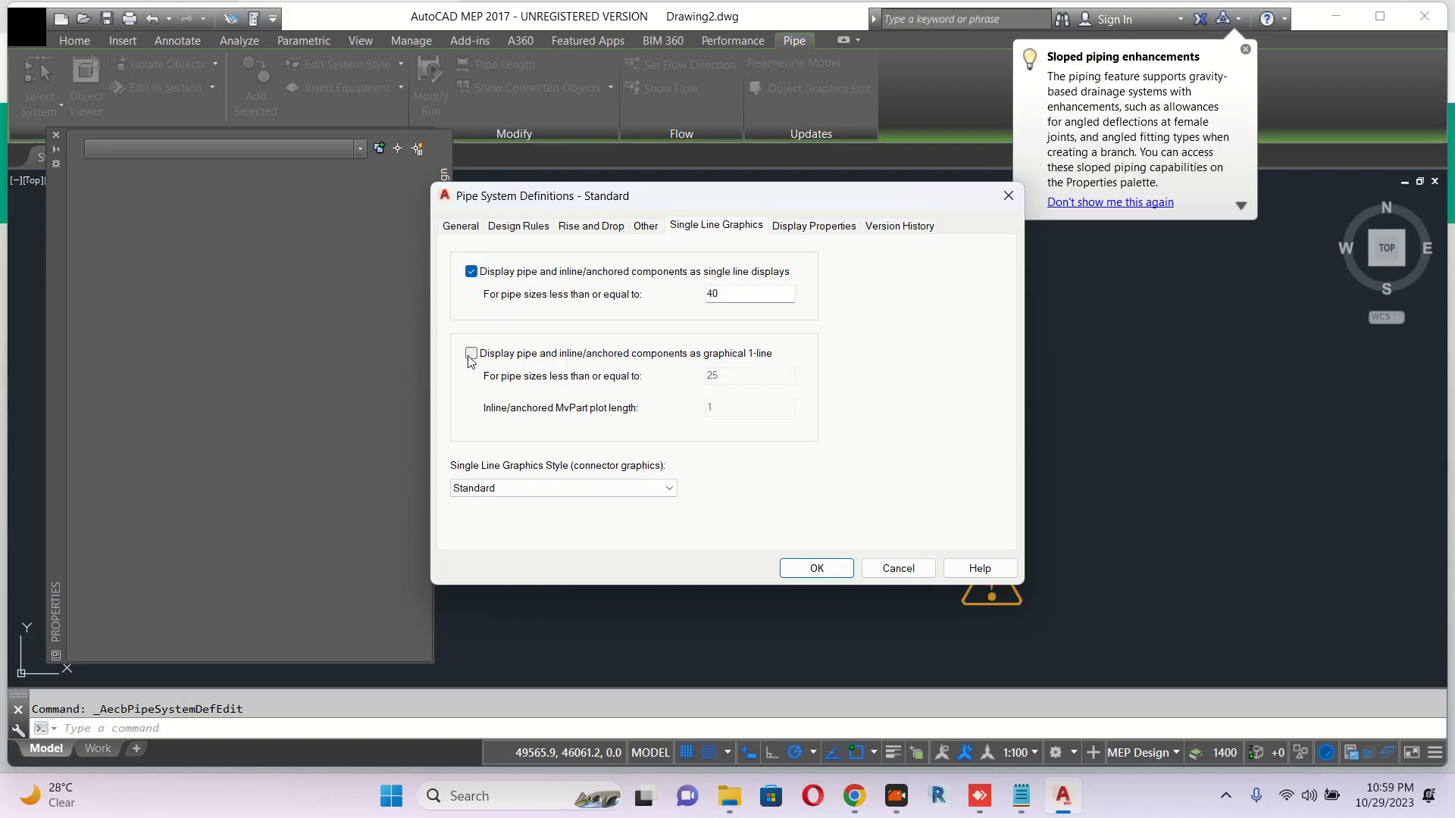
pyautogui.click(815, 568)
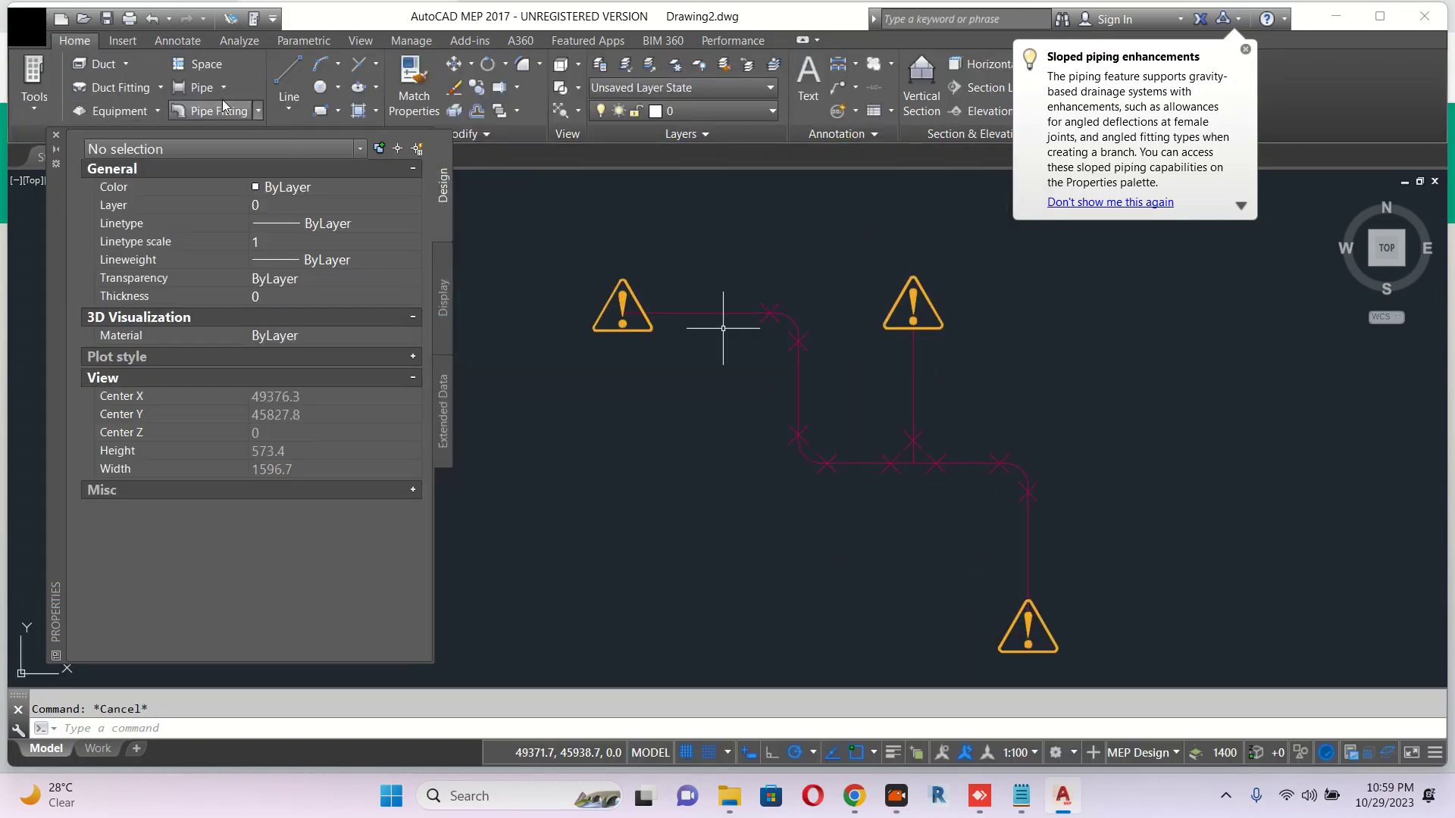
# Add a new pipe branch to the right of the run, now drawn as a single line.
pyautogui.click(214, 111)
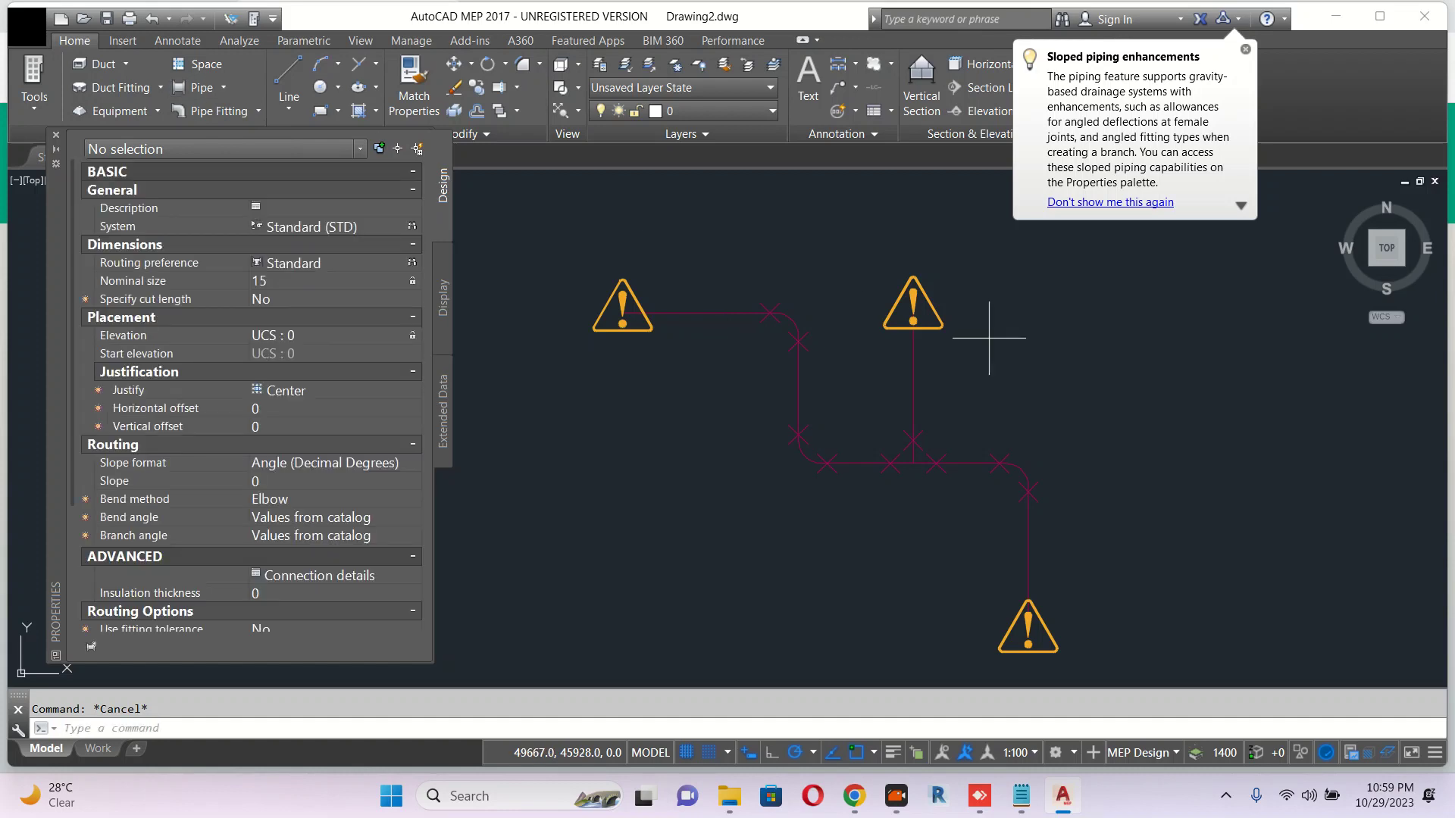
pyautogui.click(944, 345)
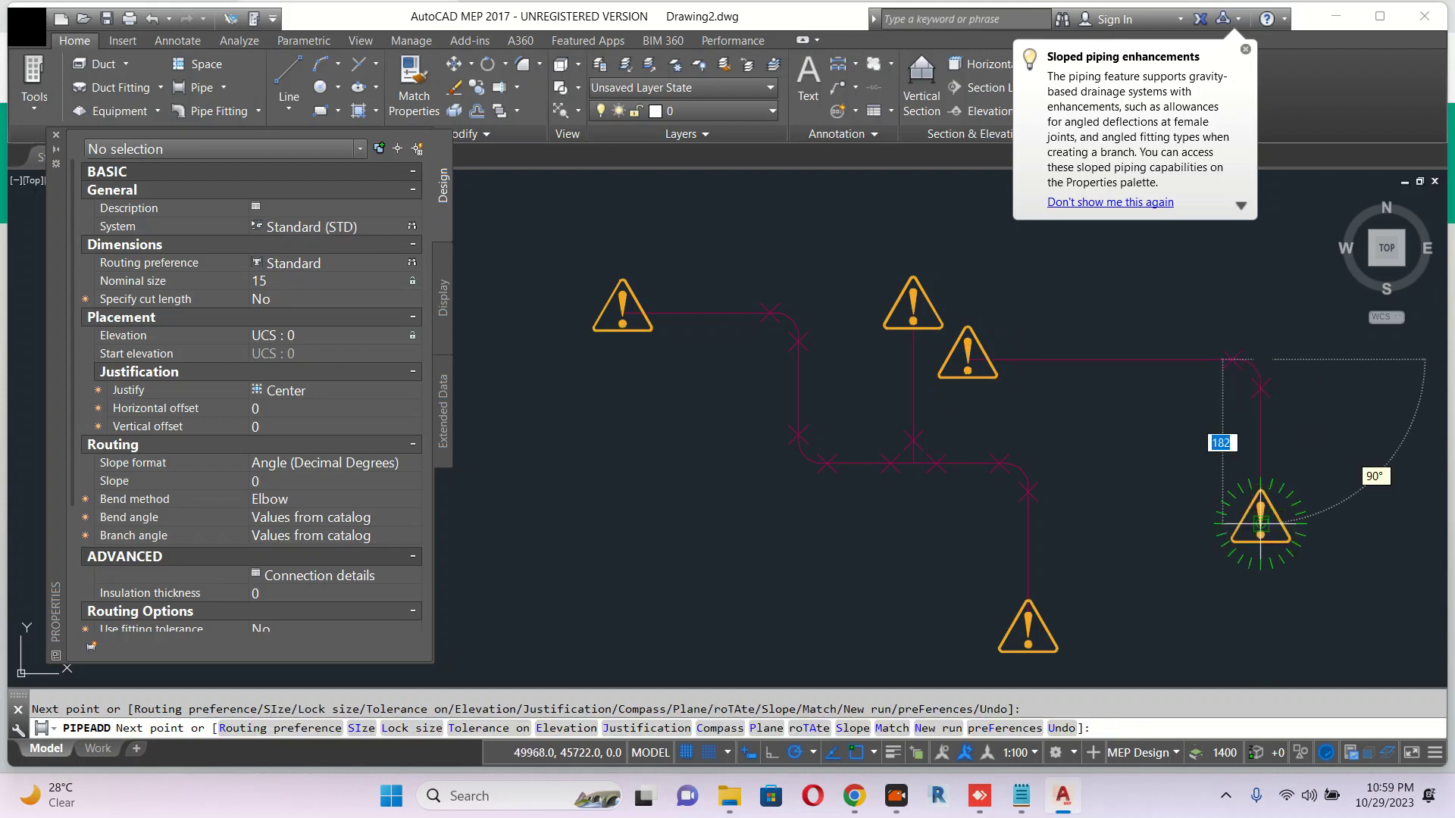
pyautogui.press('Escape')
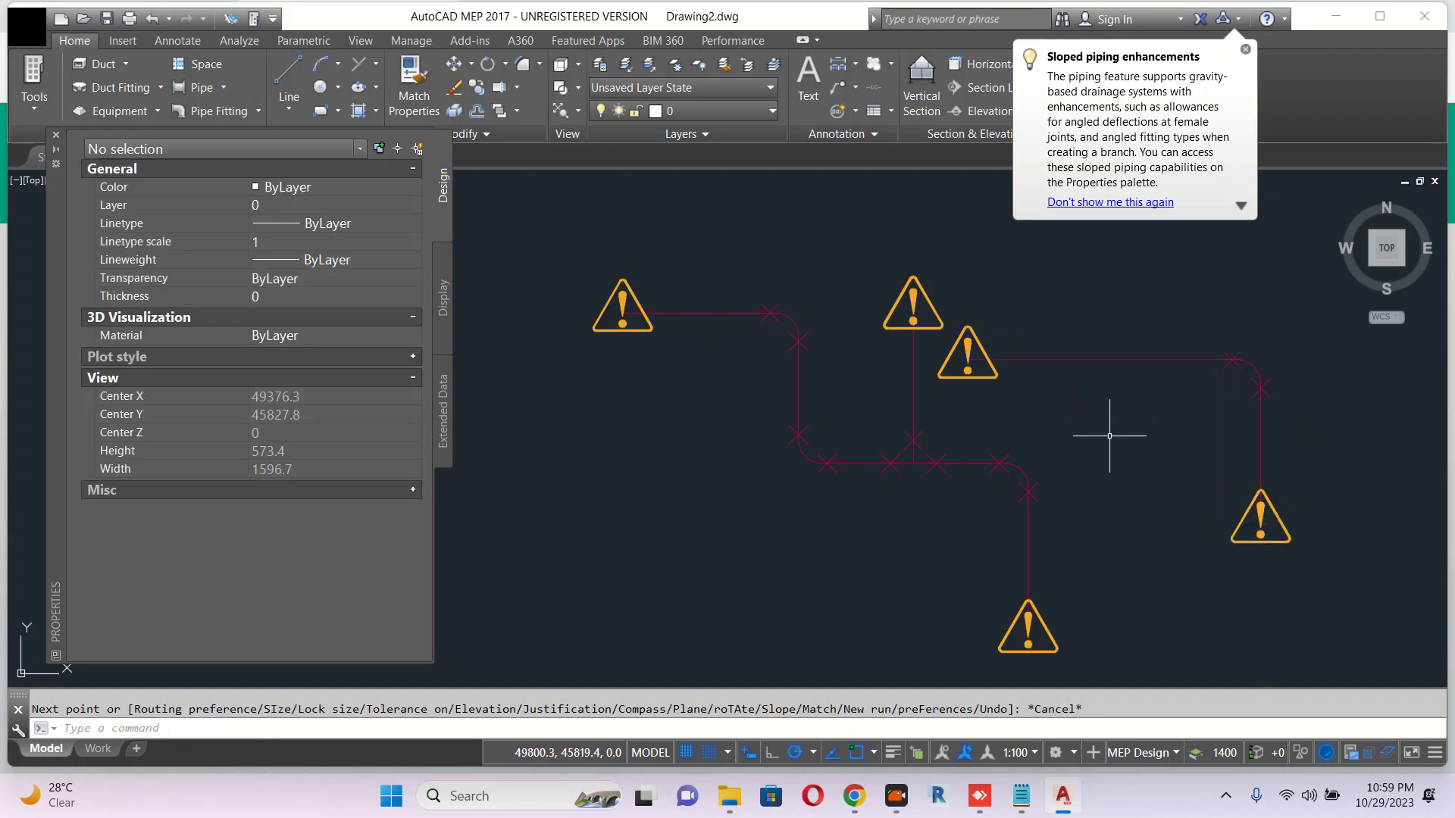
pyautogui.moveTo(494, 275)
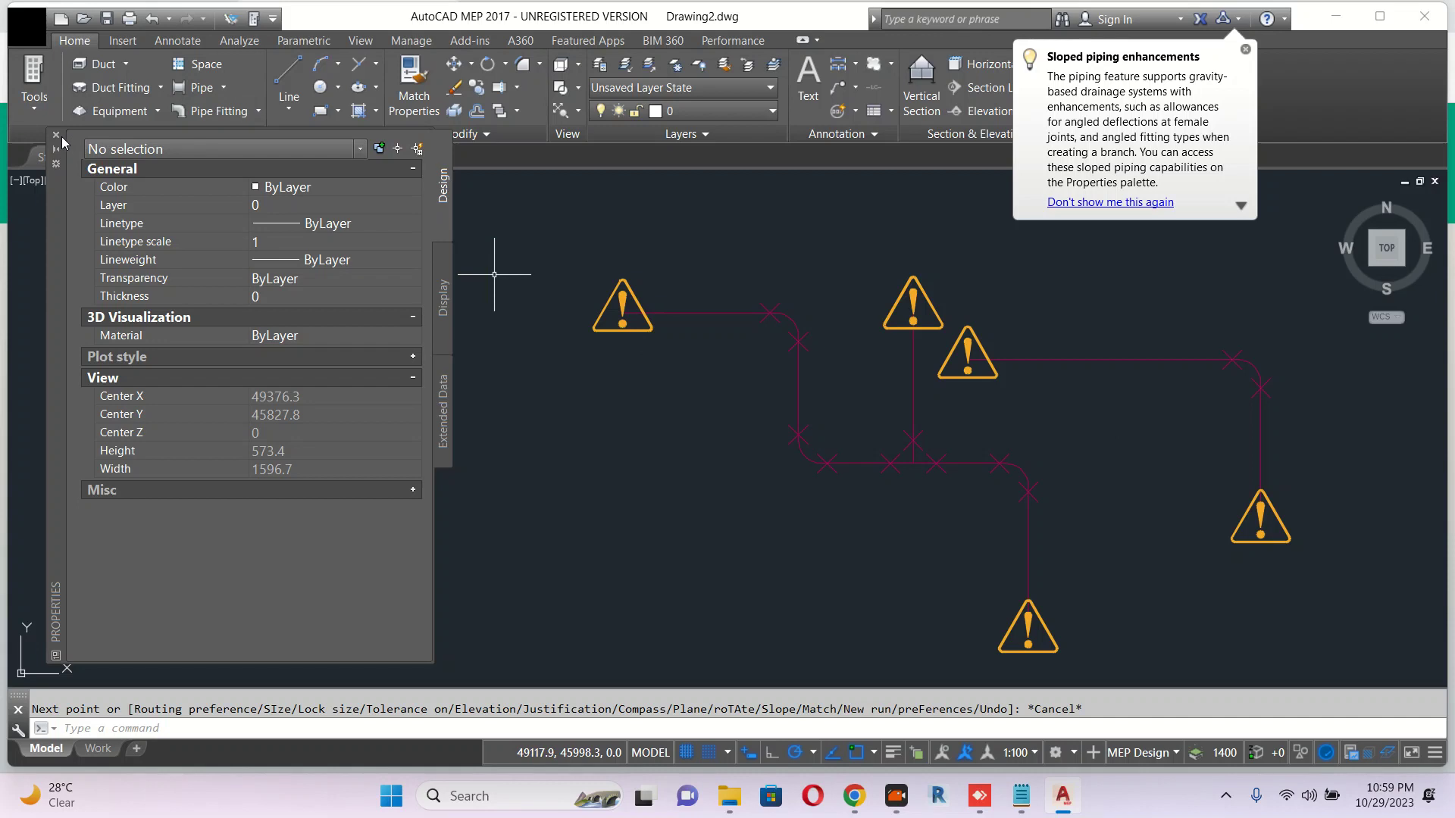
# Create new Drawing3 and draw a first horizontal pipe segment to the right.
pyautogui.click(55, 136)
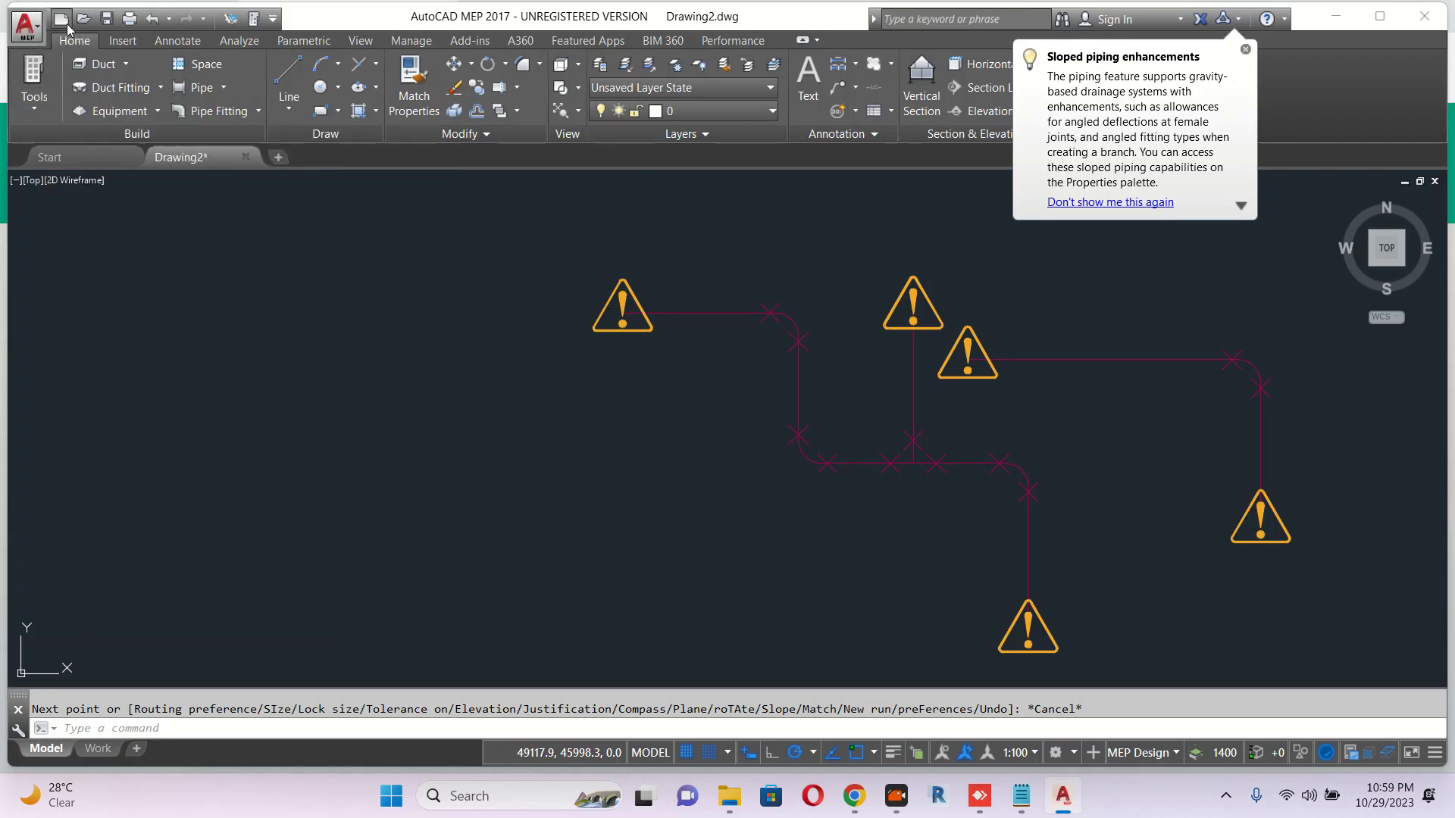
pyautogui.click(60, 19)
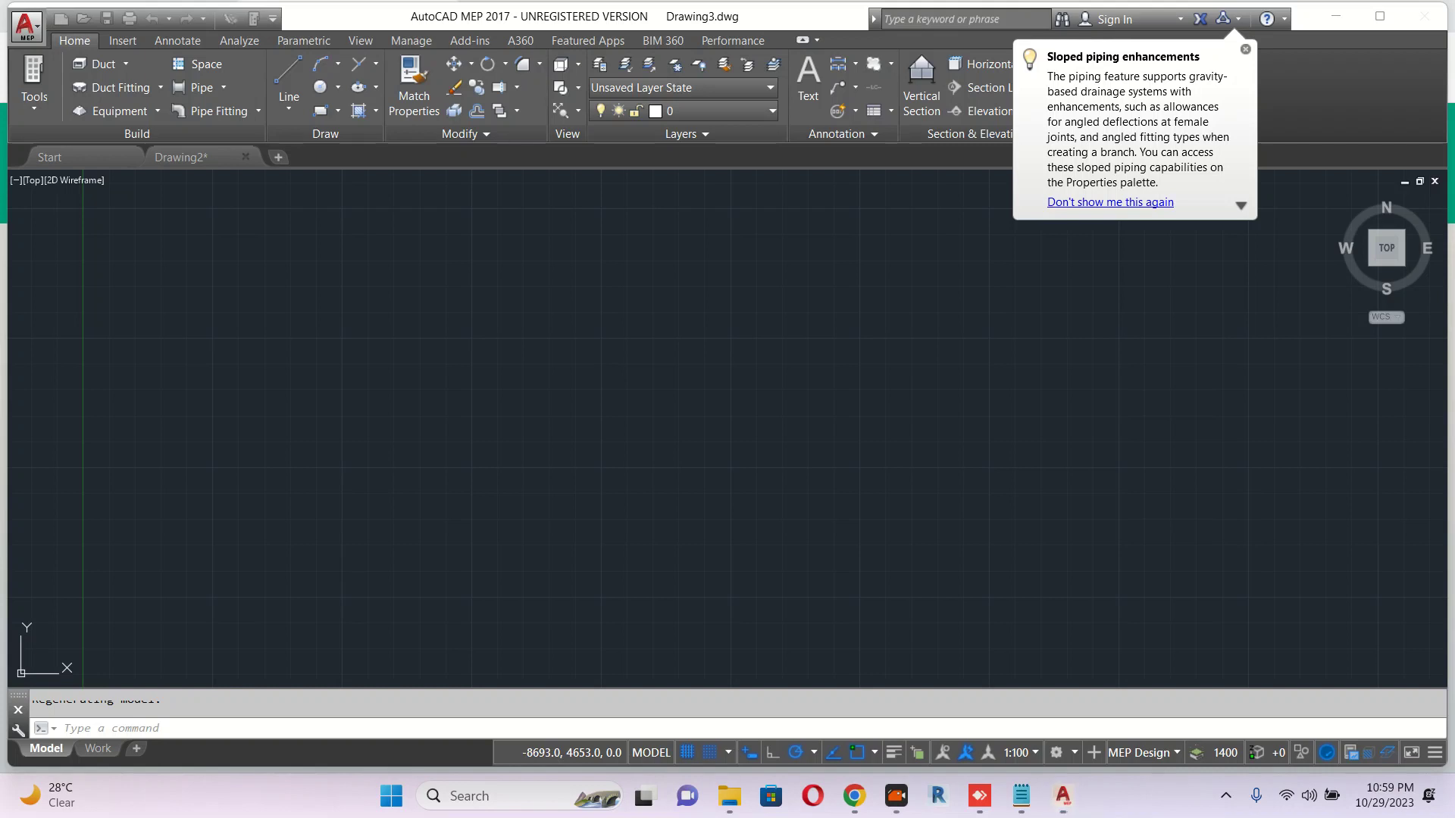
pyautogui.click(277, 156)
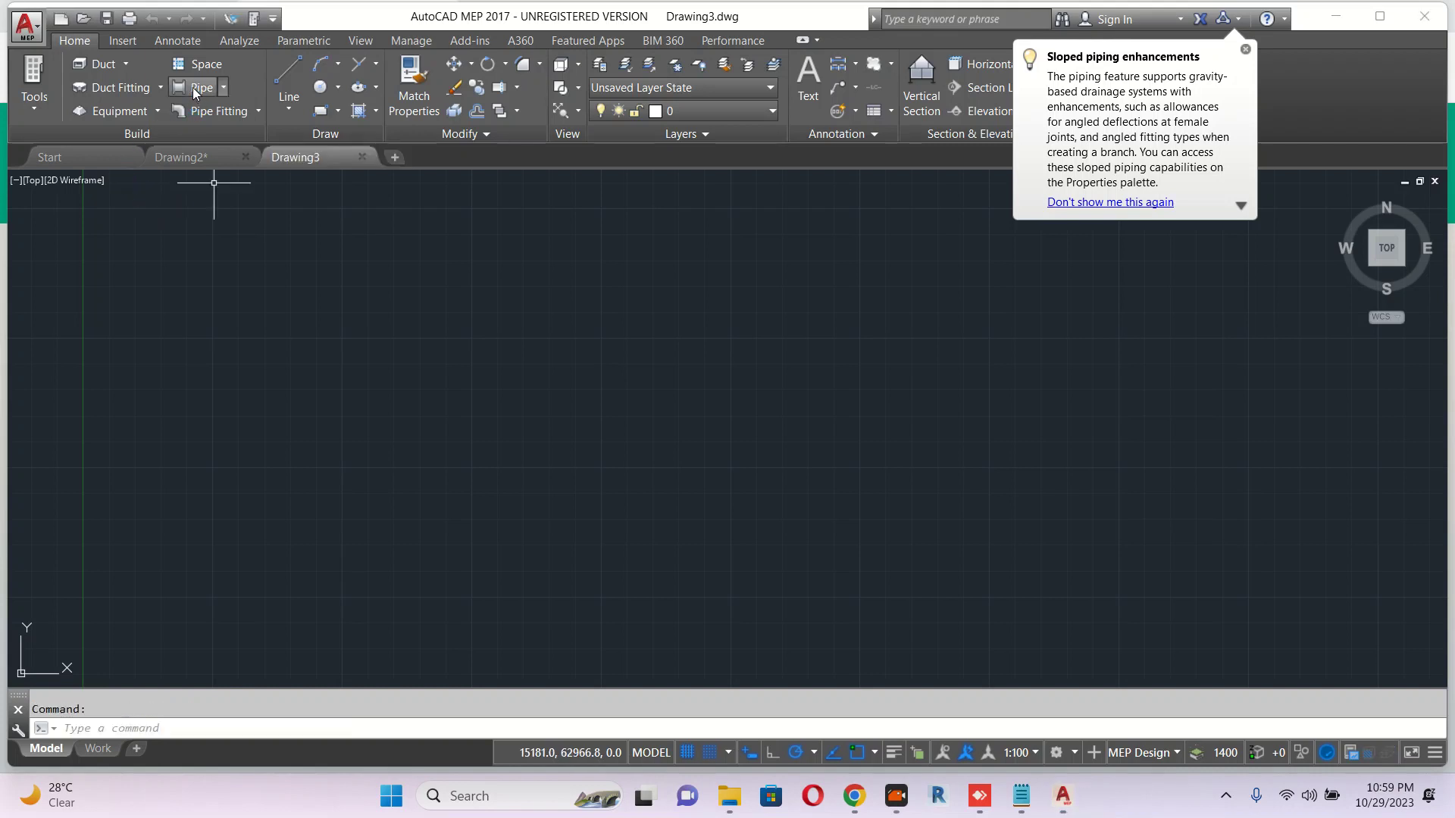
pyautogui.click(202, 88)
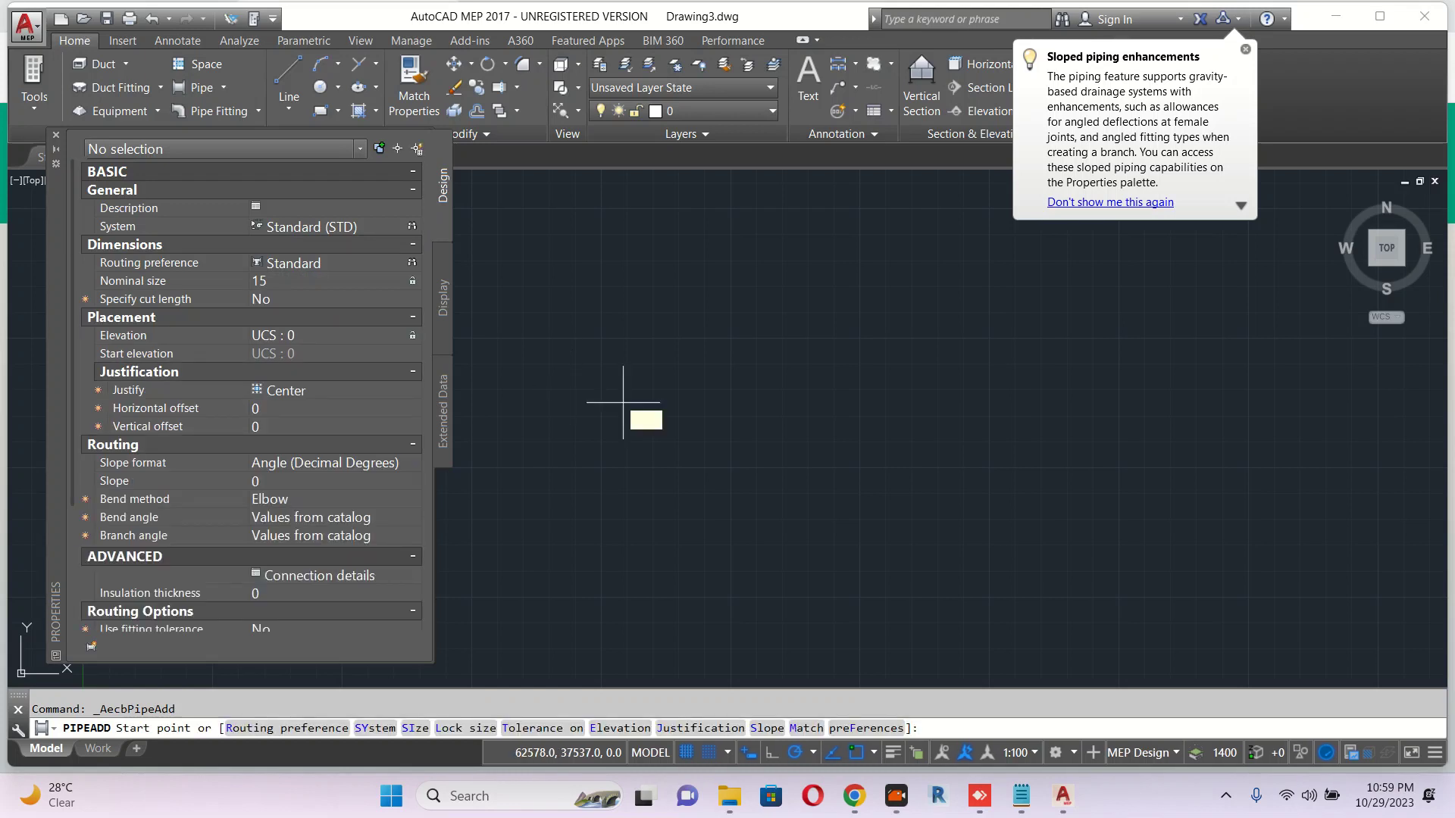
pyautogui.click(624, 400)
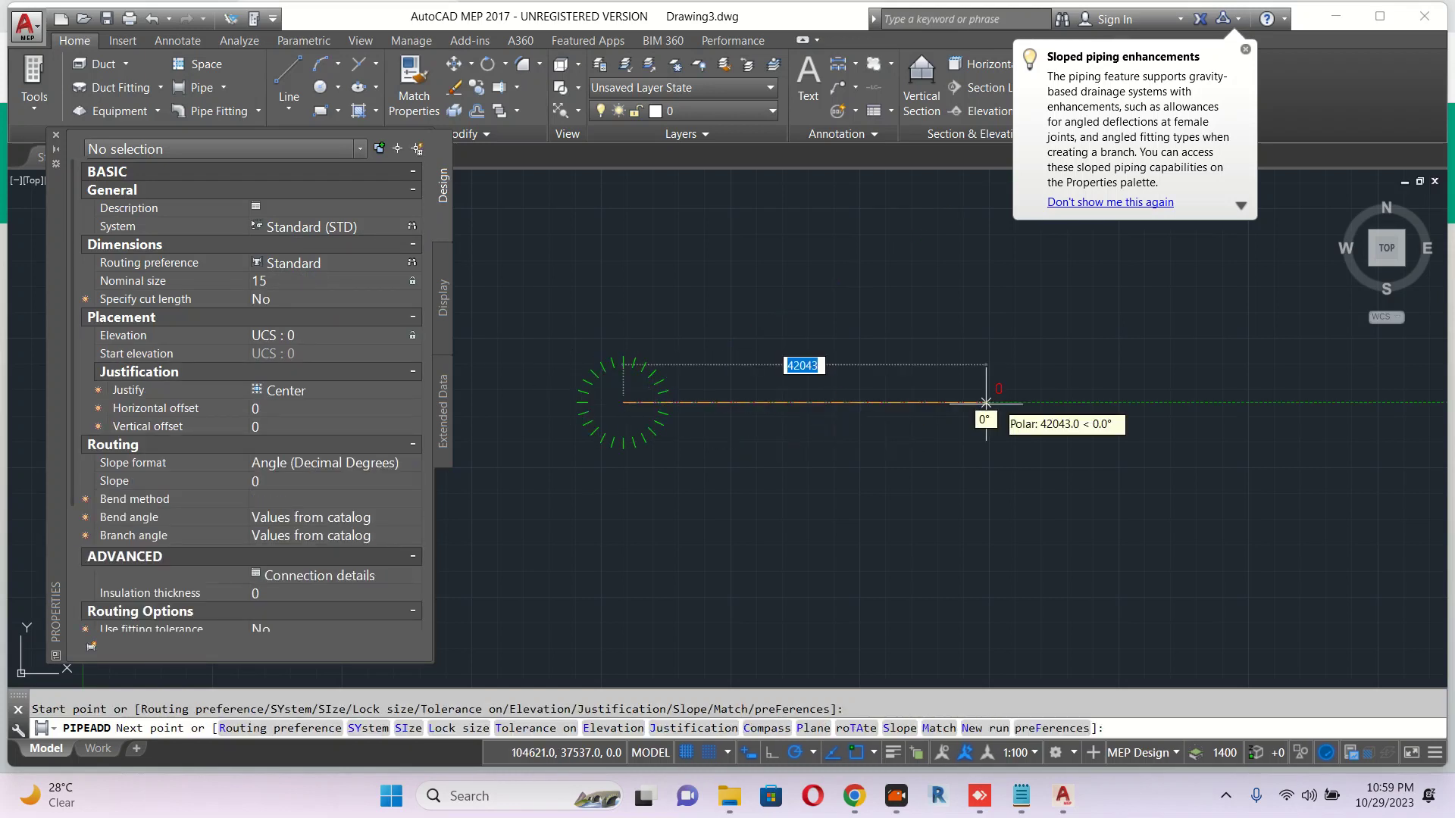
pyautogui.click(987, 403)
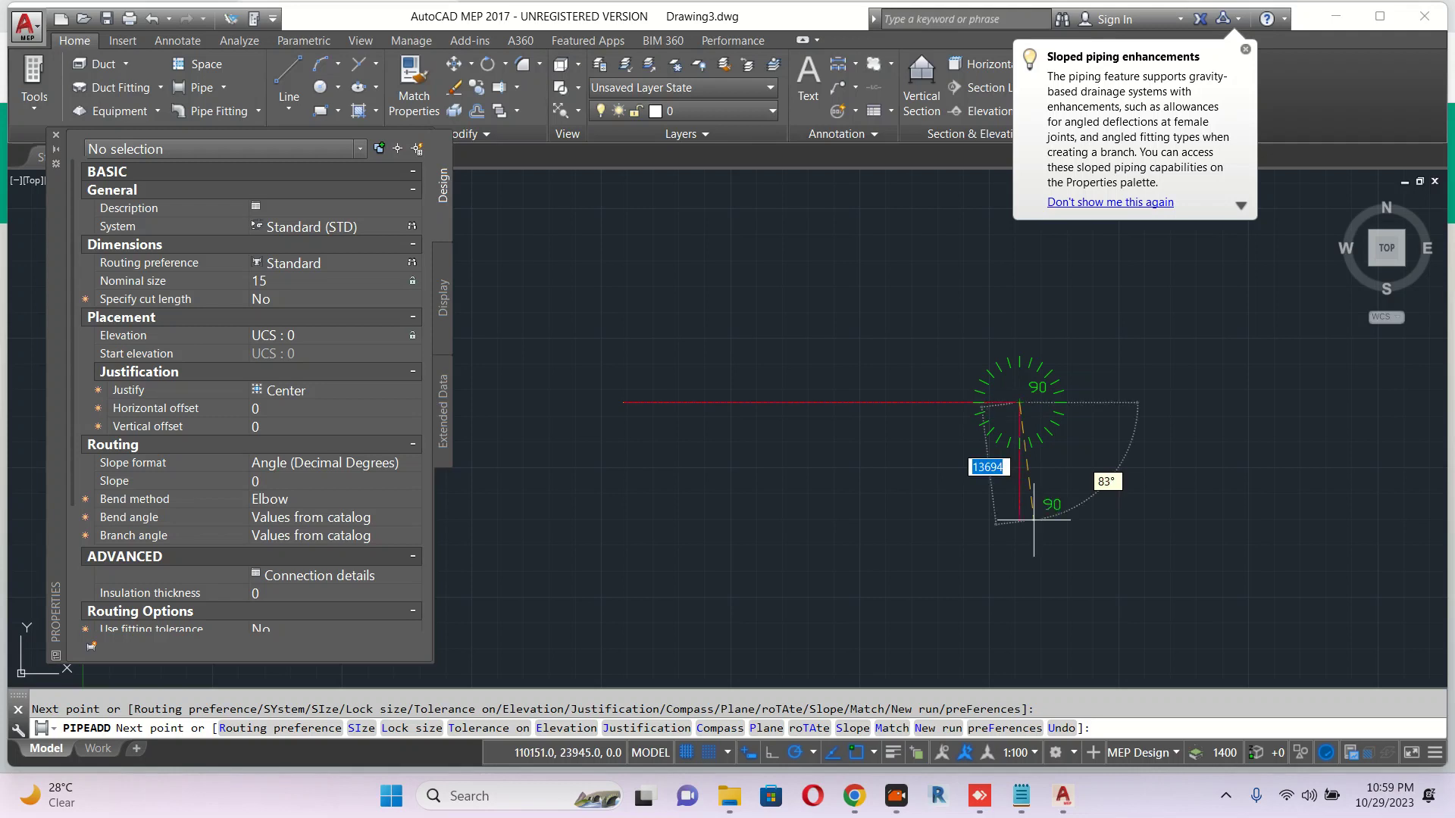
pyautogui.press('Escape')
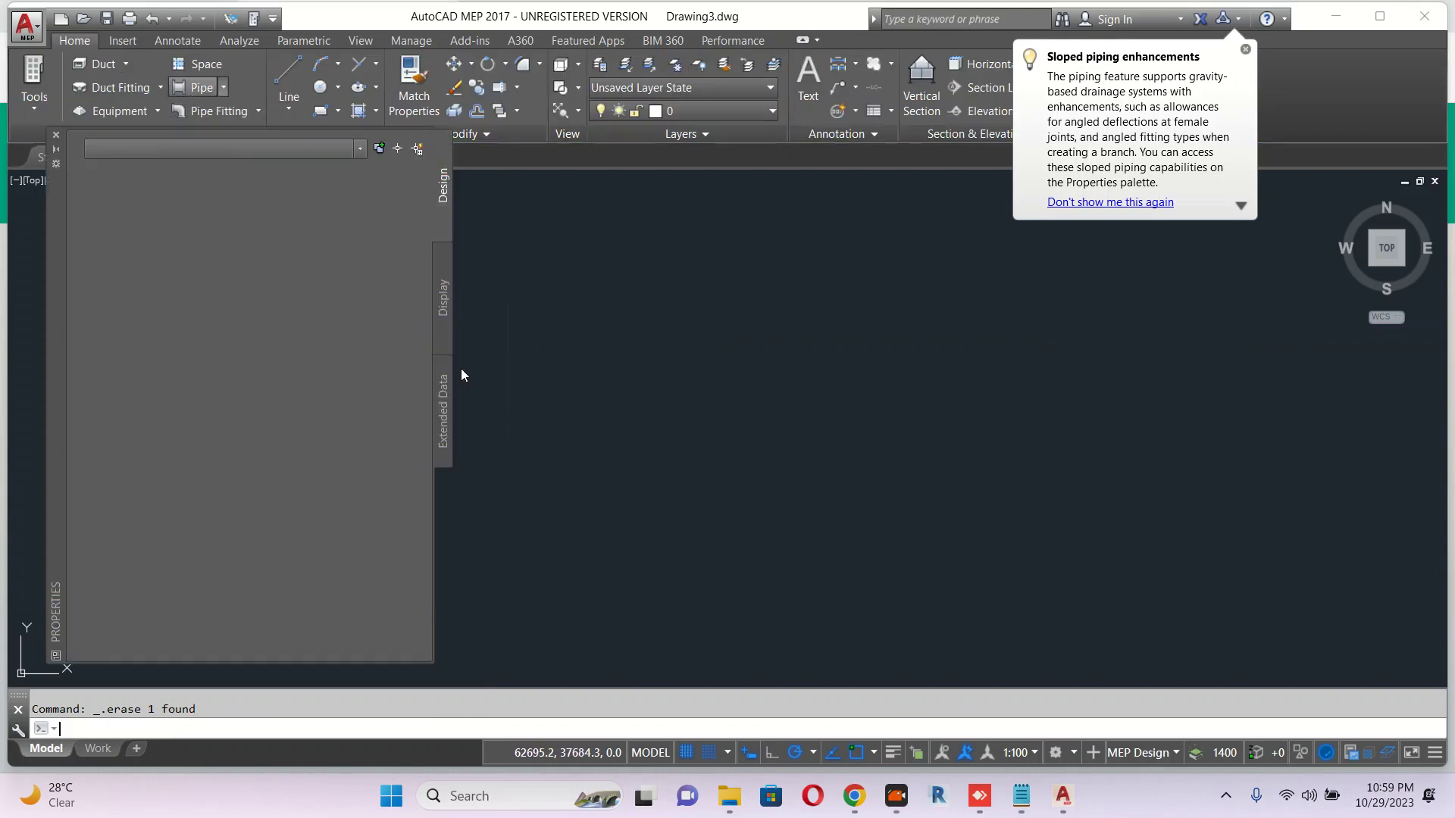
# Draw an L-shaped pipe run in Drawing3, which displays as double-line pipe.
pyautogui.click(192, 86)
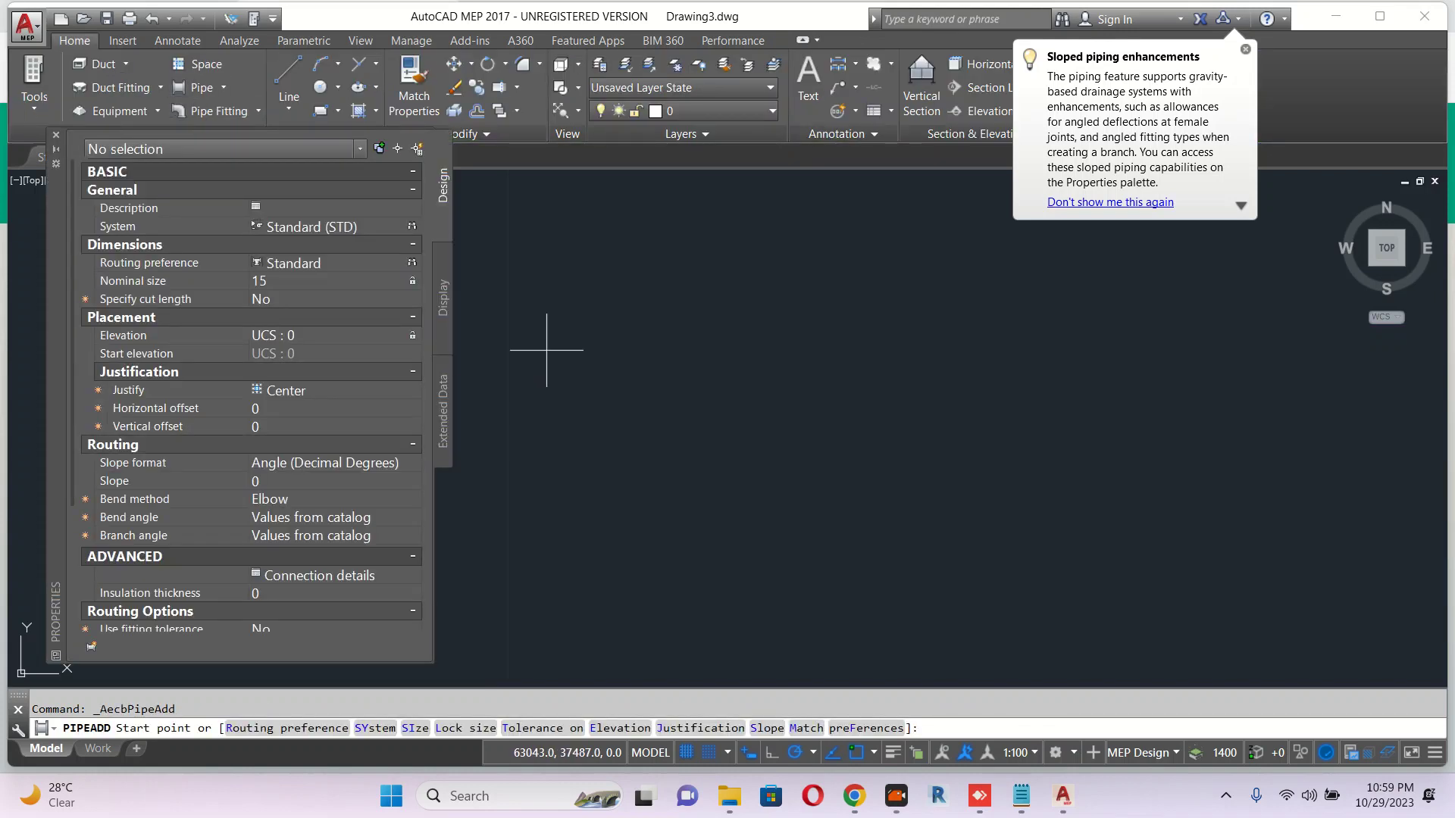
pyautogui.click(546, 348)
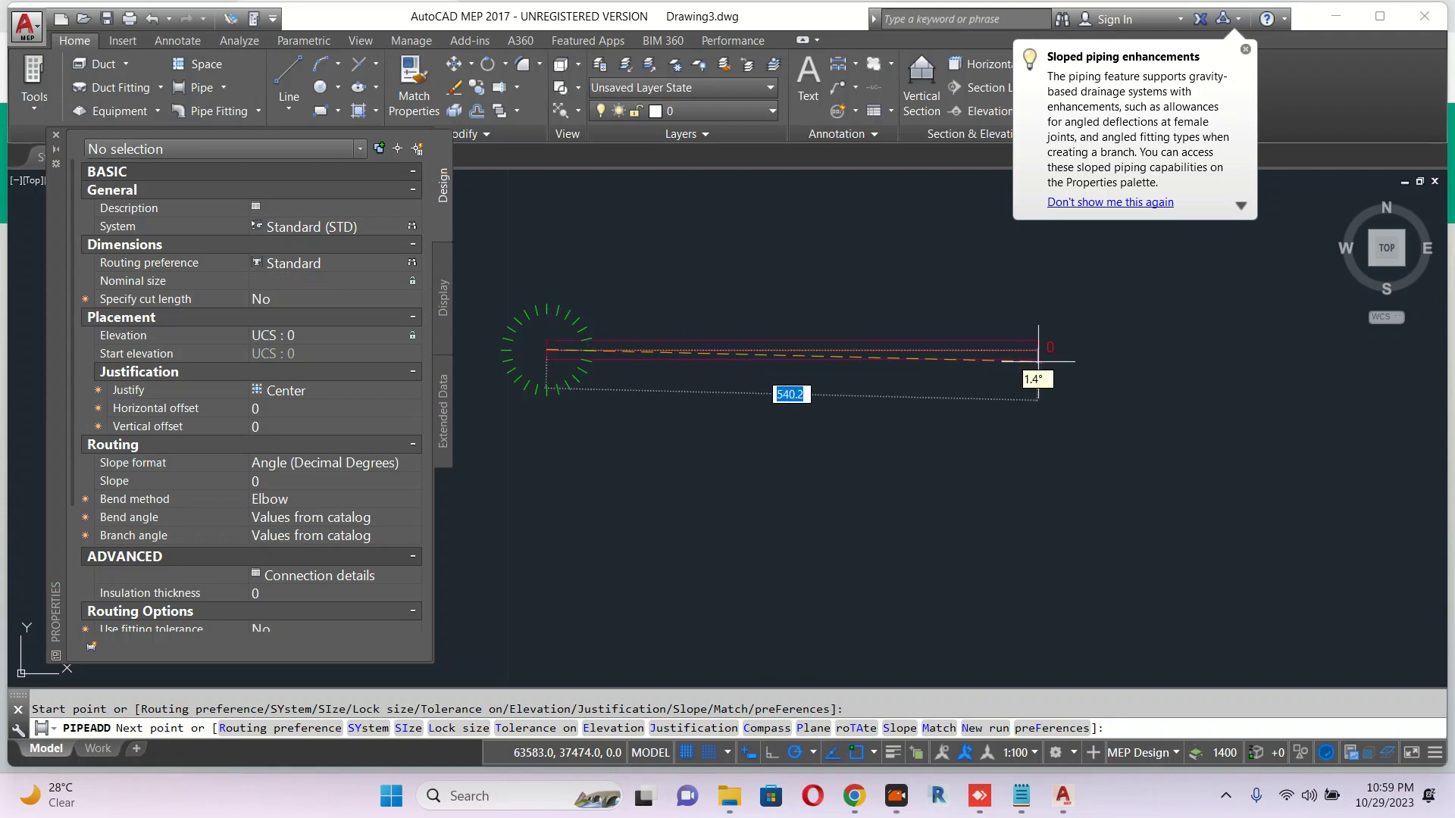
pyautogui.click(1037, 346)
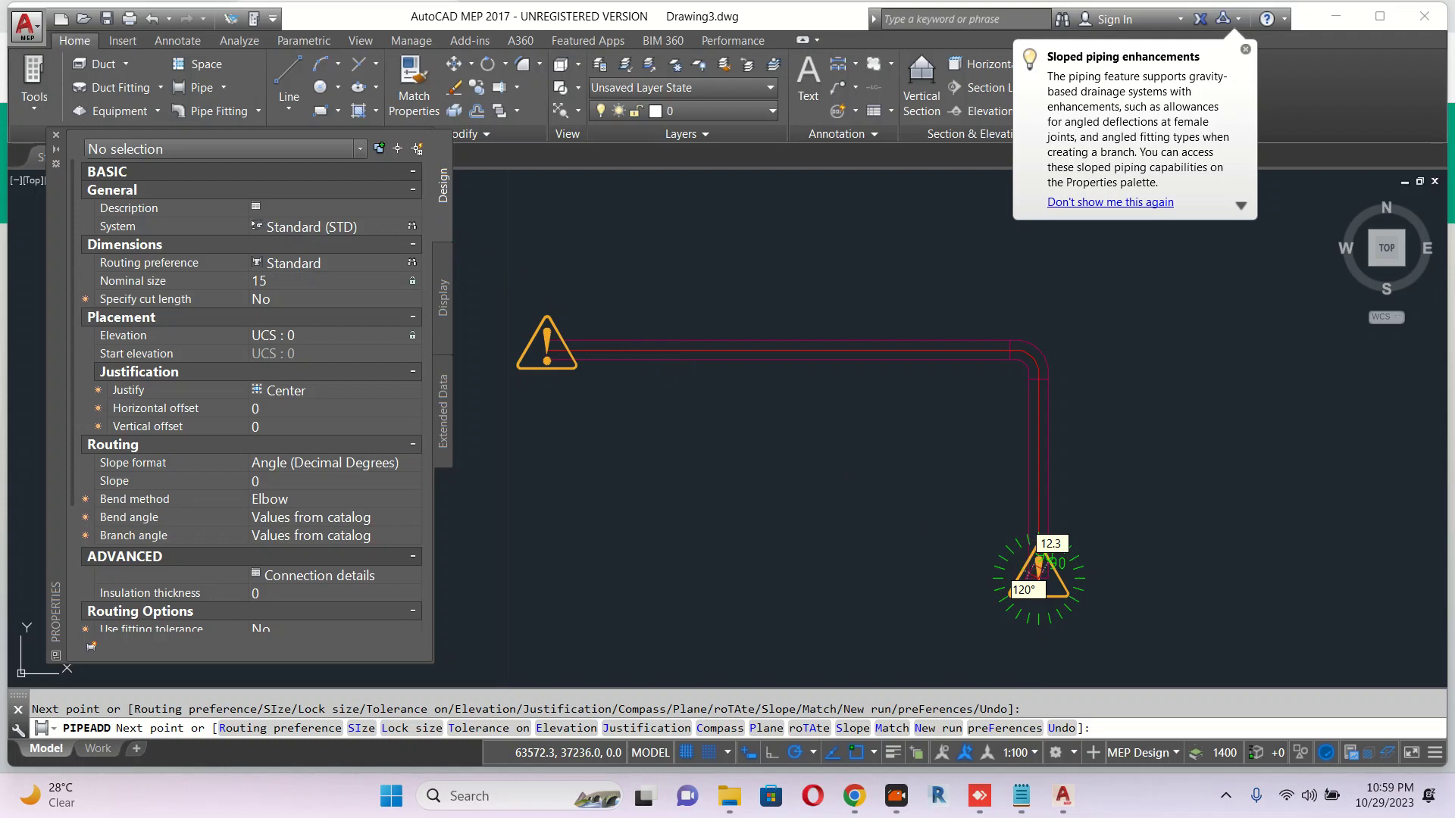
pyautogui.press('Escape')
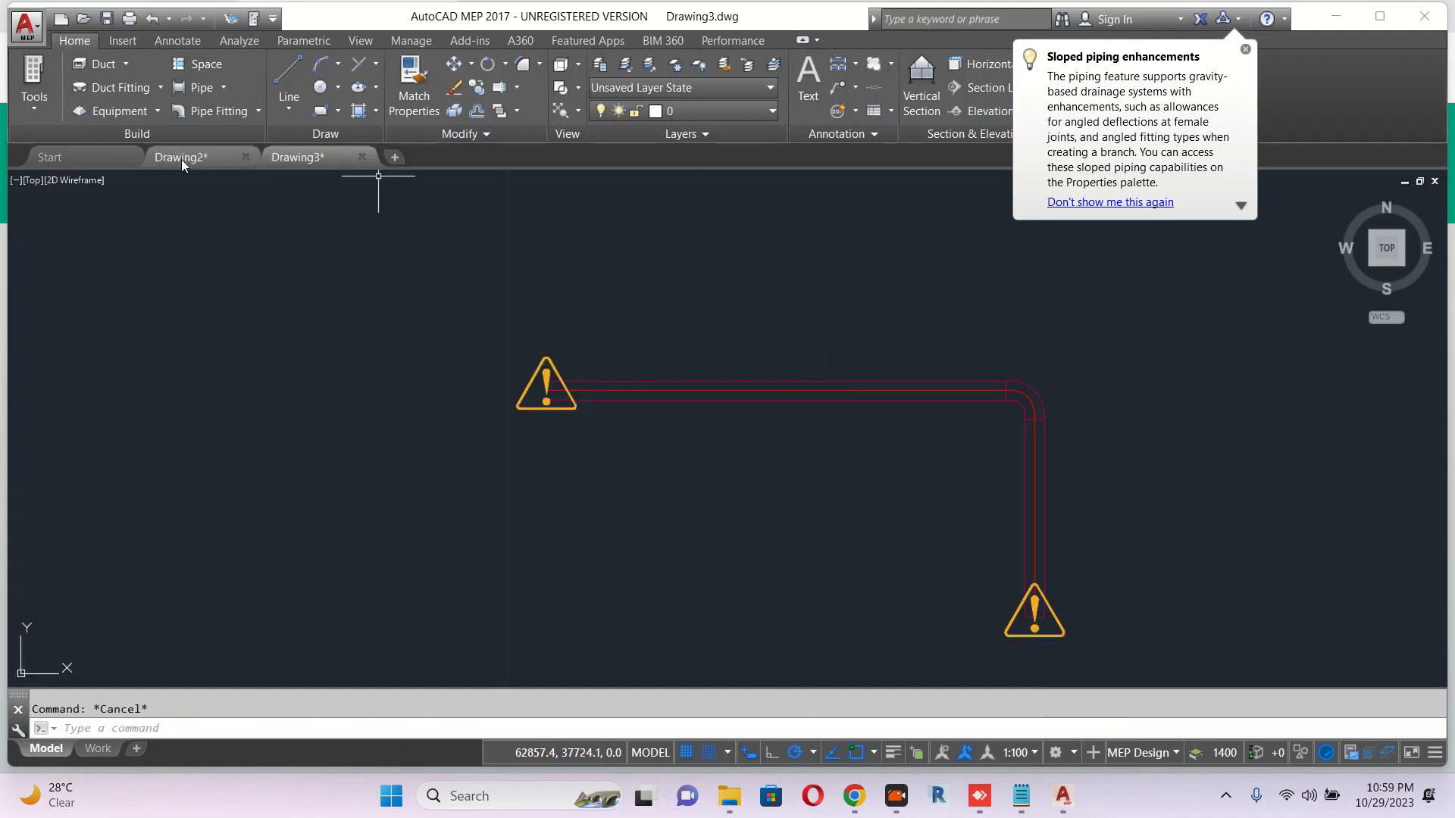
pyautogui.click(179, 157)
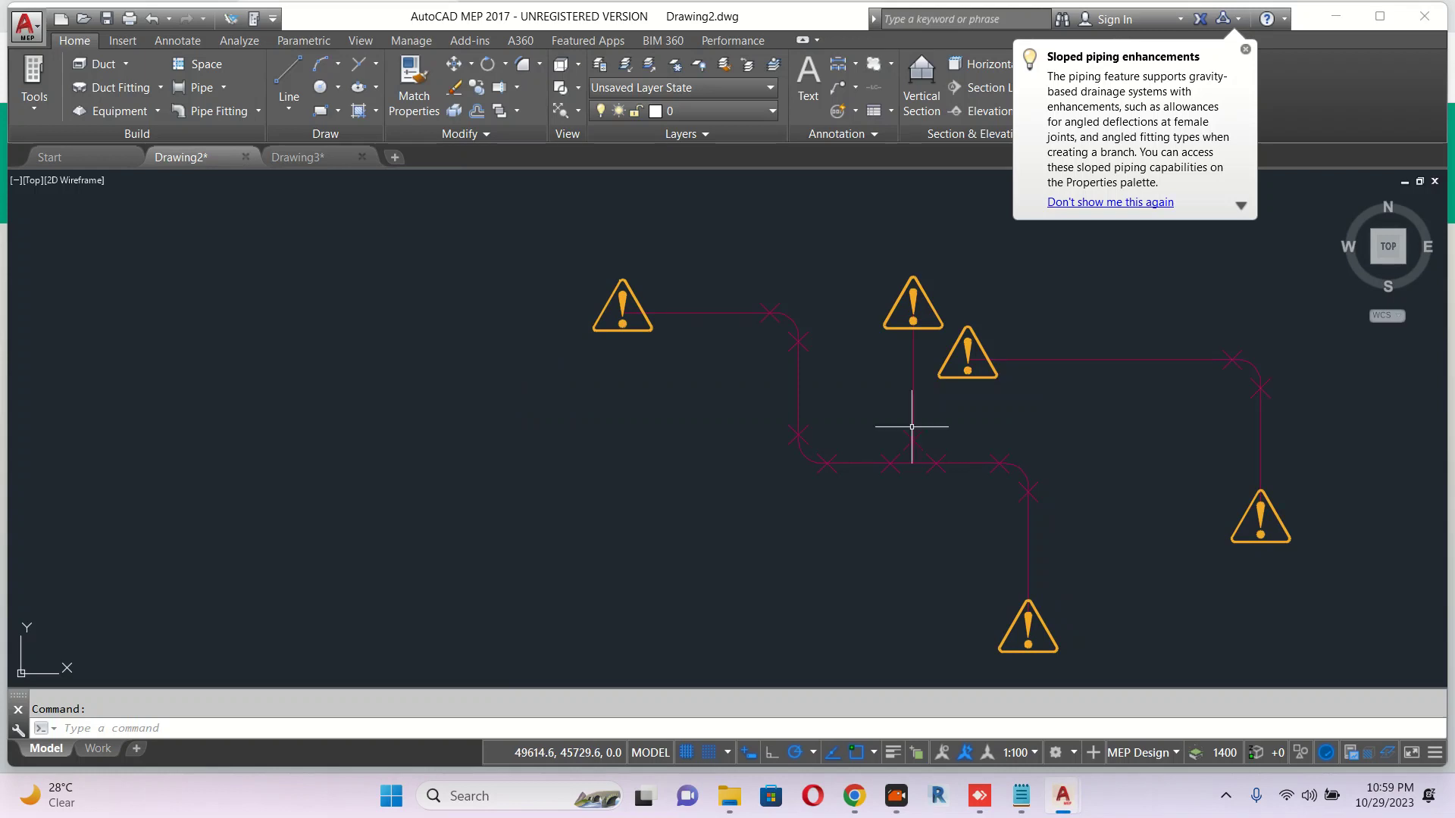
pyautogui.click(299, 156)
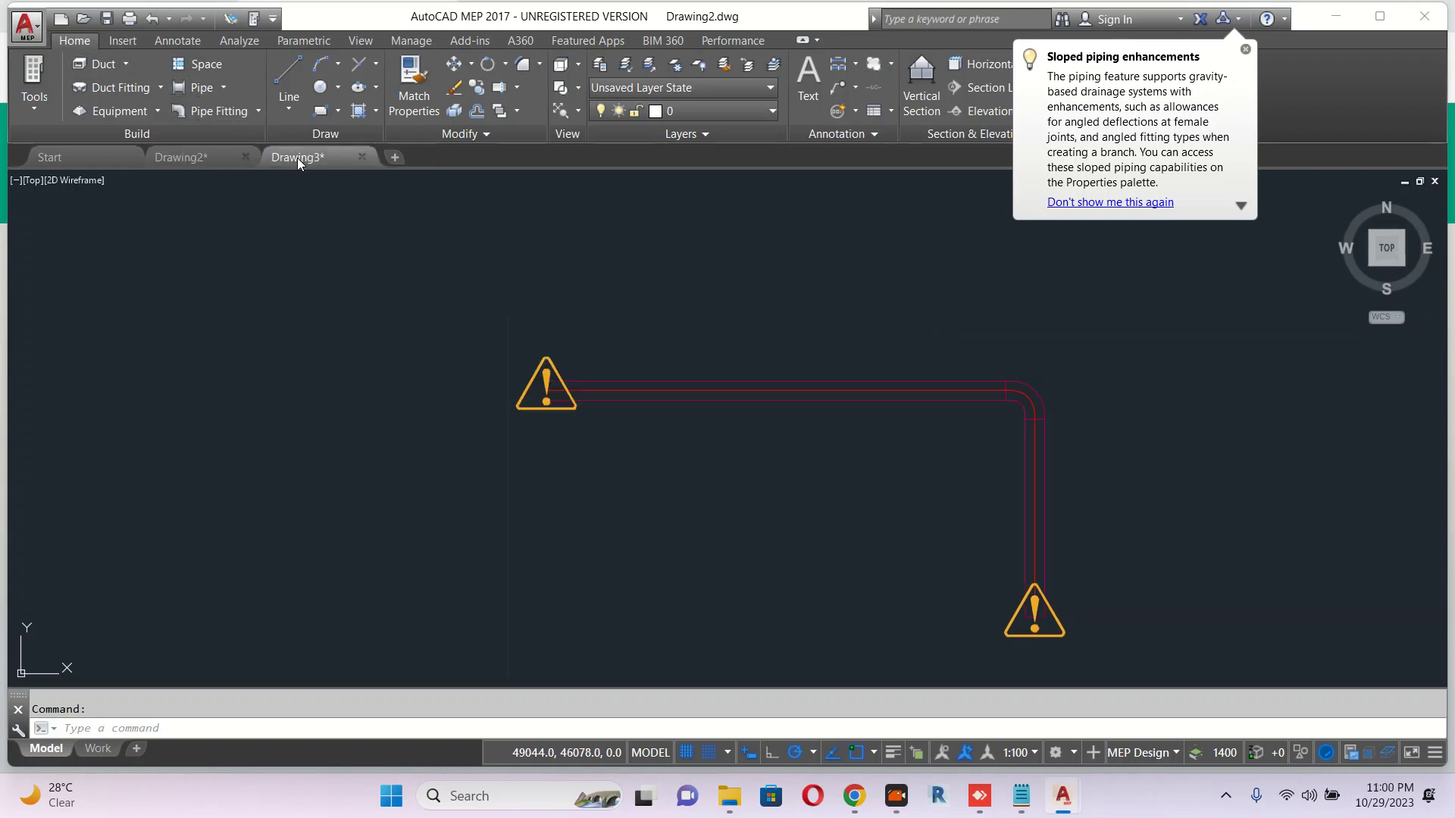
pyautogui.click(299, 156)
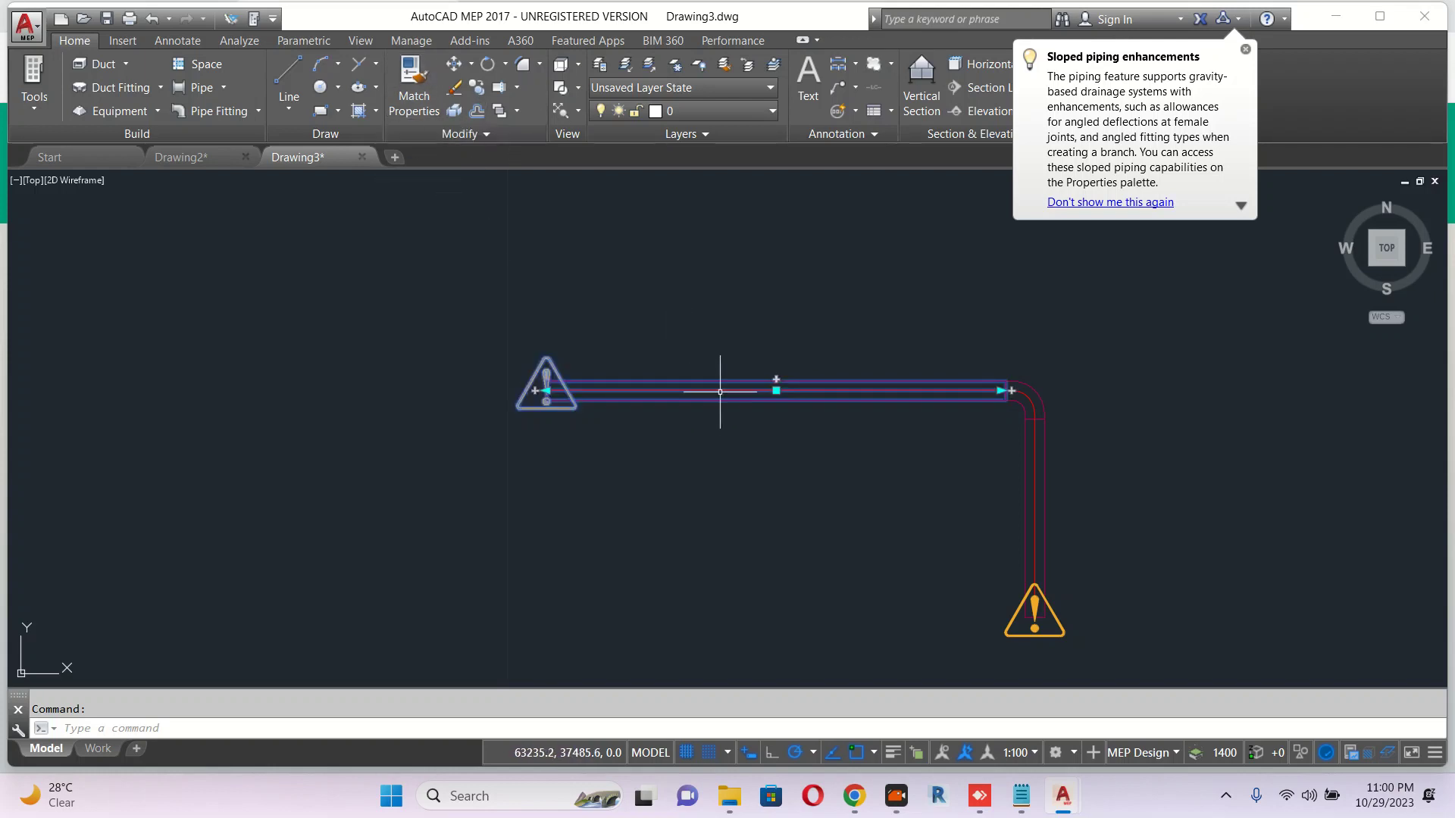
pyautogui.click(719, 391)
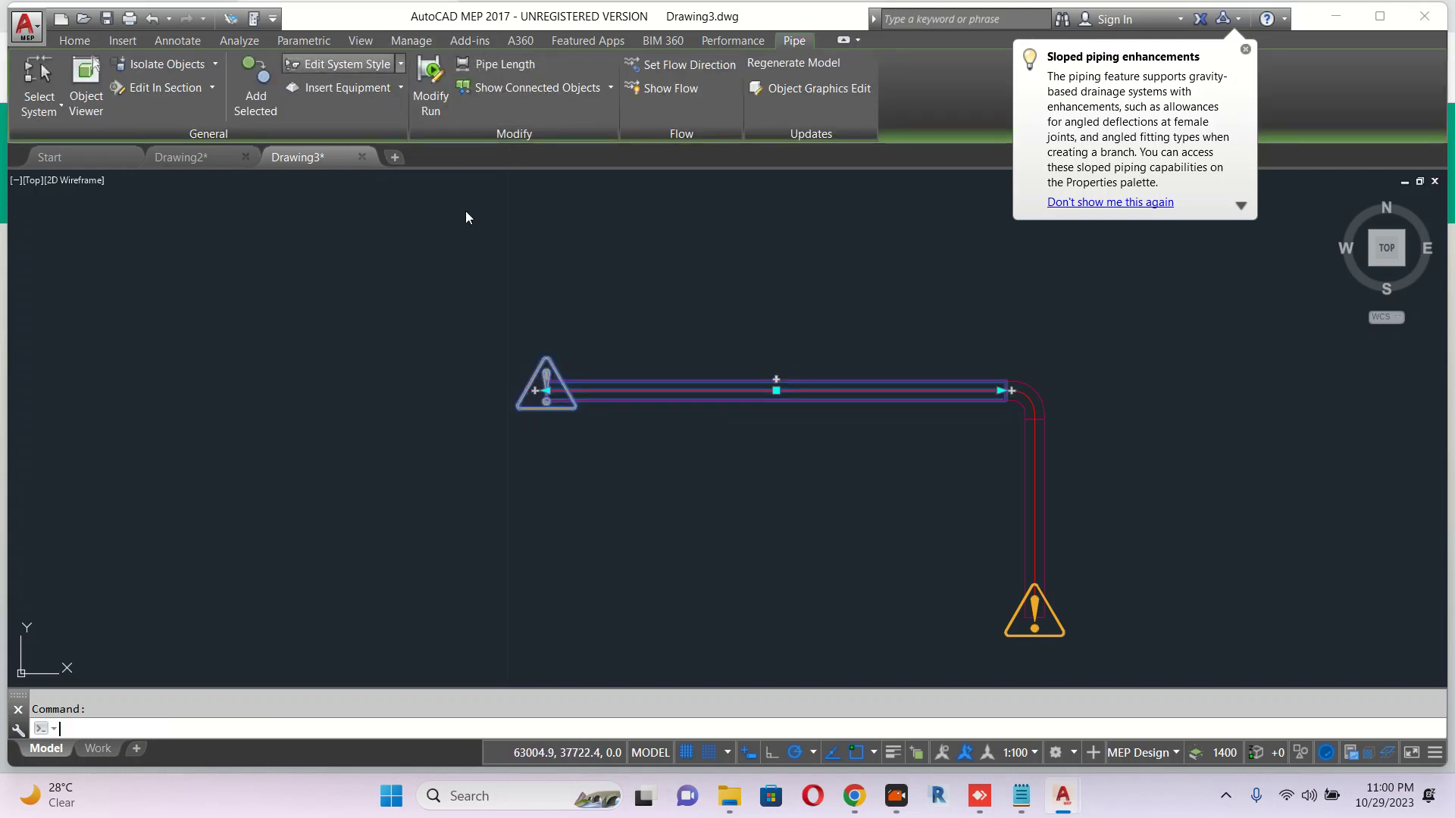
pyautogui.click(347, 63)
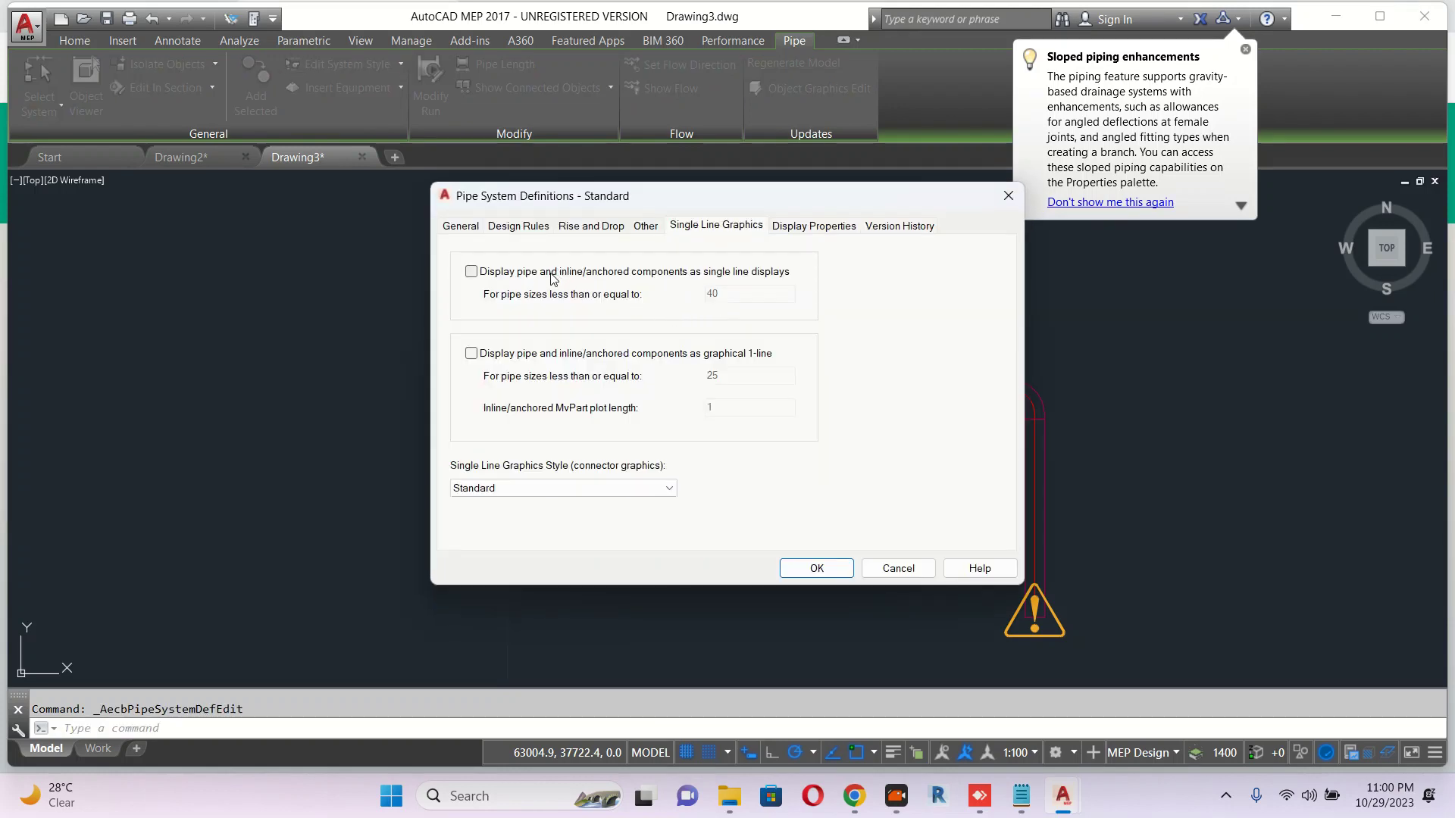
pyautogui.click(816, 568)
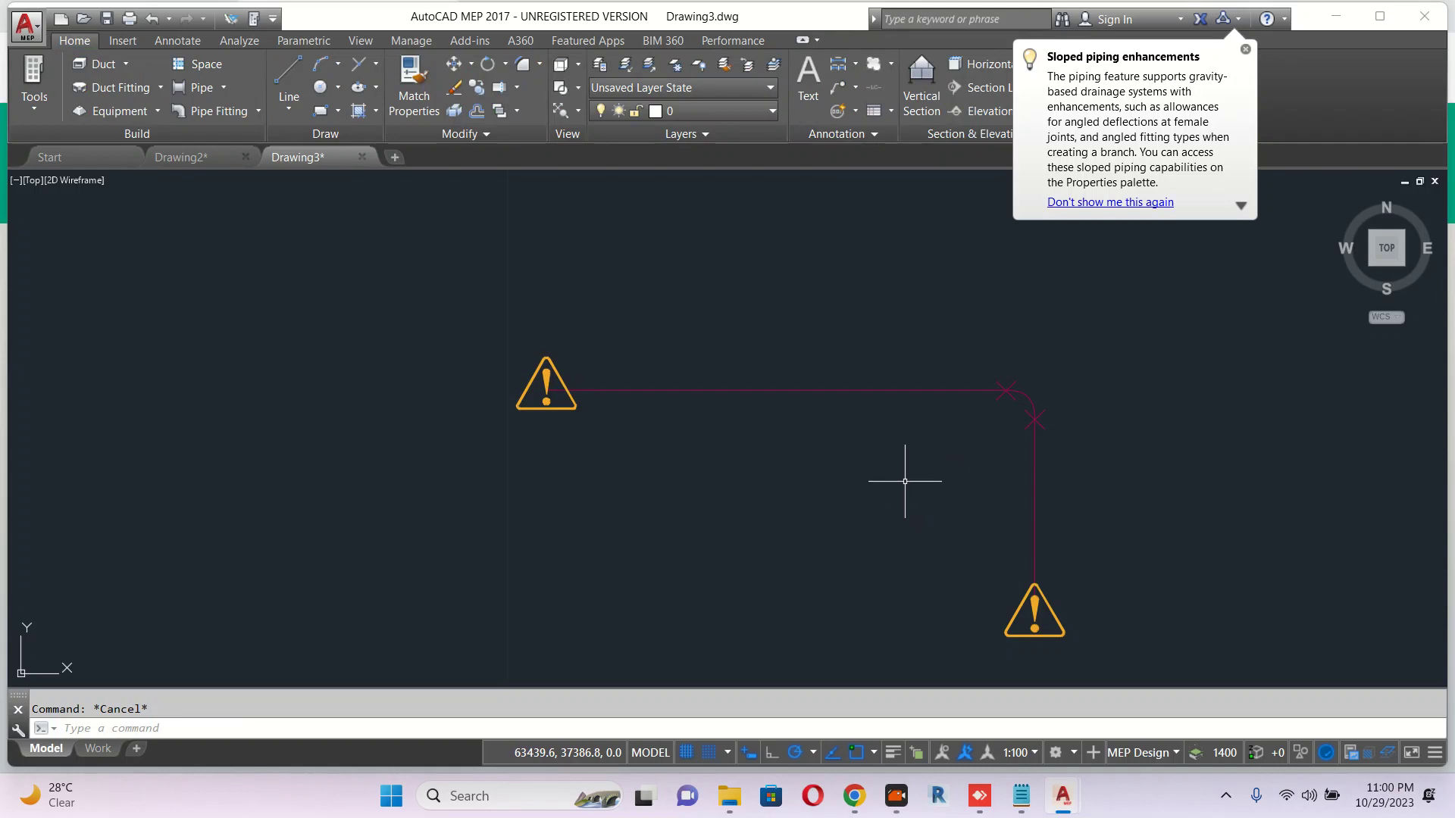
pyautogui.moveTo(899, 425)
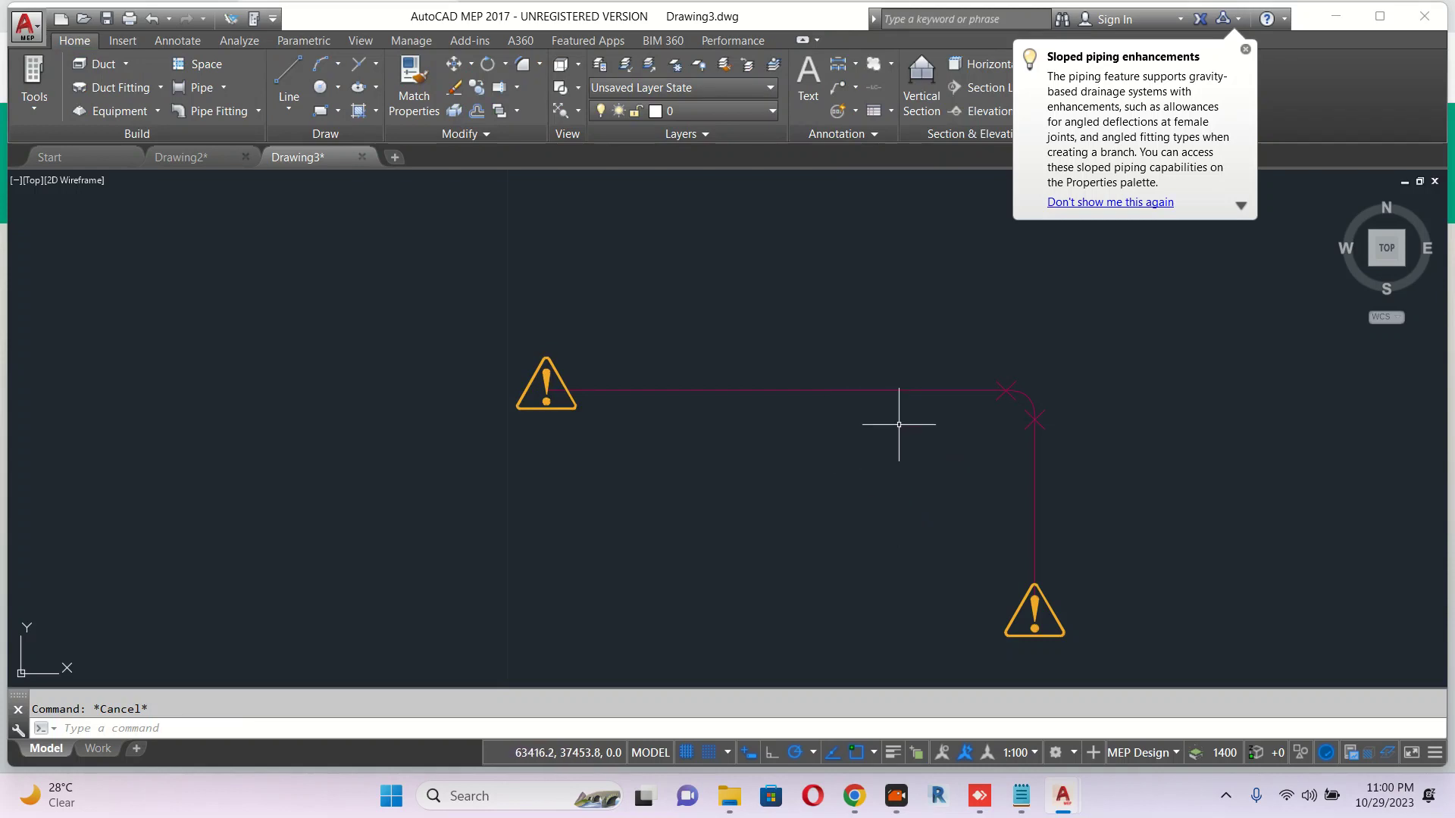
pyautogui.moveTo(863, 370)
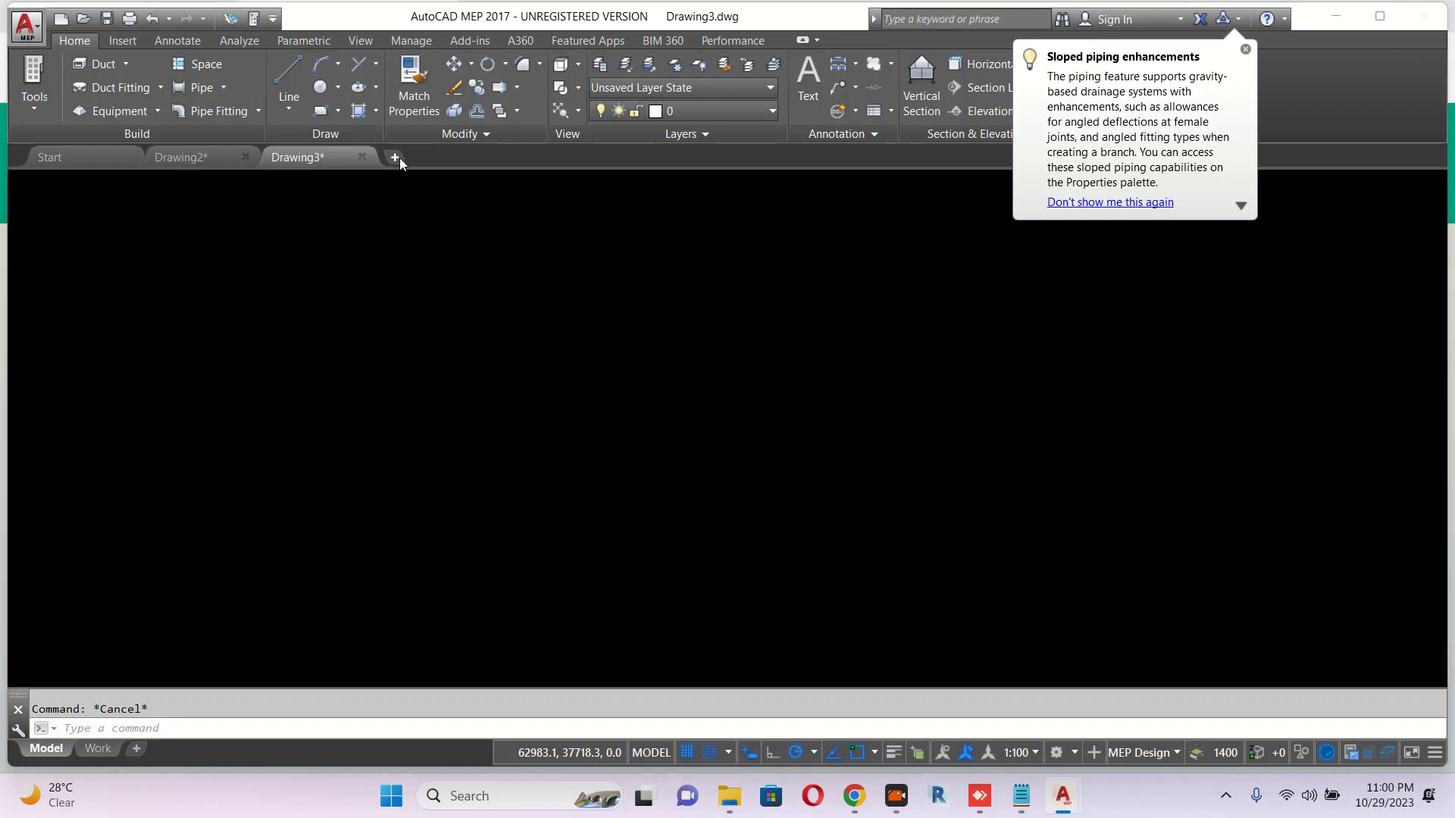
# Create new Drawing4 and draw a straight horizontal pipe run.
pyautogui.click(394, 156)
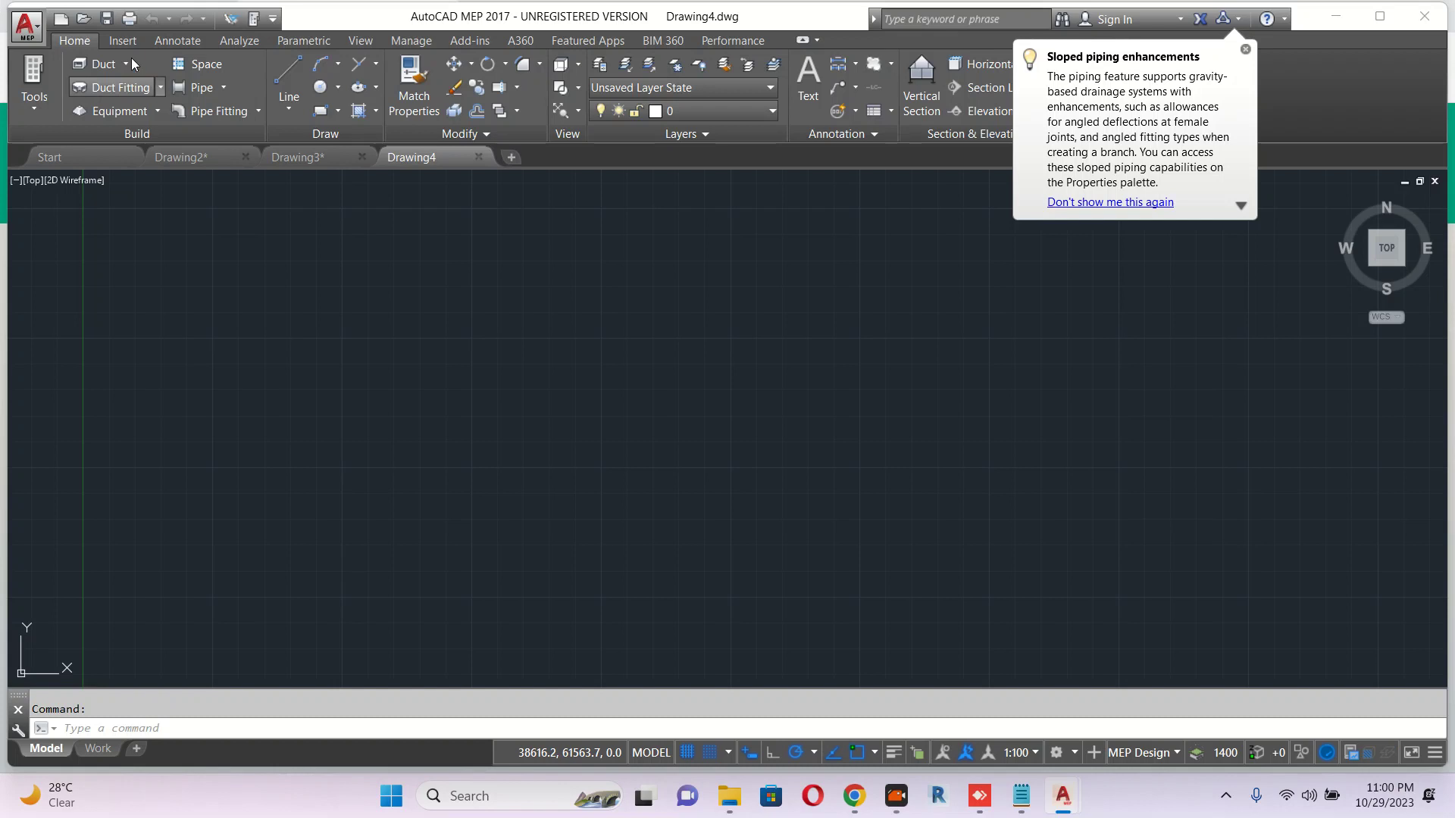
pyautogui.moveTo(569, 410)
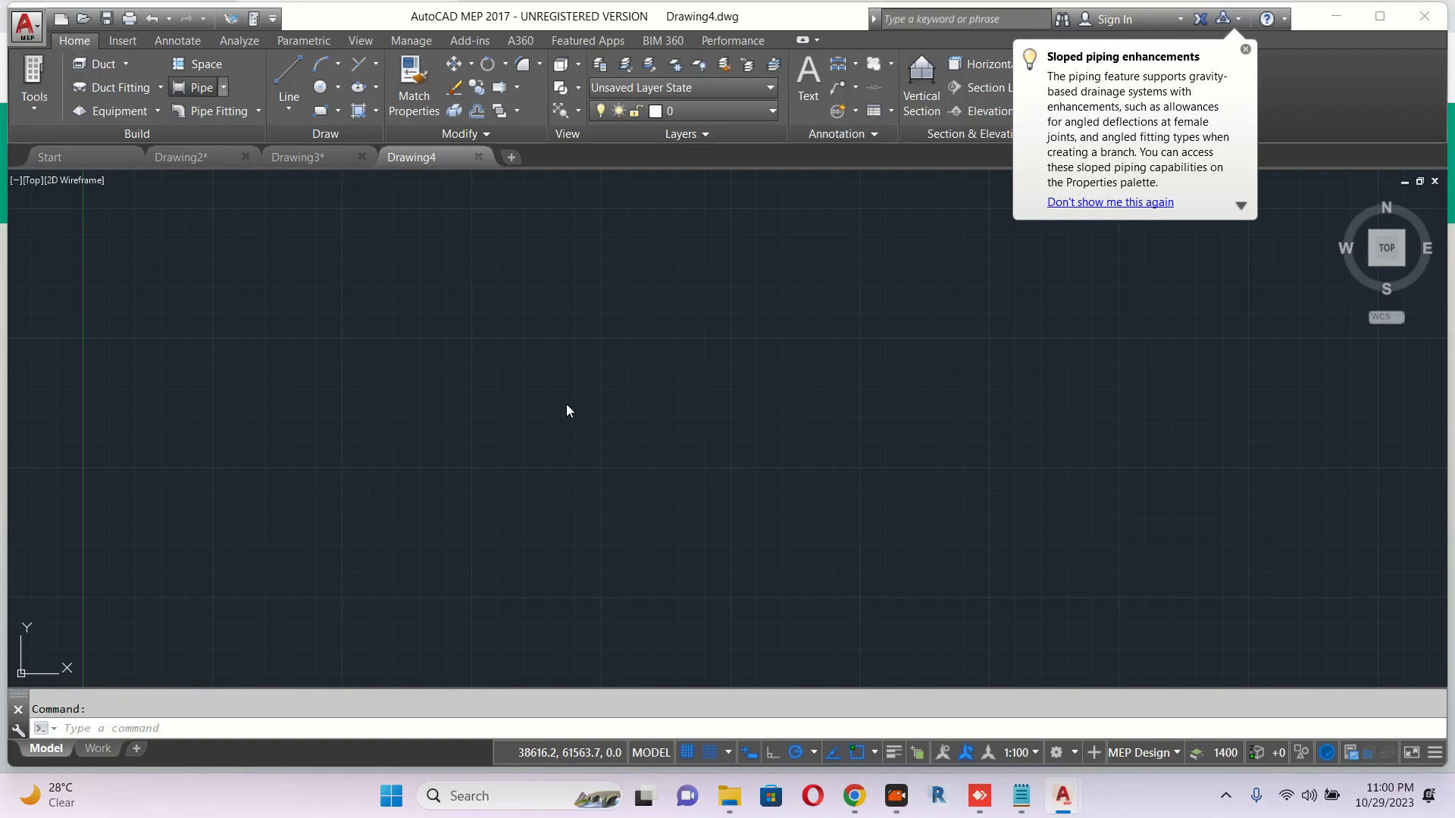
pyautogui.click(196, 87)
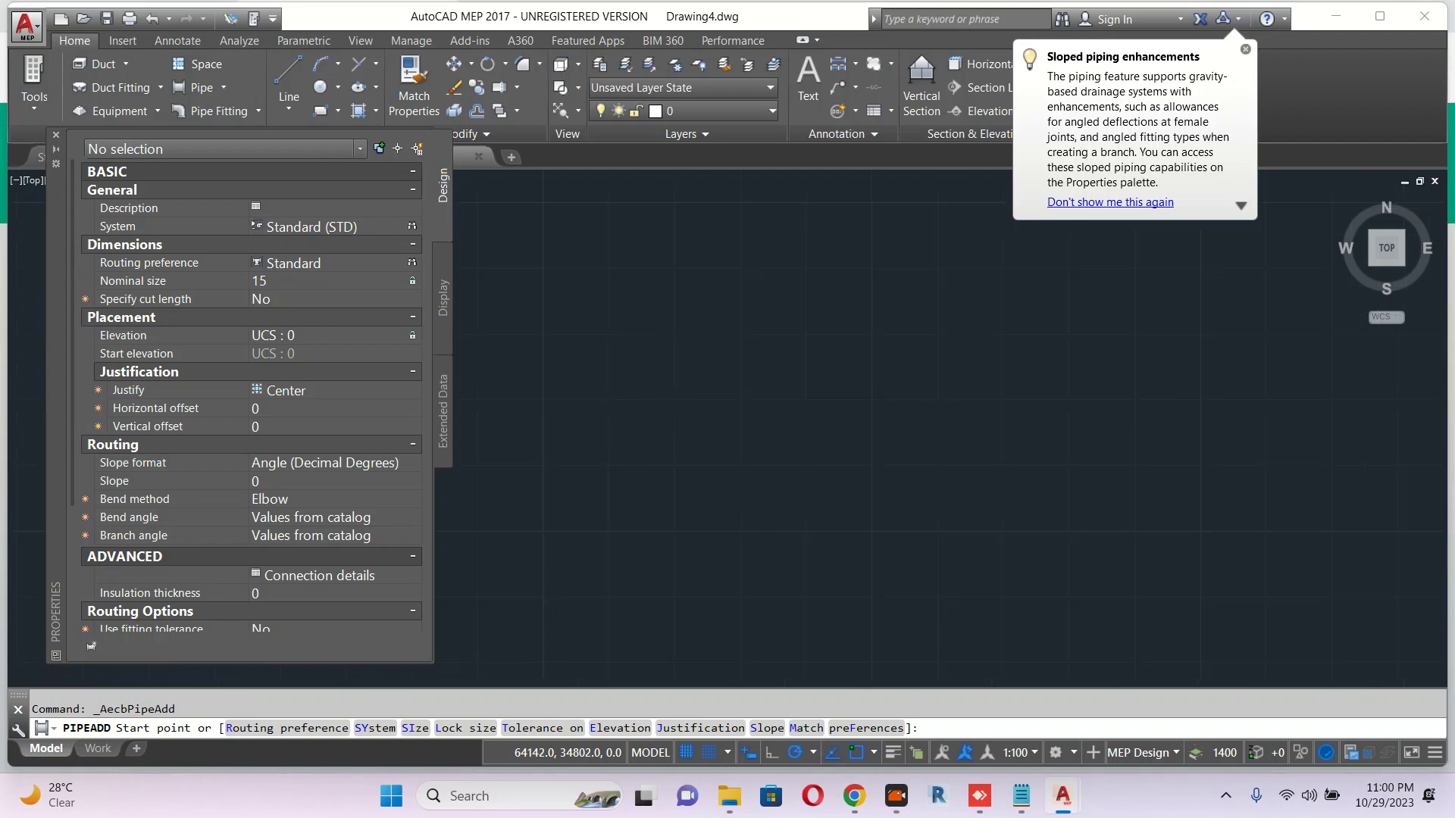
pyautogui.moveTo(626, 376)
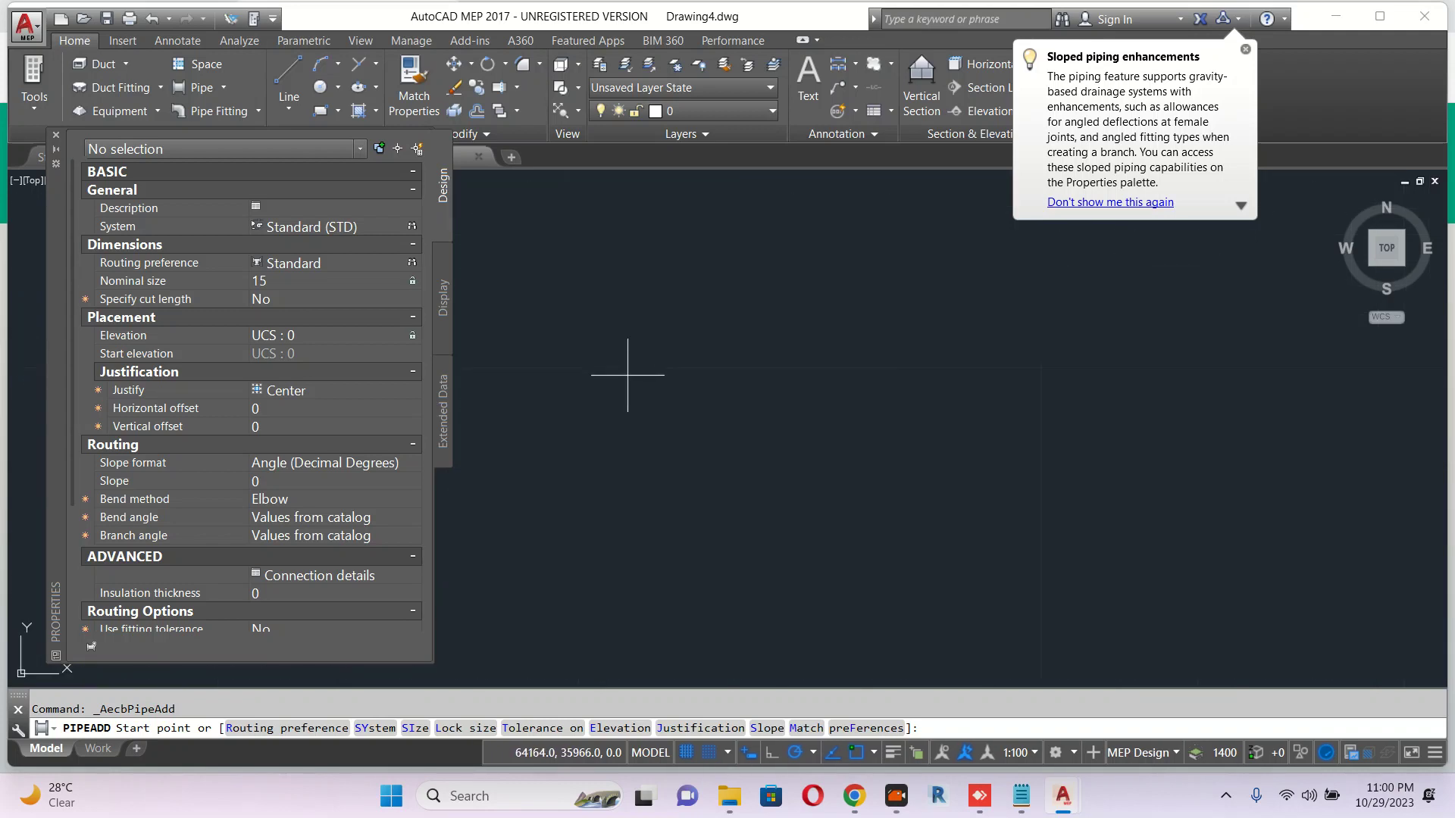
pyautogui.click(628, 362)
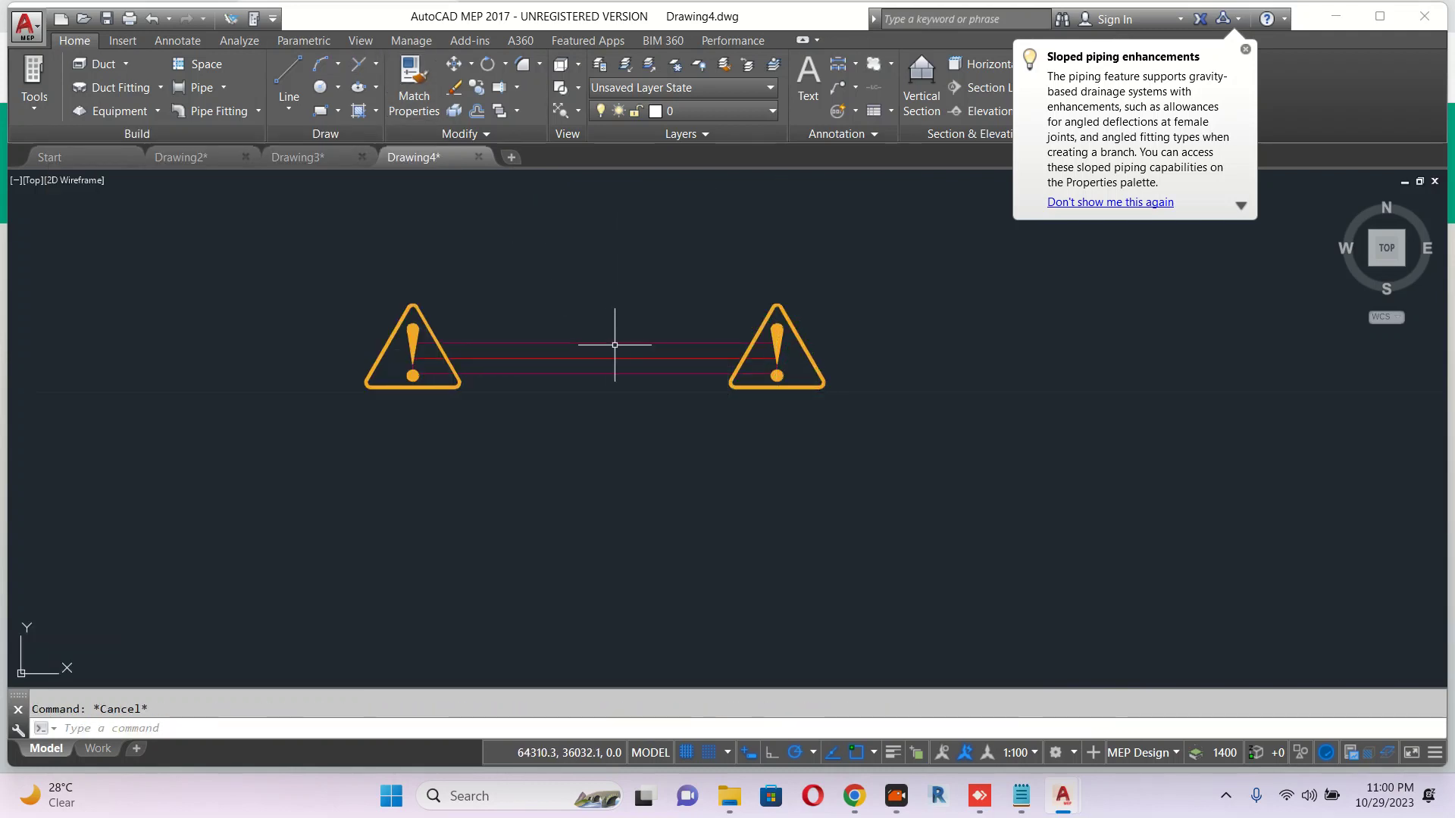
# Enable single-line display in the pipe's system definition so it shows as one thin line.
pyautogui.click(612, 353)
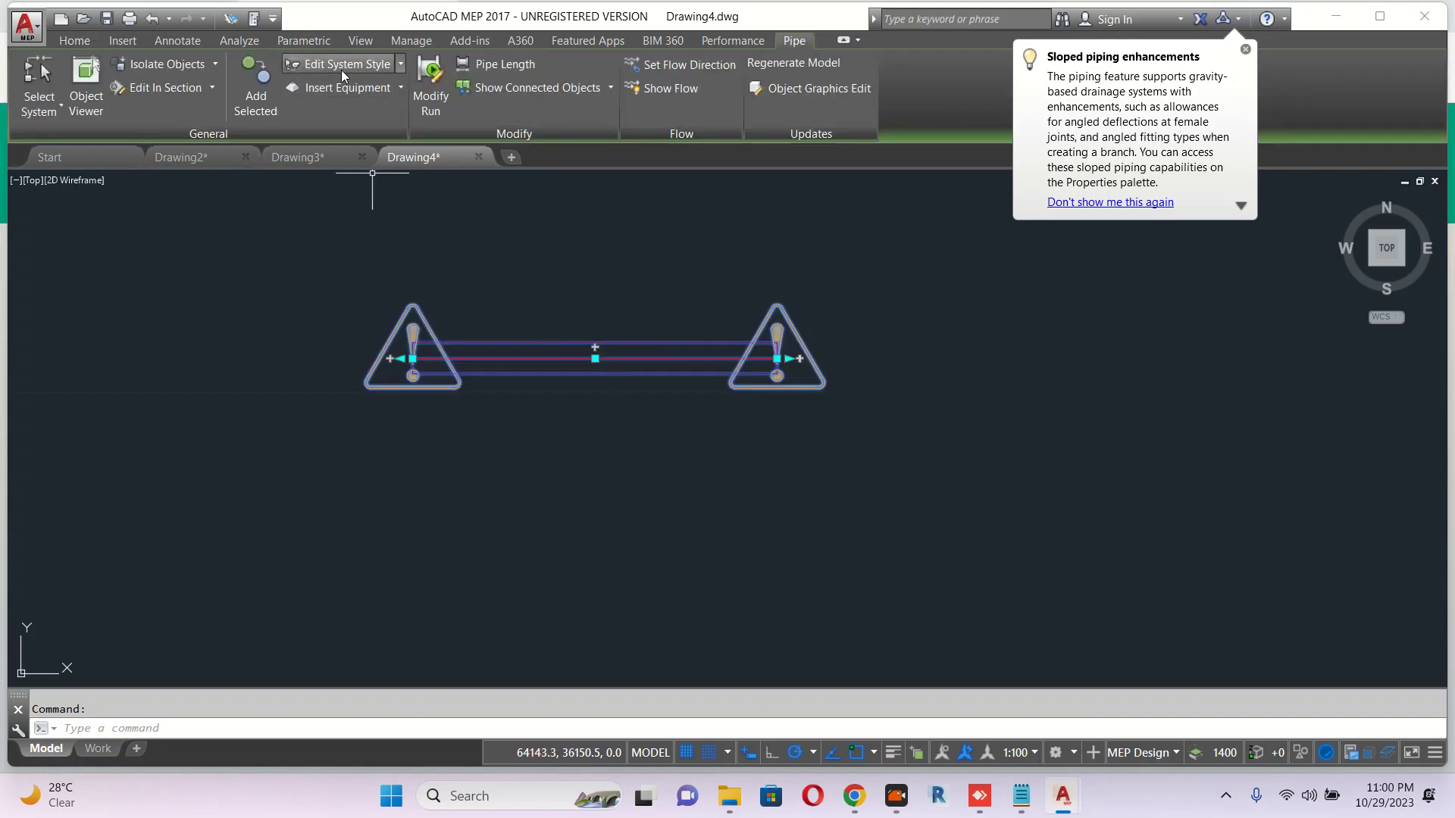
pyautogui.click(344, 63)
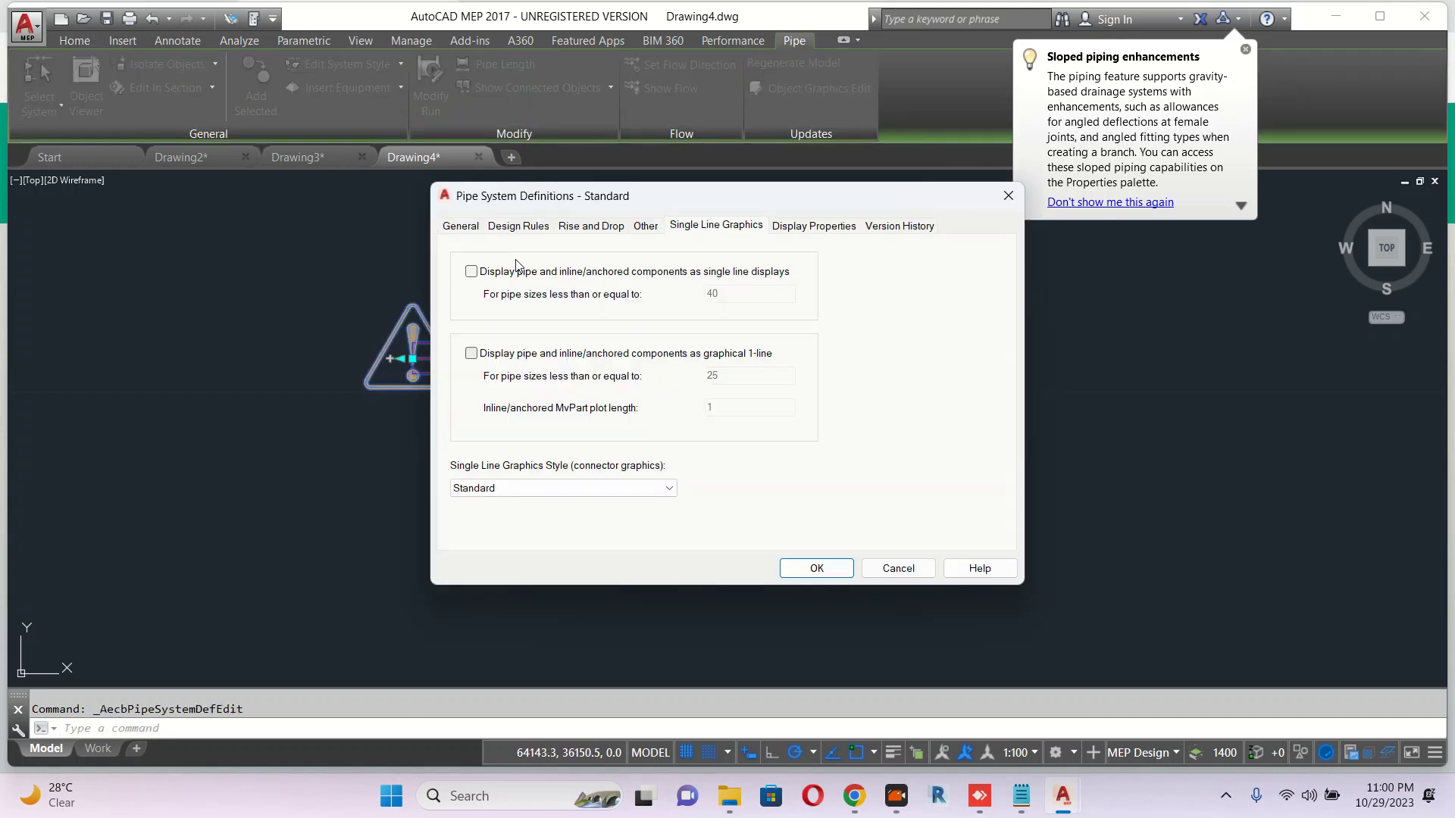
pyautogui.click(471, 272)
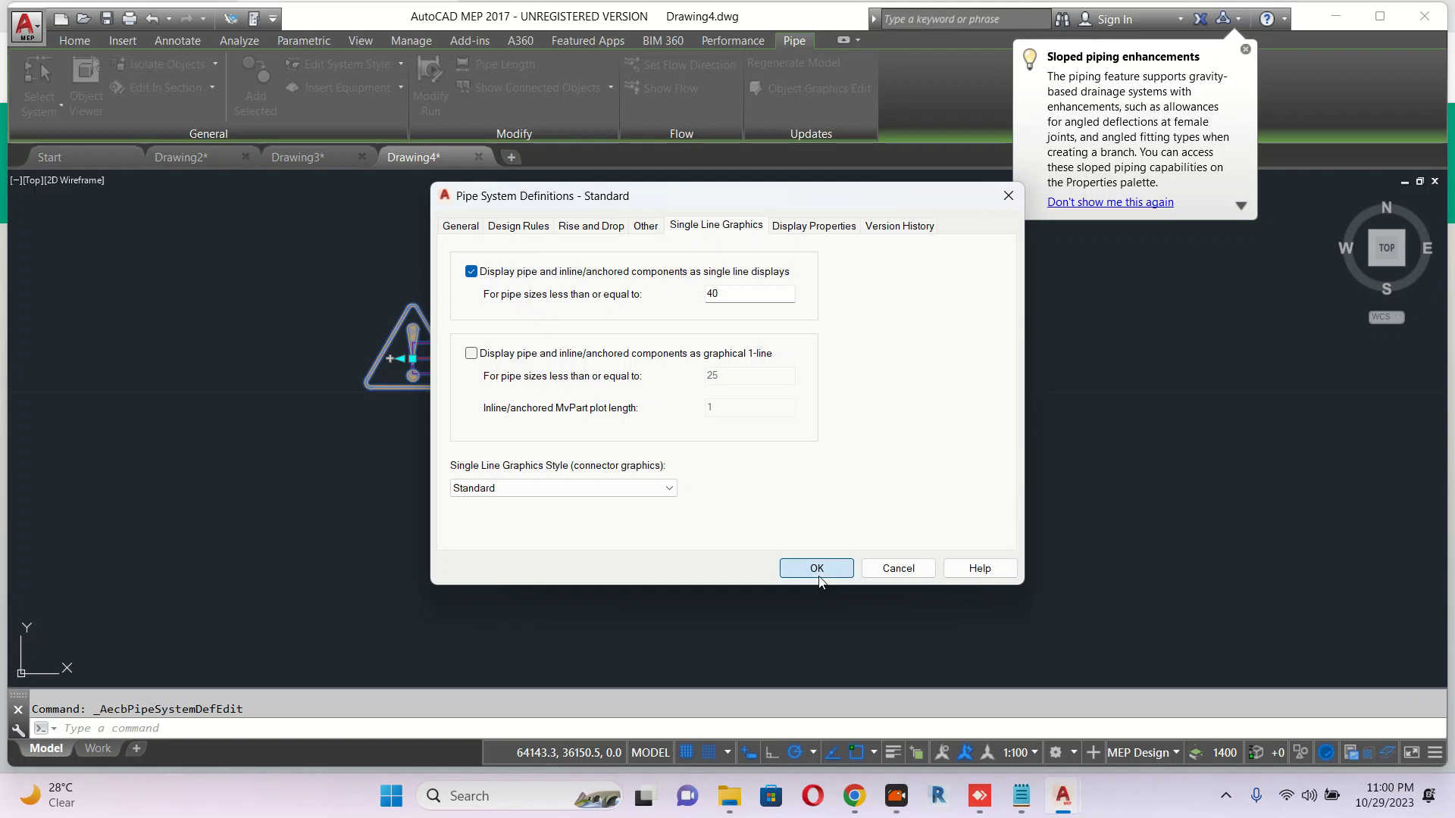
pyautogui.click(815, 568)
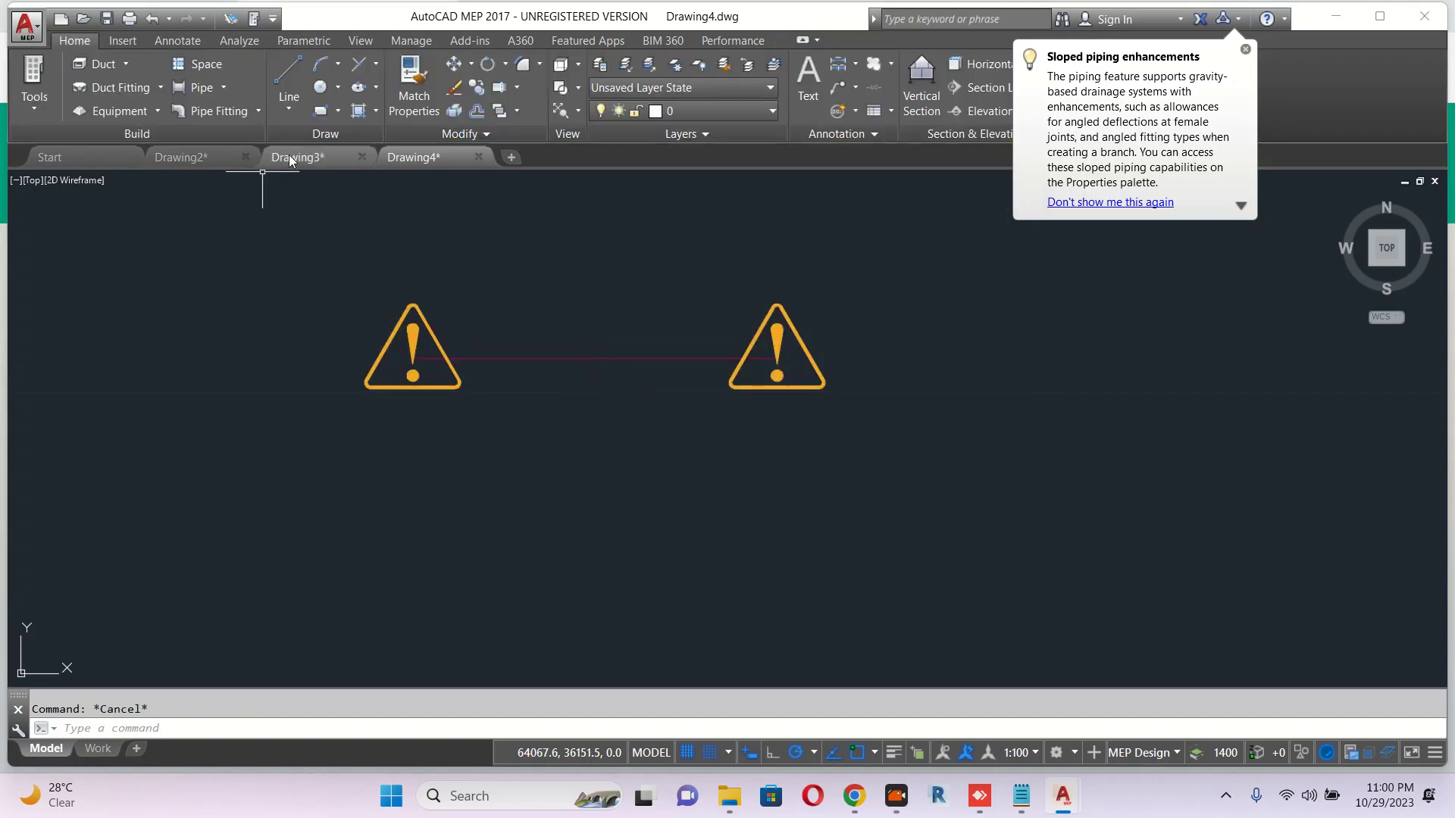
# Switch back to Drawing2 and select the first pipe segment.
pyautogui.click(298, 157)
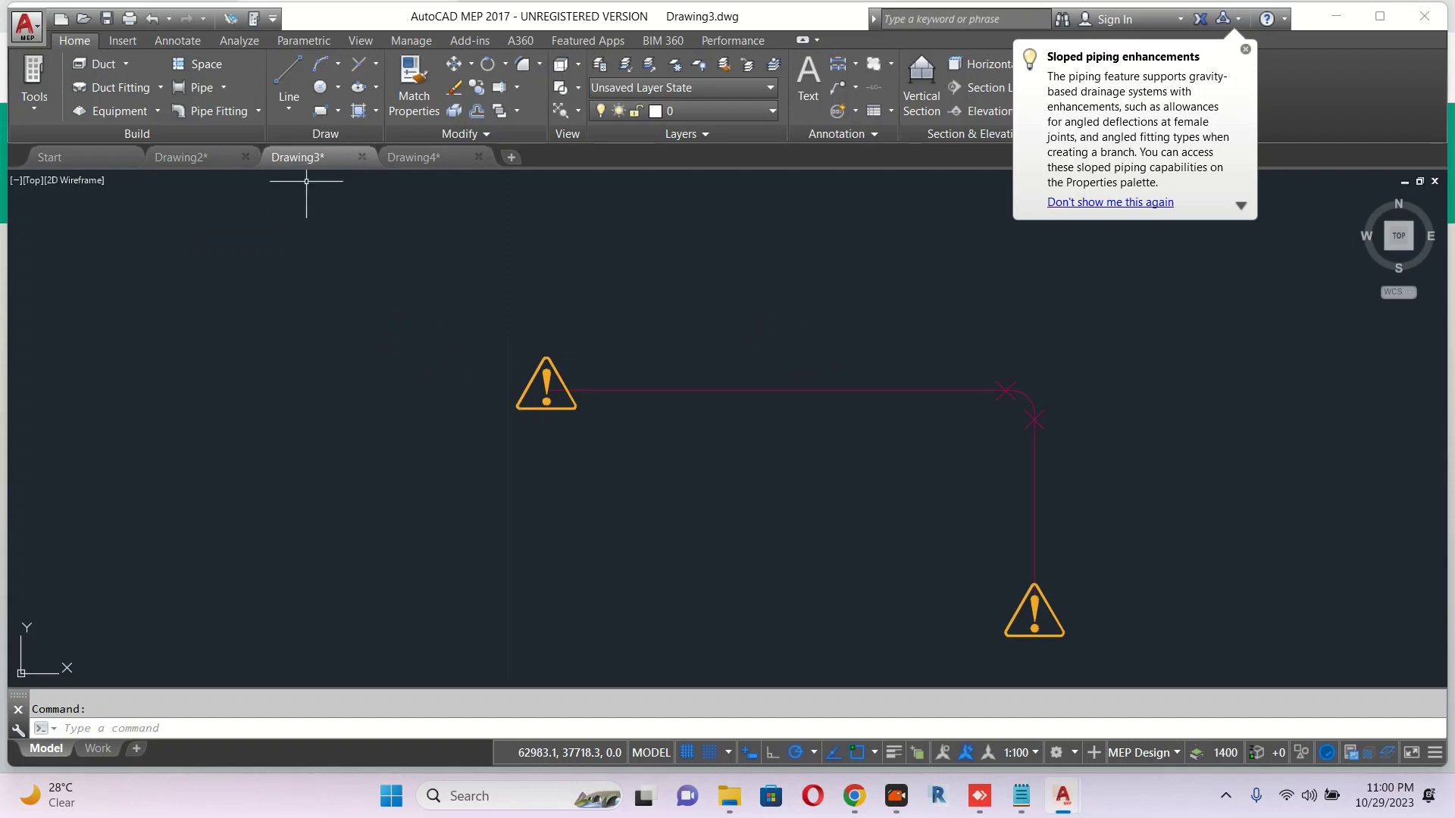
pyautogui.click(180, 156)
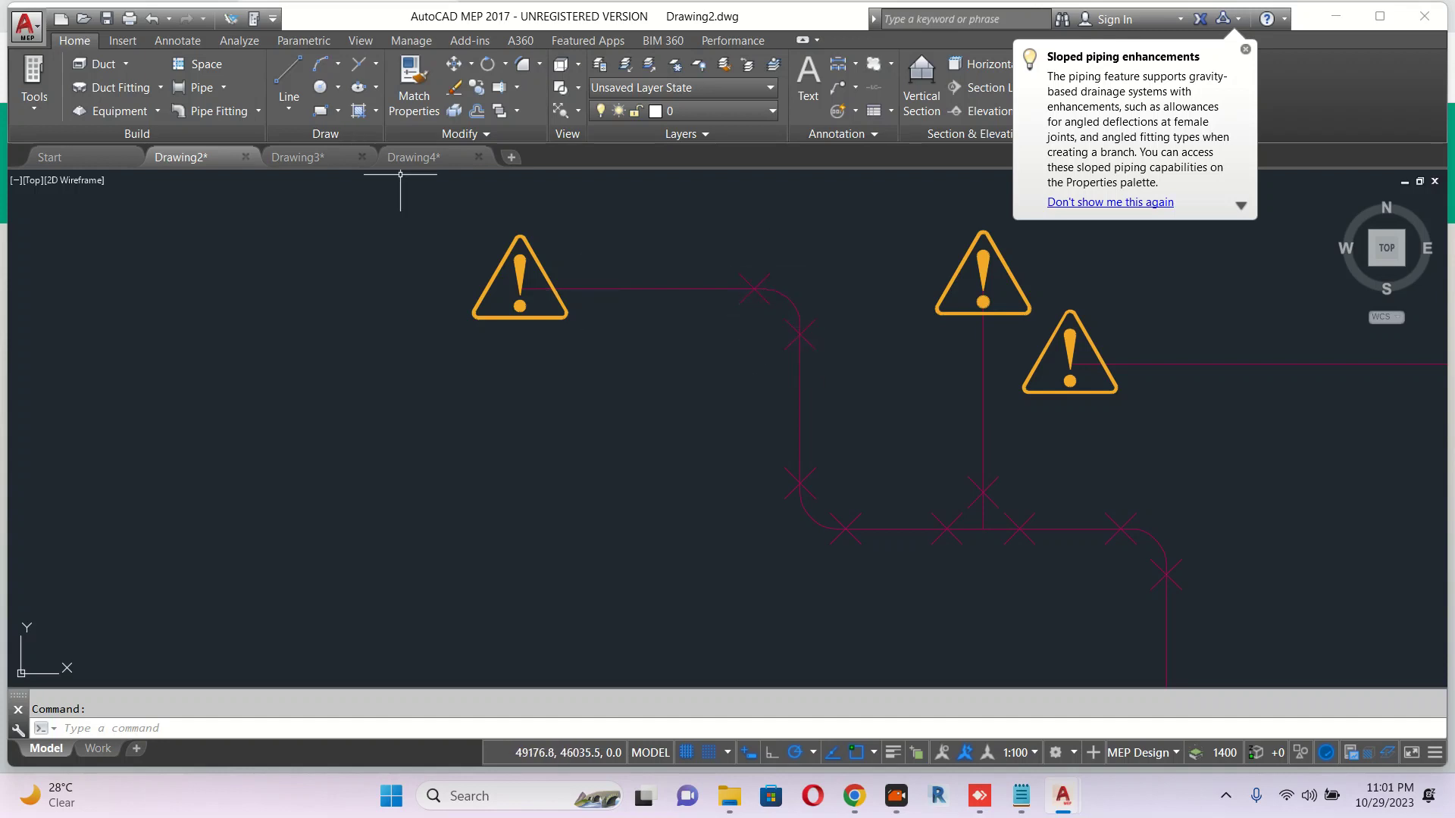
pyautogui.moveTo(453, 183)
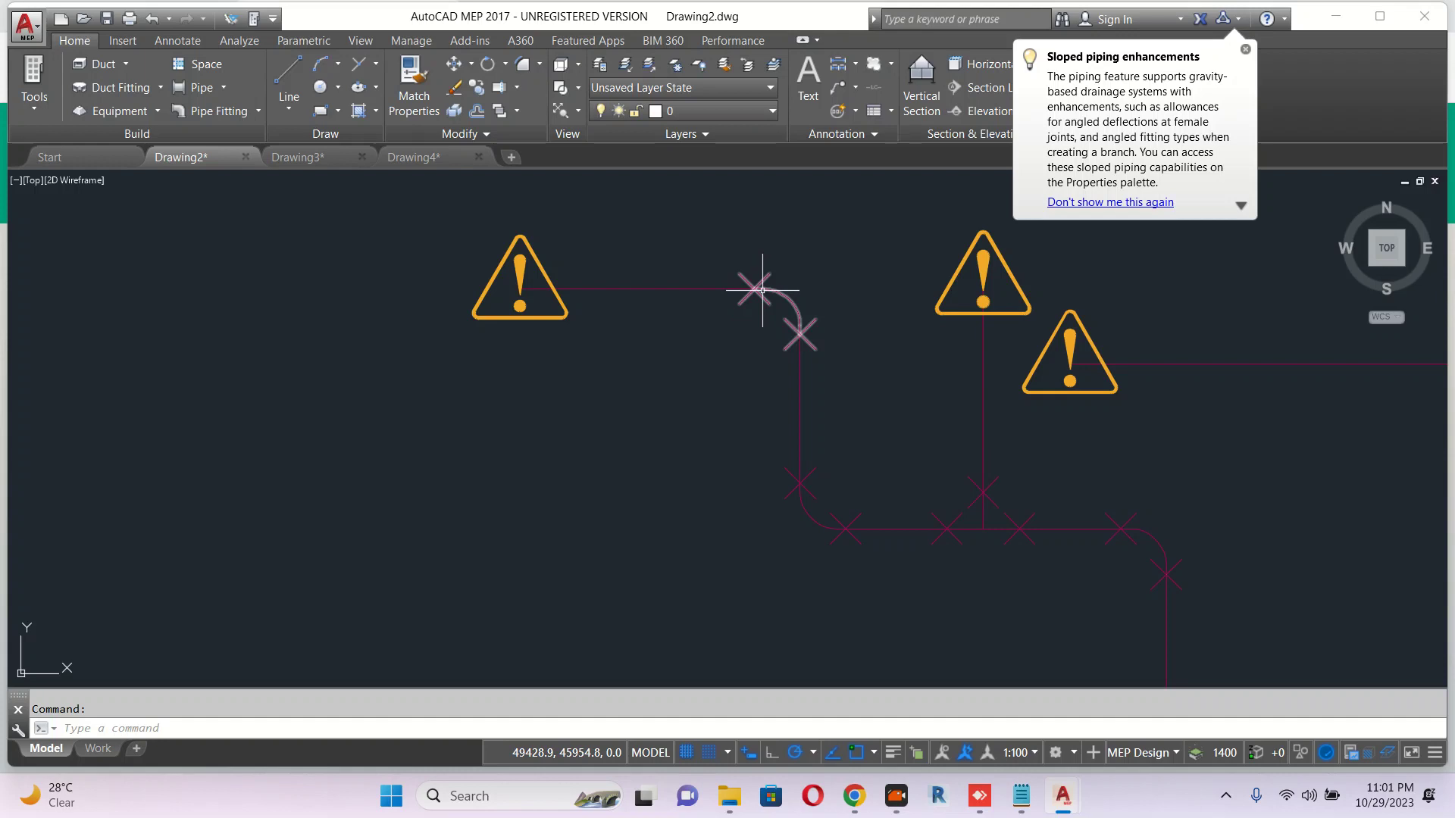
pyautogui.moveTo(759, 294)
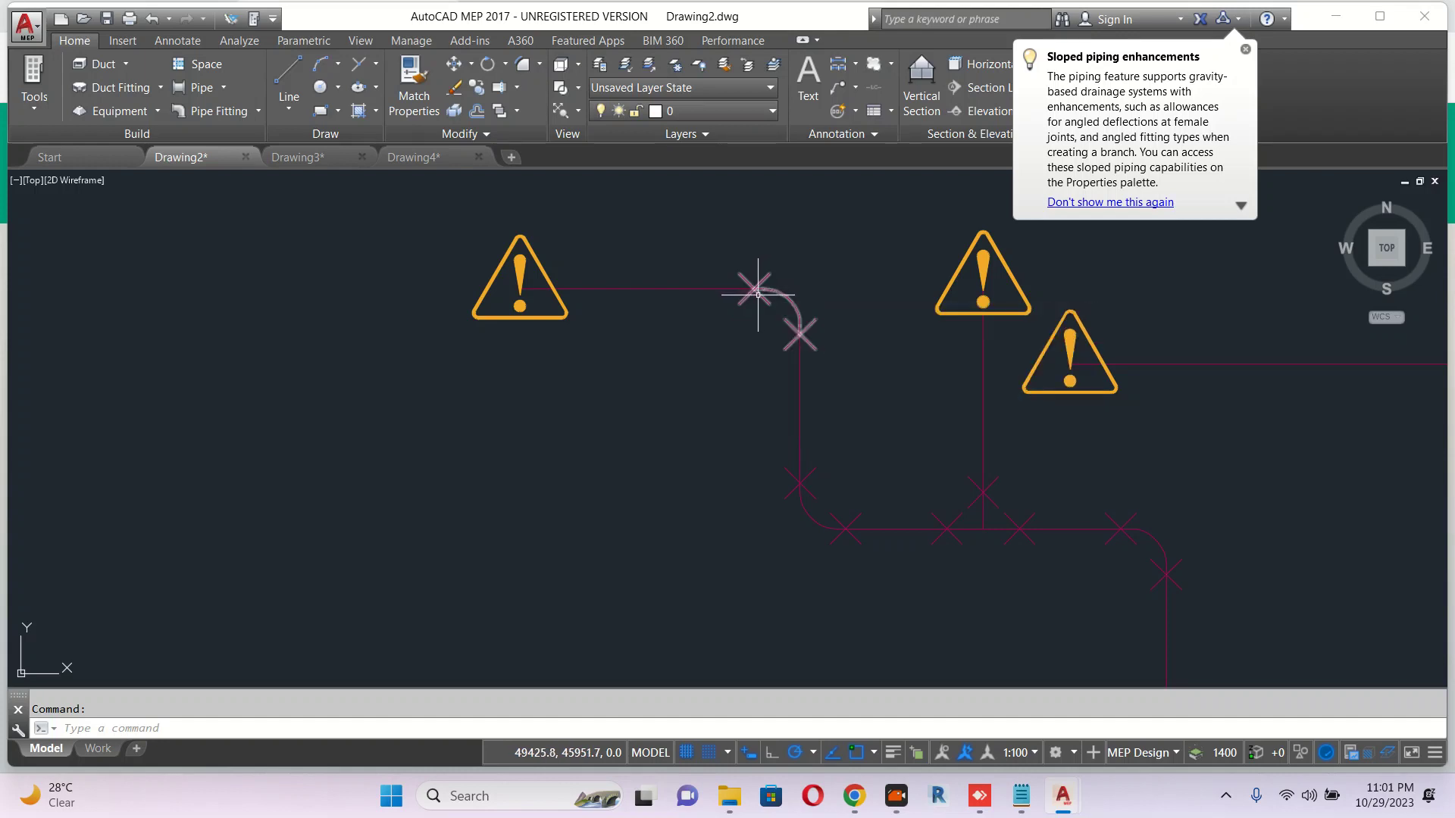
pyautogui.moveTo(219, 110)
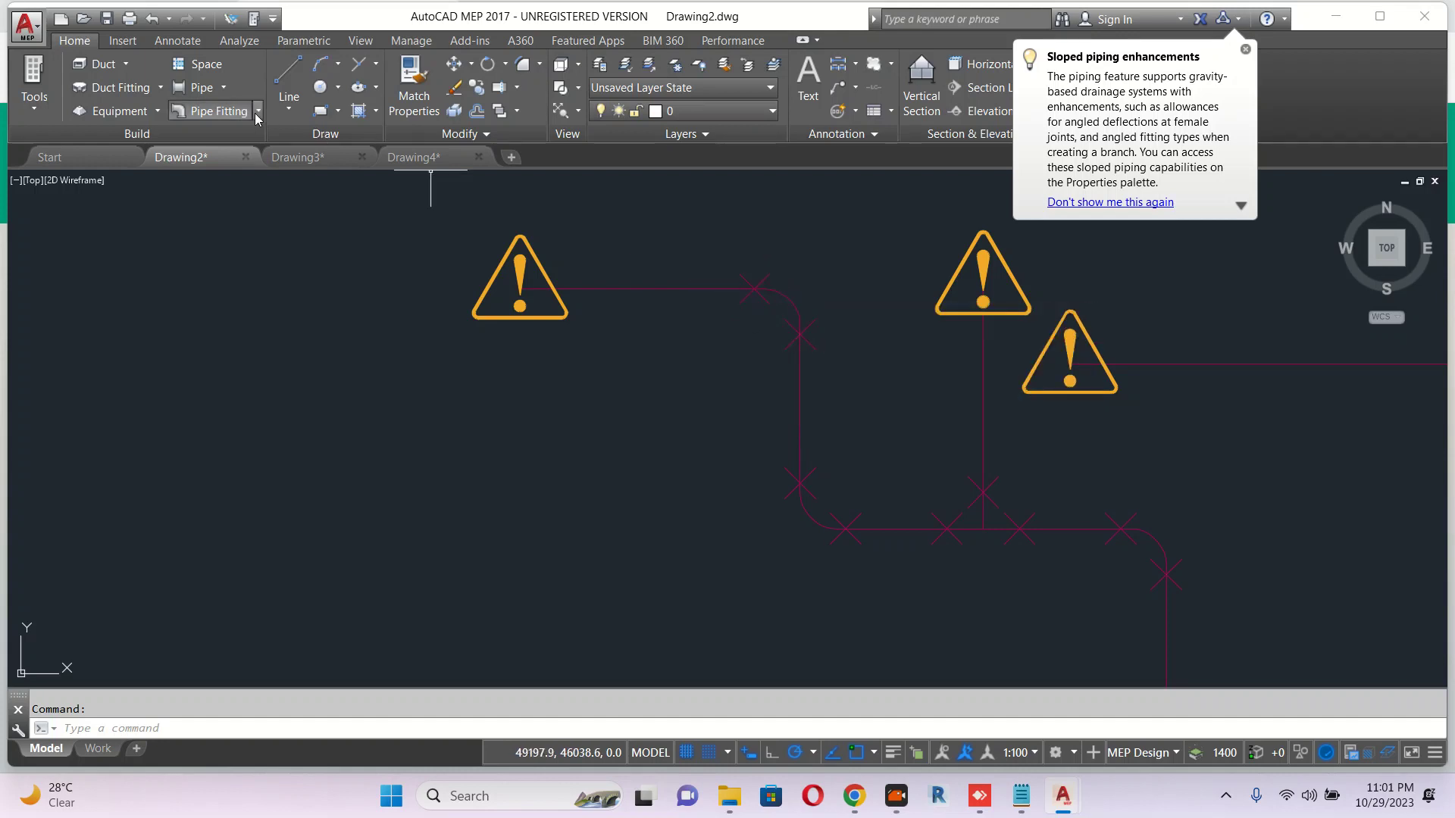
pyautogui.moveTo(307, 94)
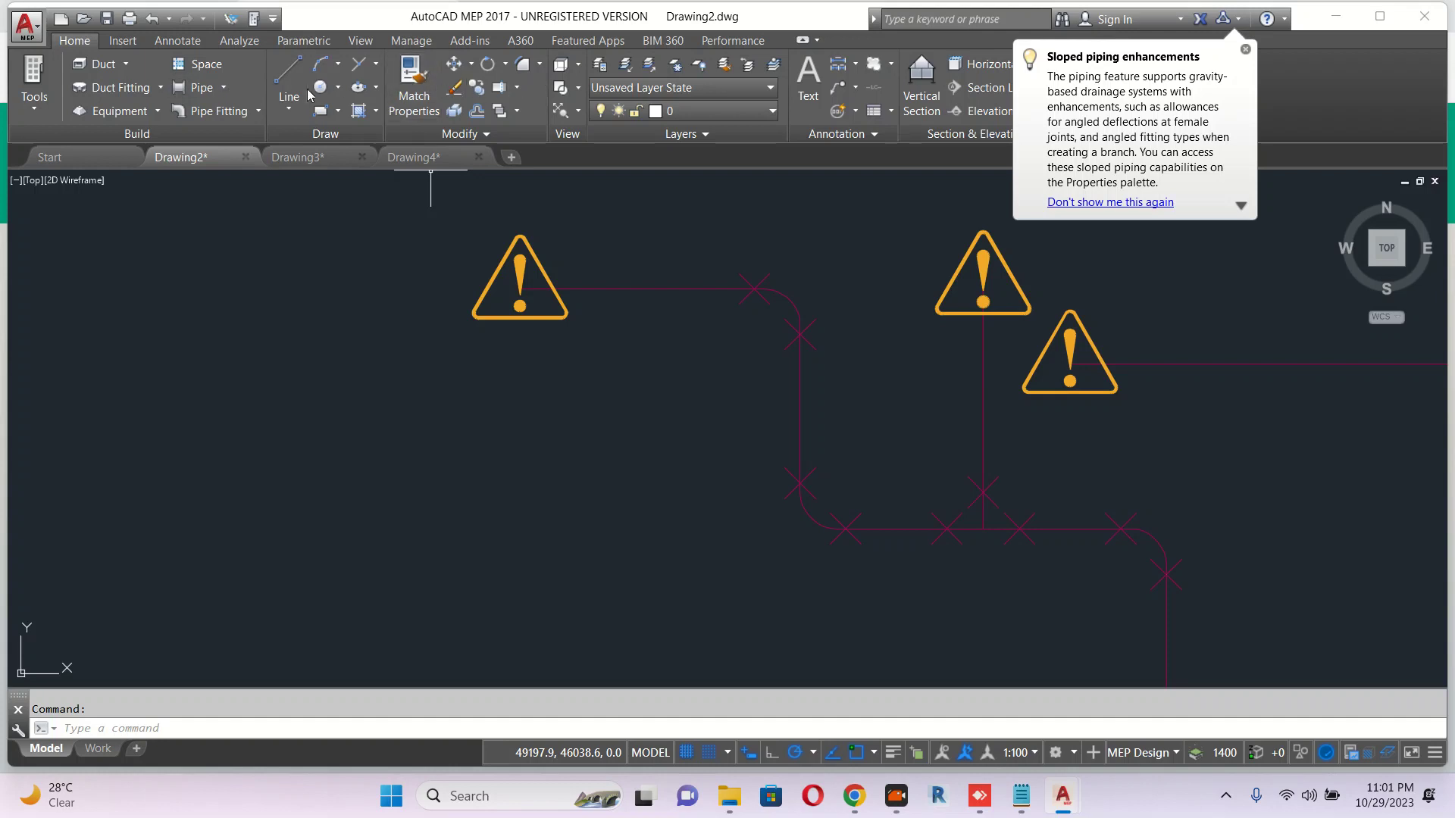
pyautogui.moveTo(694, 285)
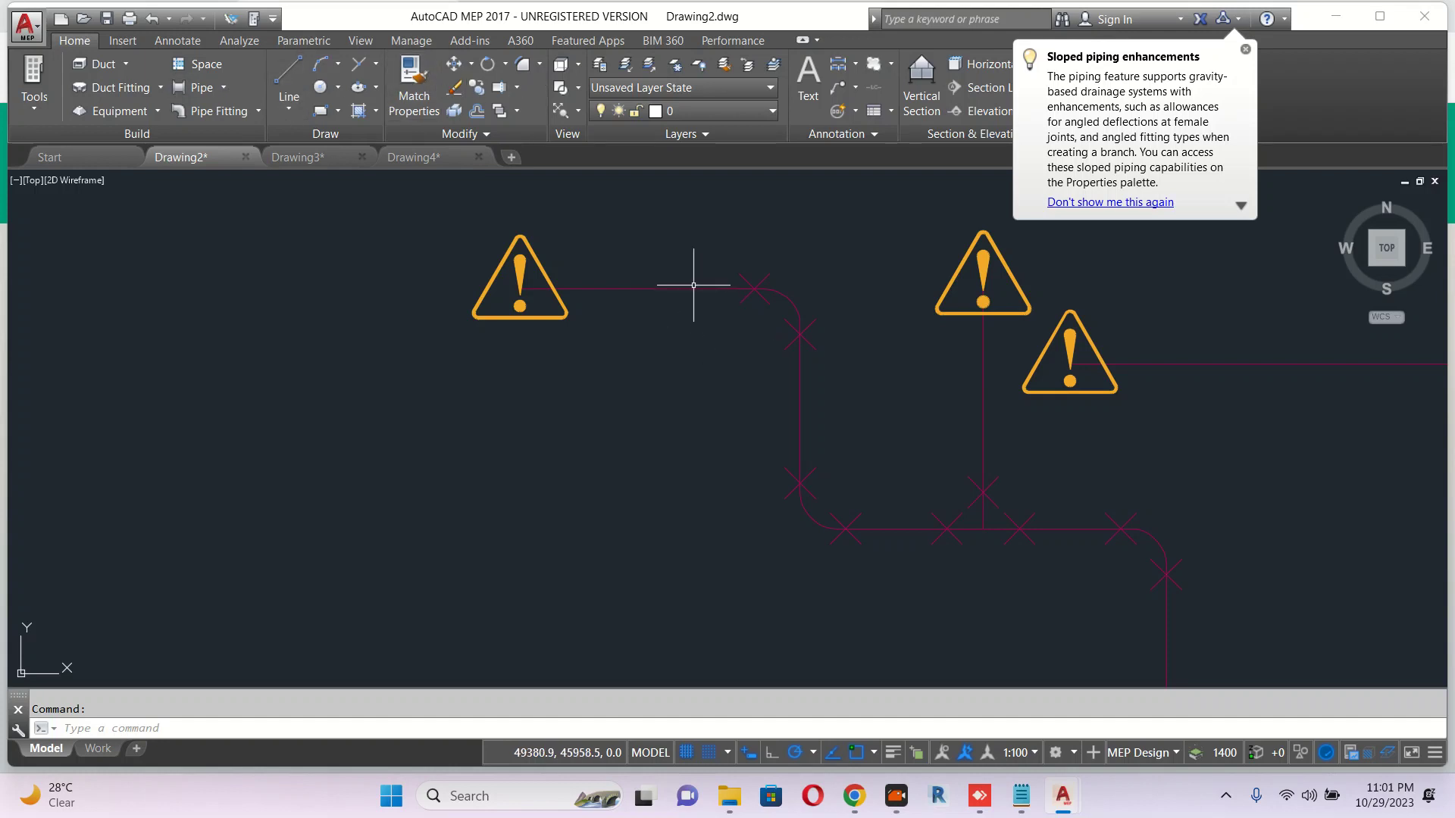
pyautogui.click(694, 285)
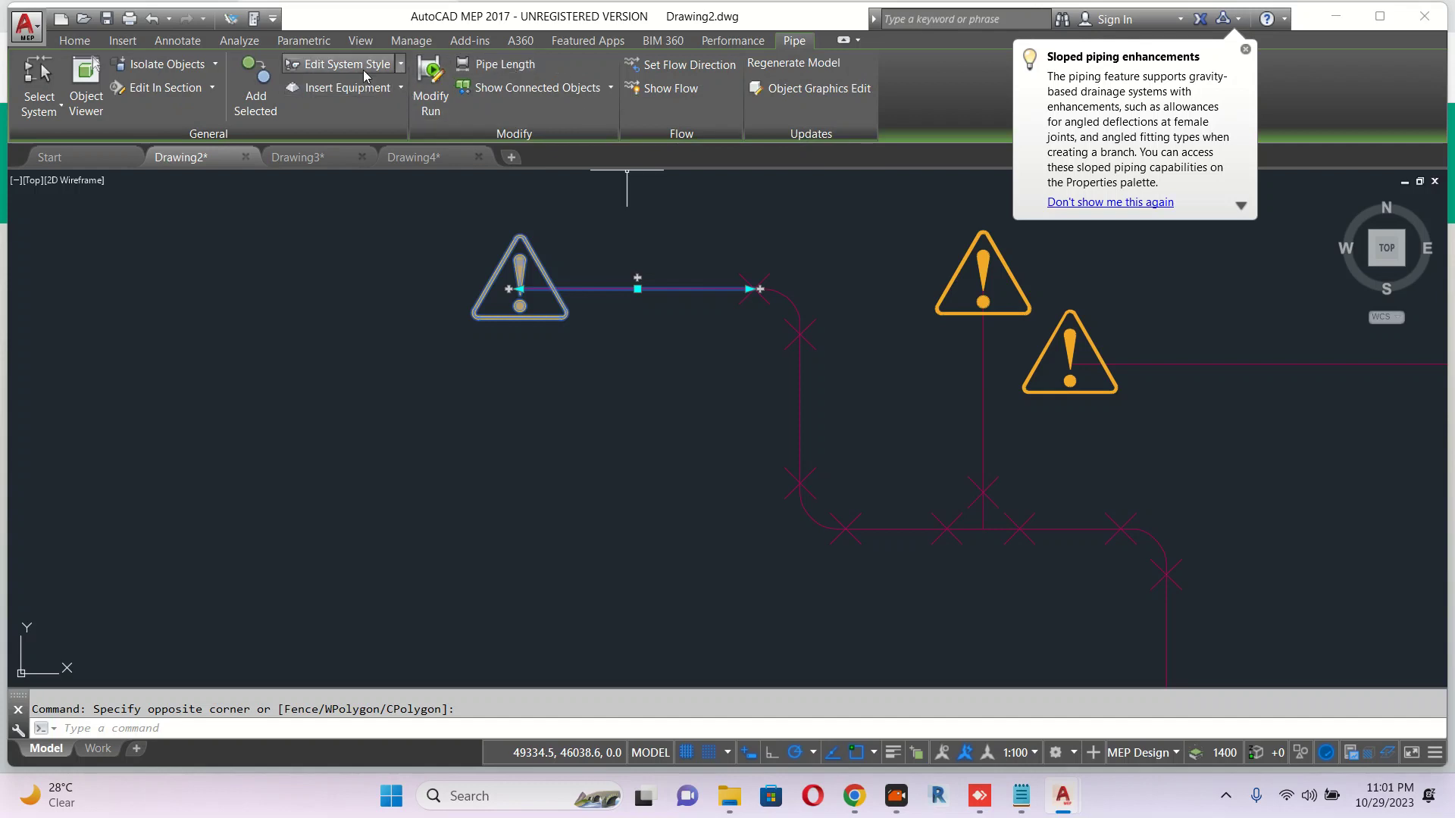
# Turn off single-line display and use graphical 1-line display for sizes up to 25.
pyautogui.click(344, 64)
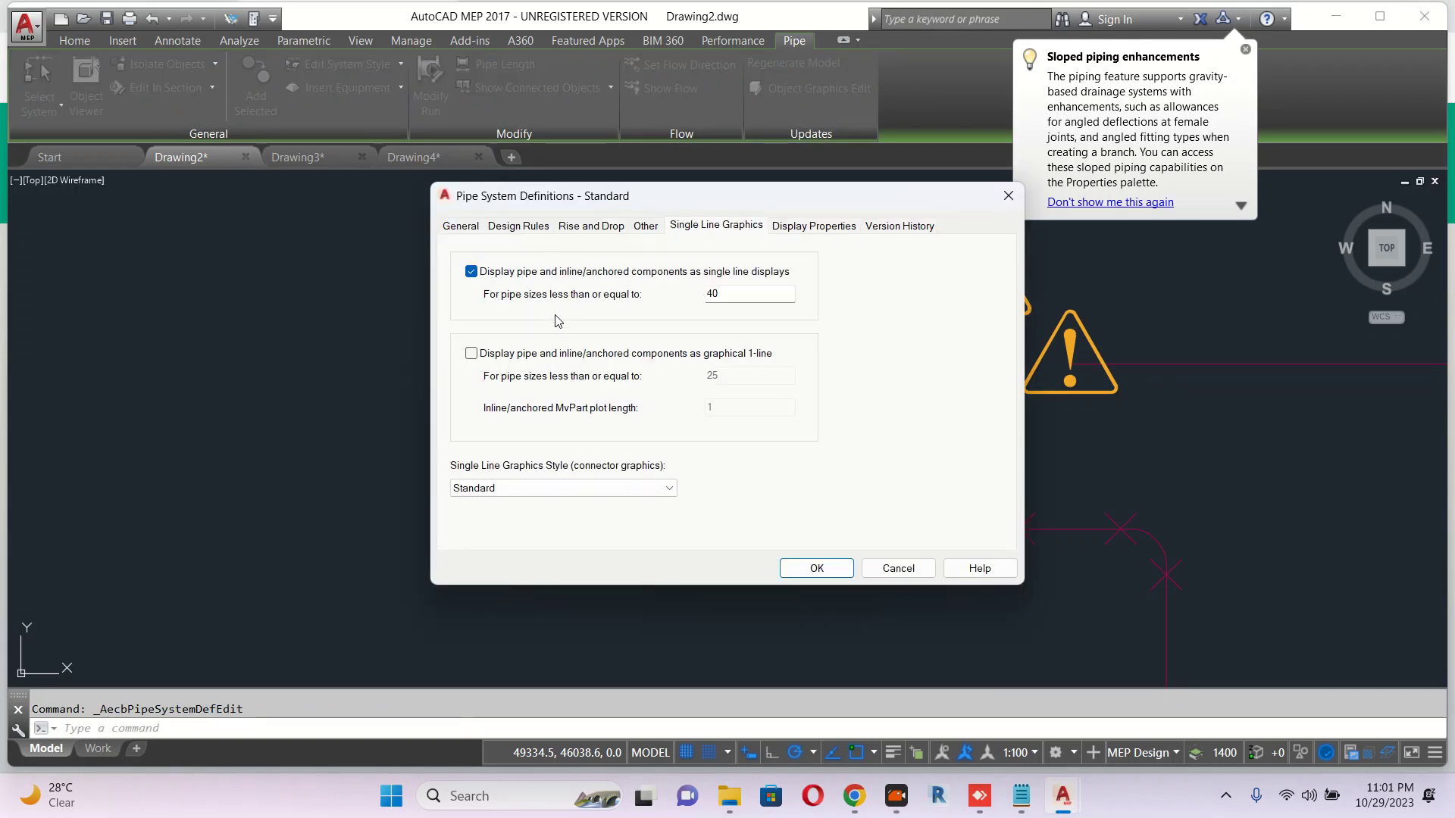
pyautogui.click(471, 271)
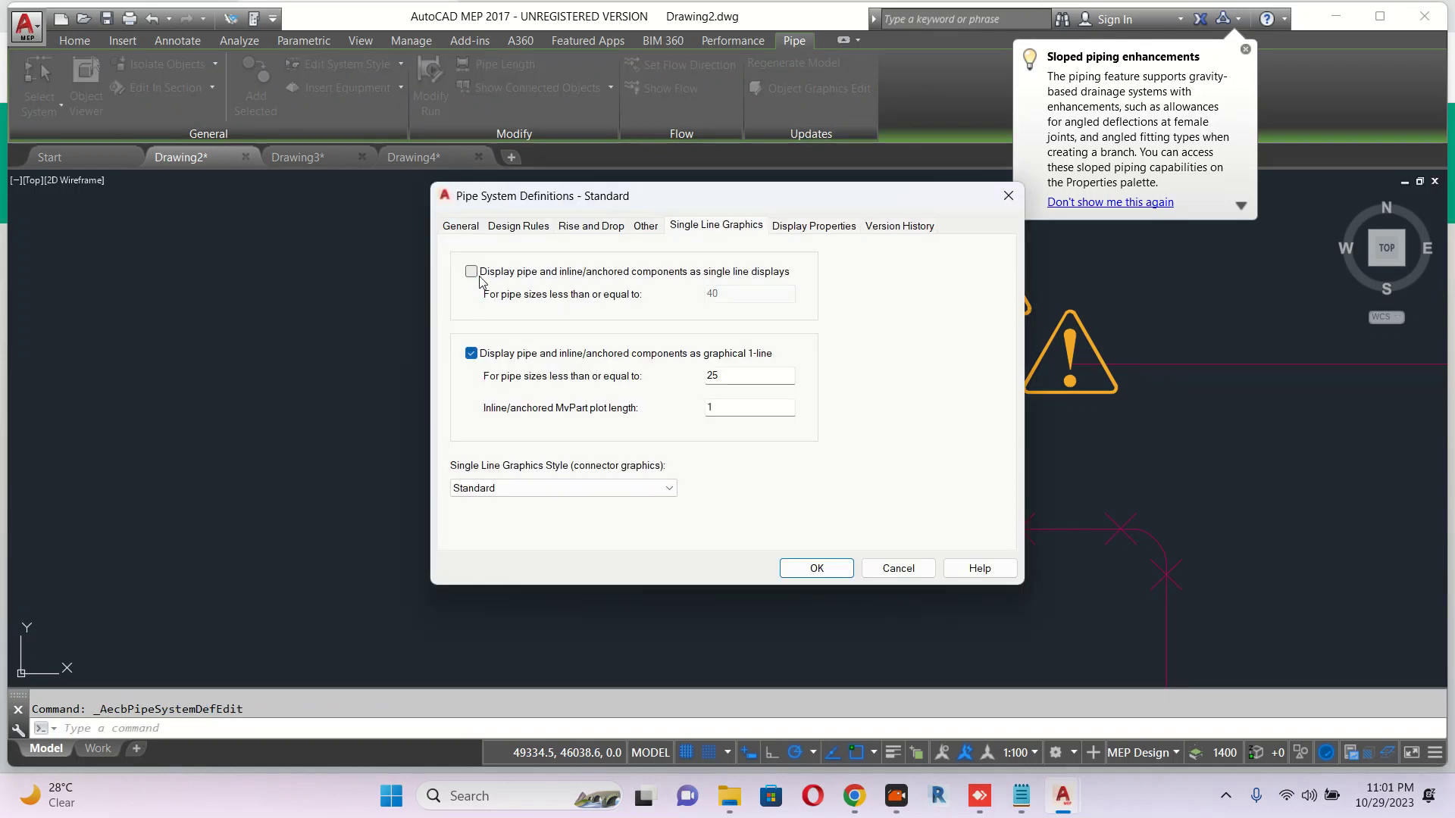
pyautogui.moveTo(800, 380)
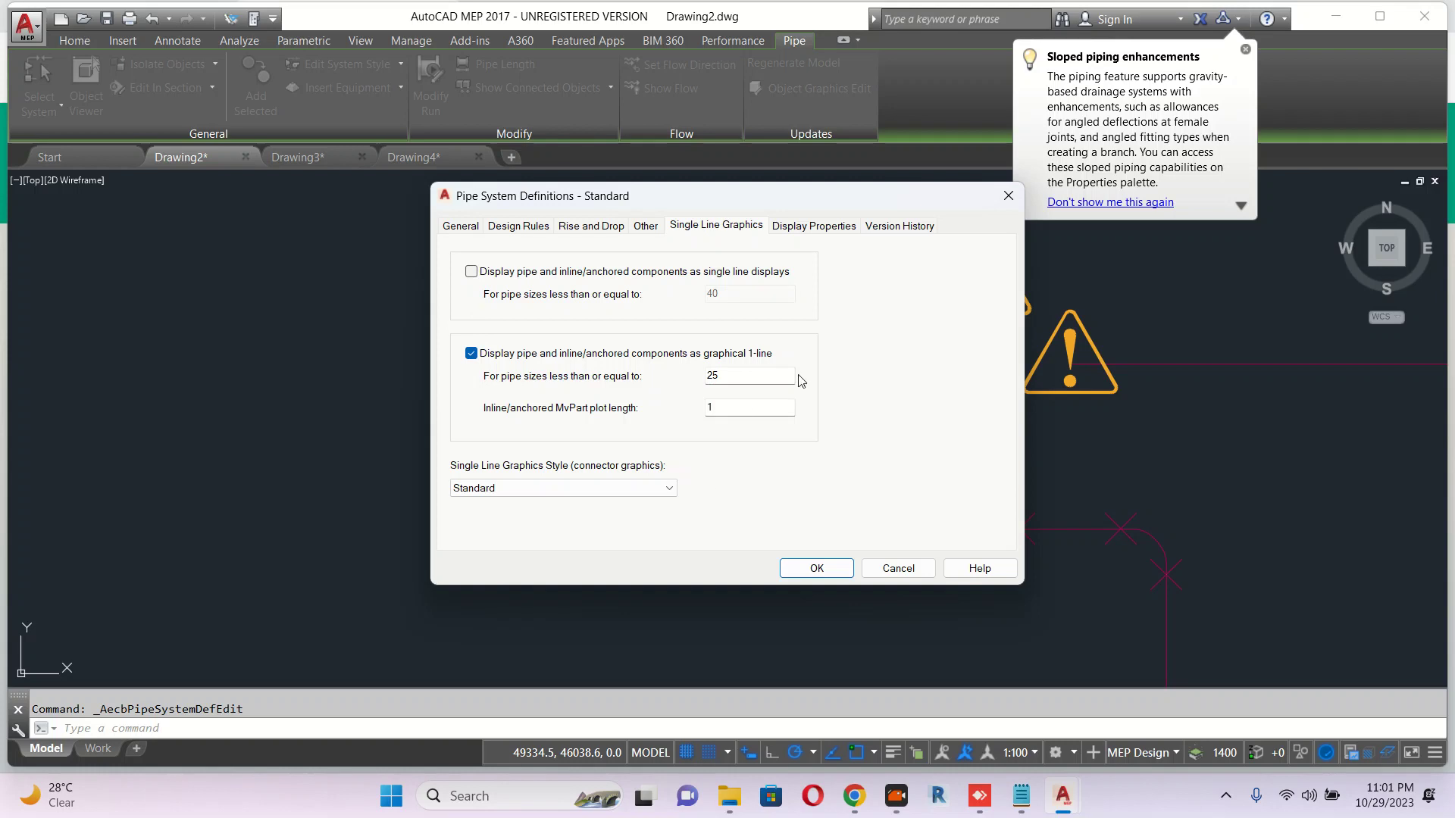
pyautogui.moveTo(617, 394)
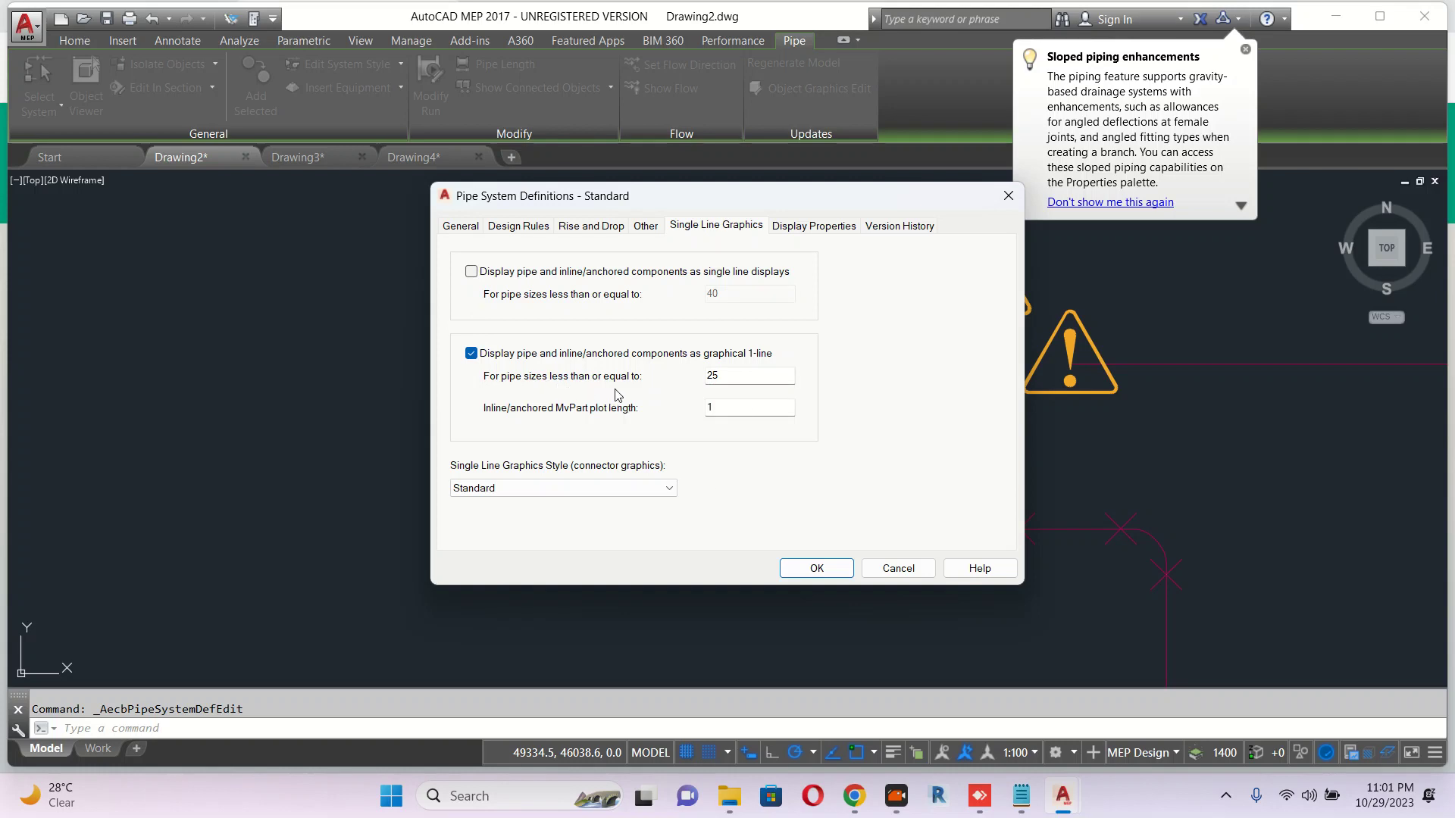
pyautogui.moveTo(751, 383)
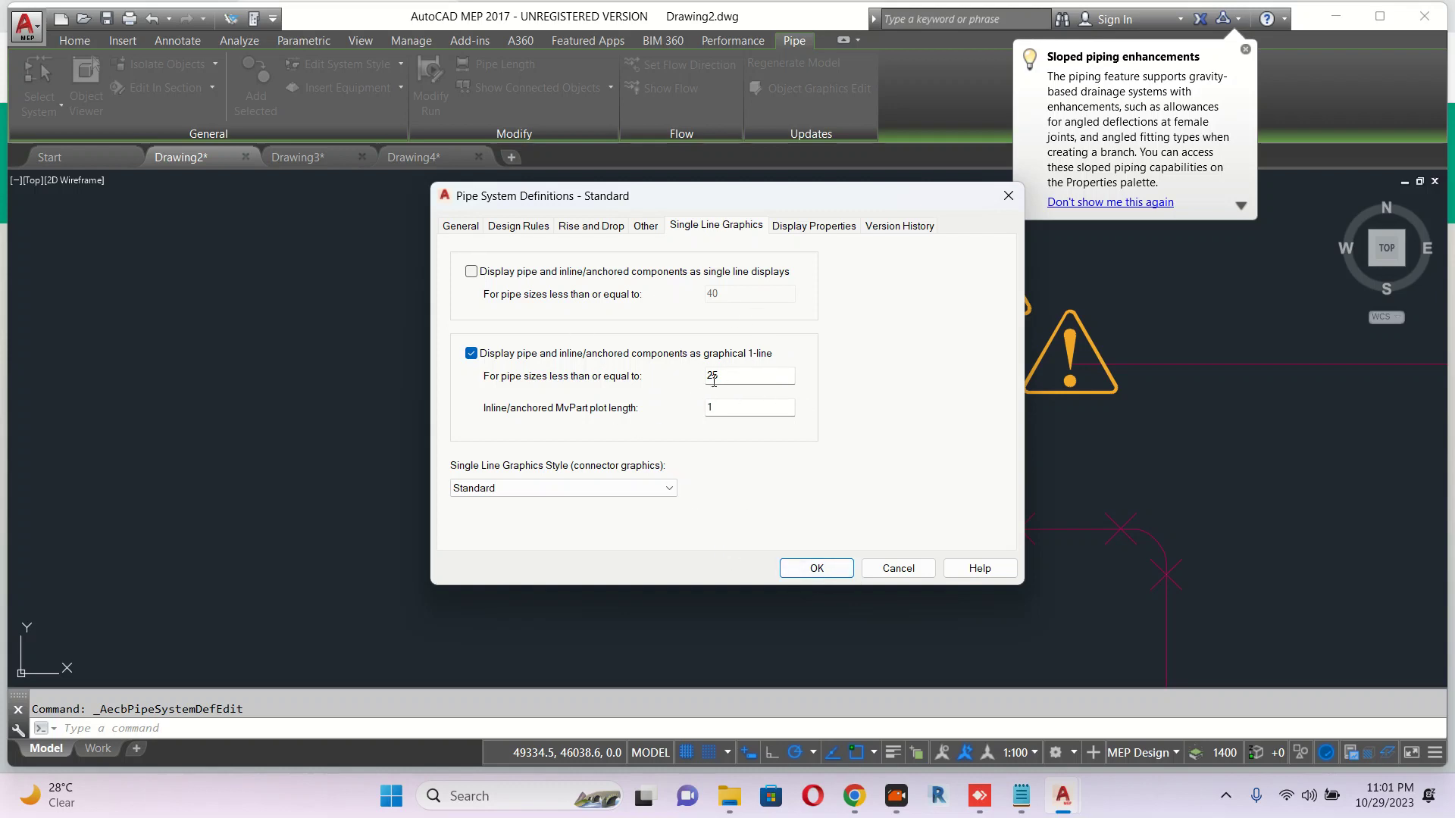
pyautogui.click(816, 568)
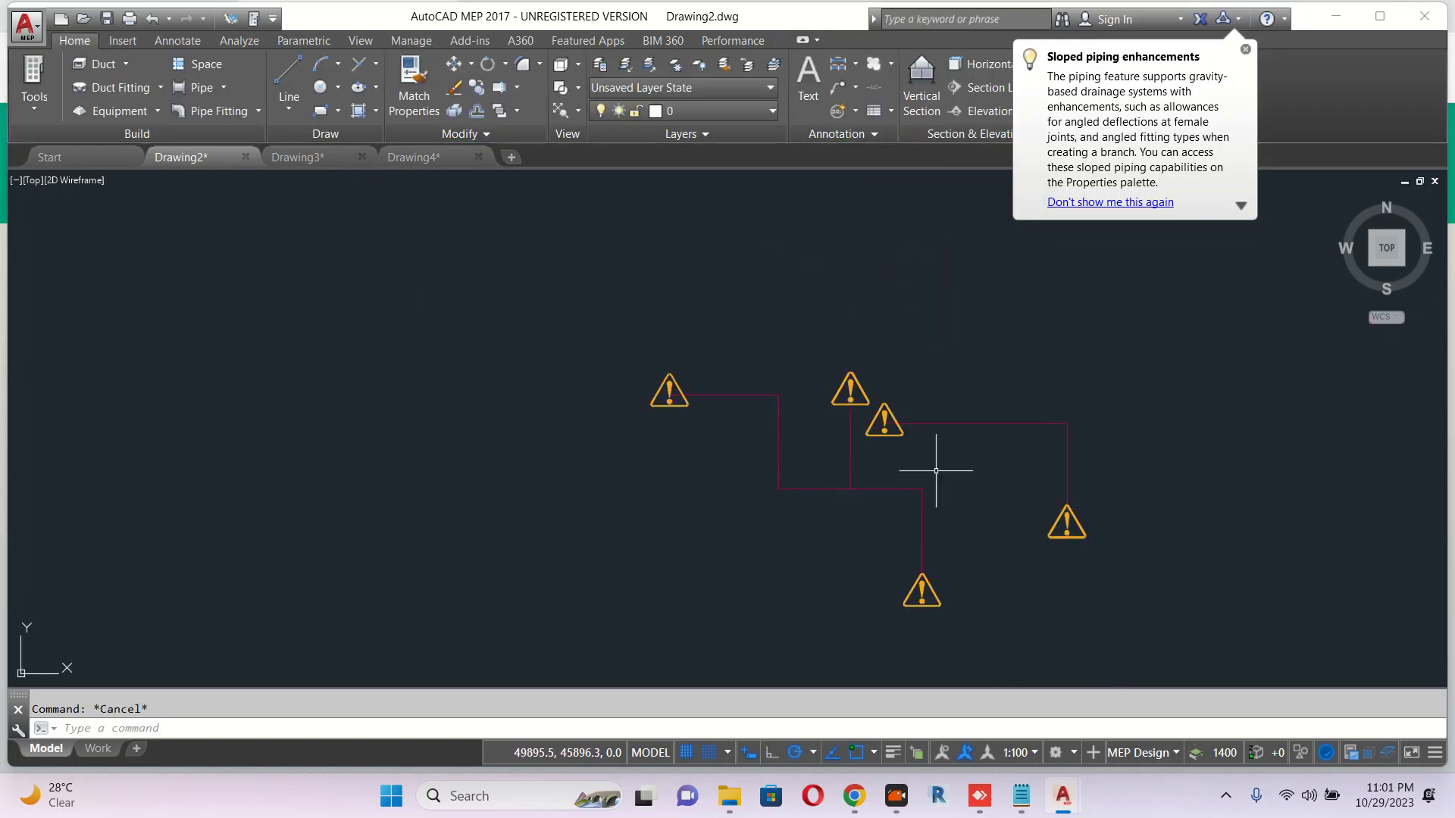
pyautogui.moveTo(729, 399)
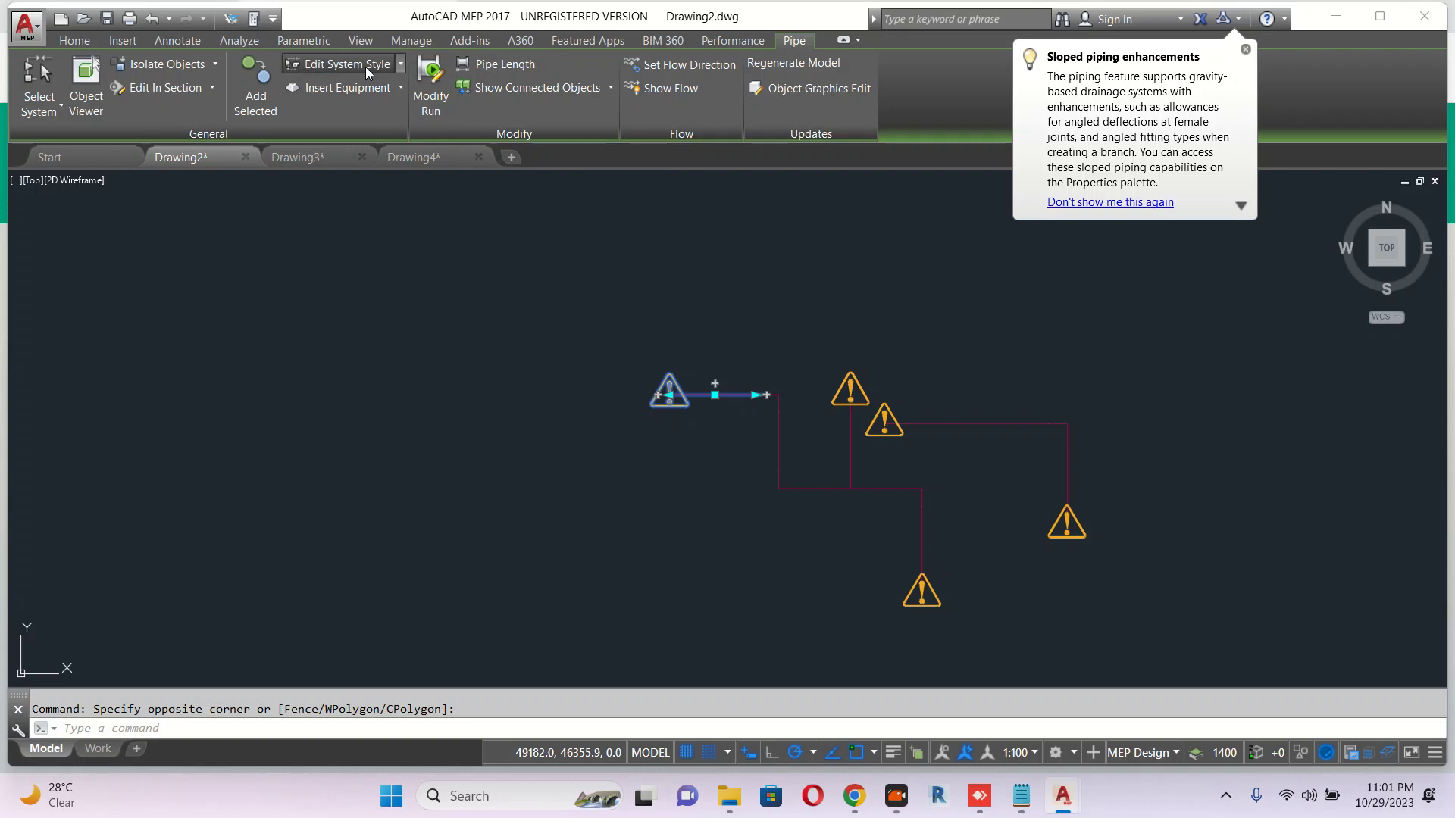
# Turn off graphical 1-line display so Drawing2's pipes redraw as double lines.
pyautogui.click(340, 64)
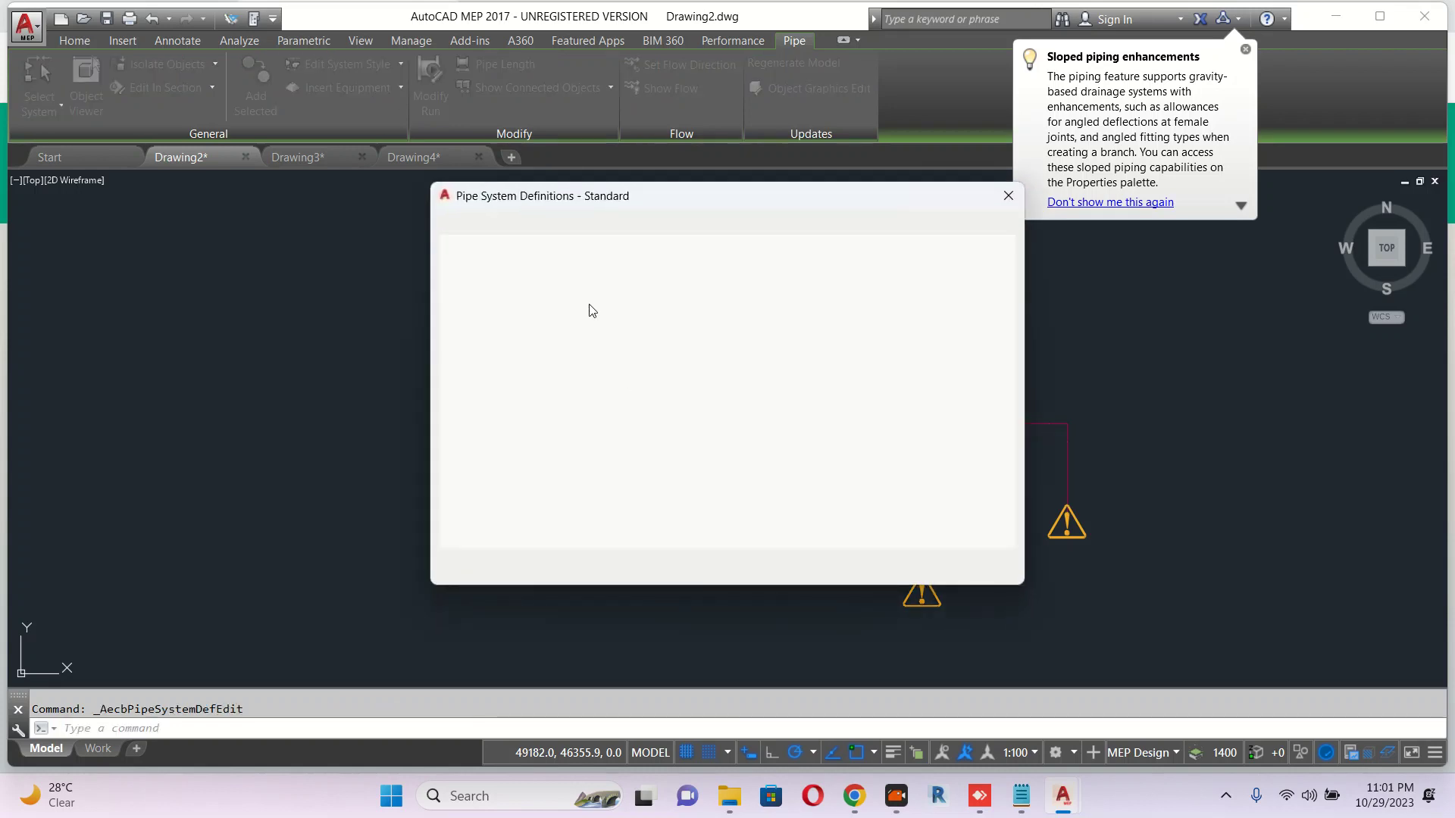
pyautogui.click(715, 226)
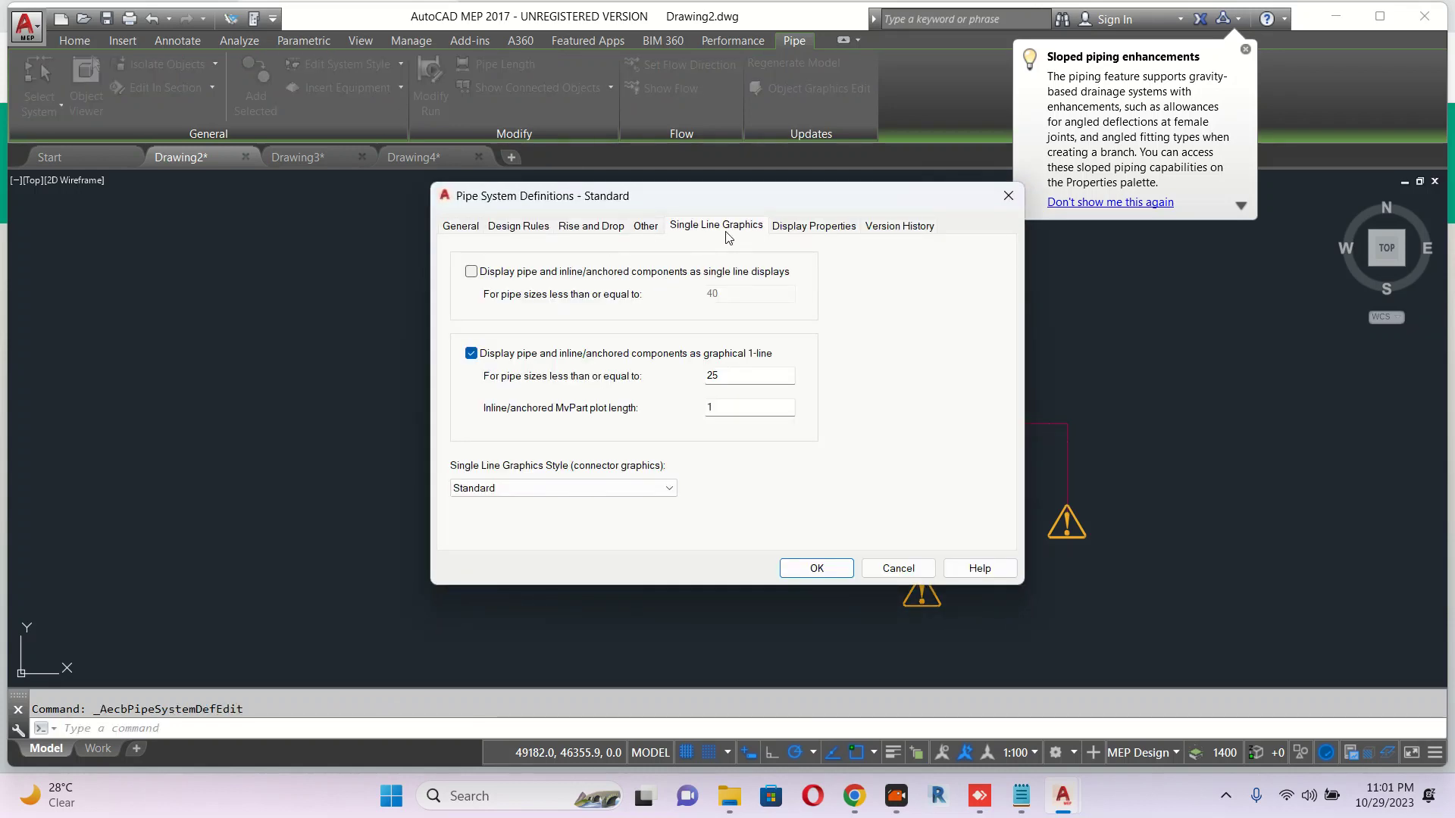
pyautogui.click(472, 353)
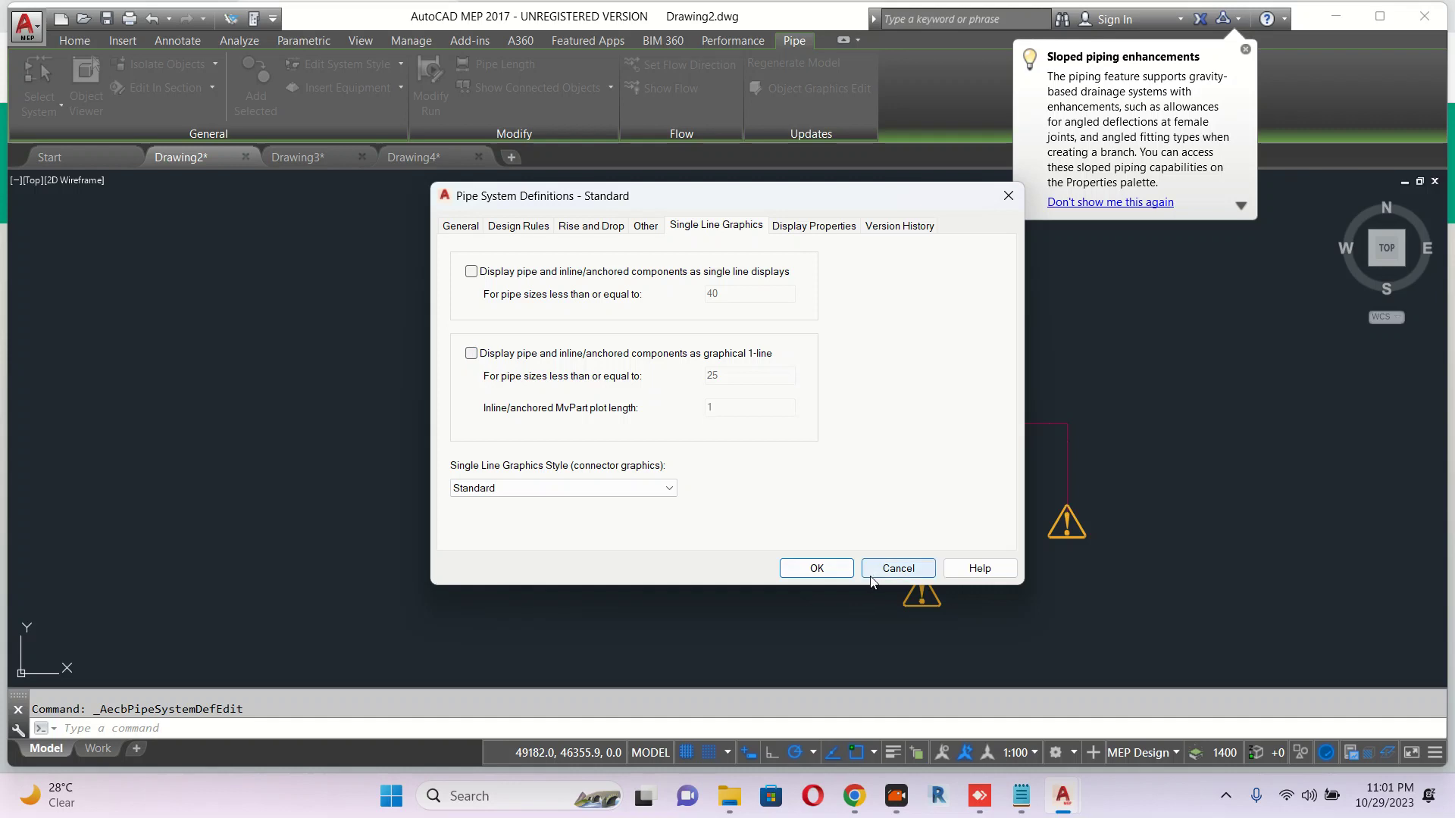
pyautogui.click(895, 569)
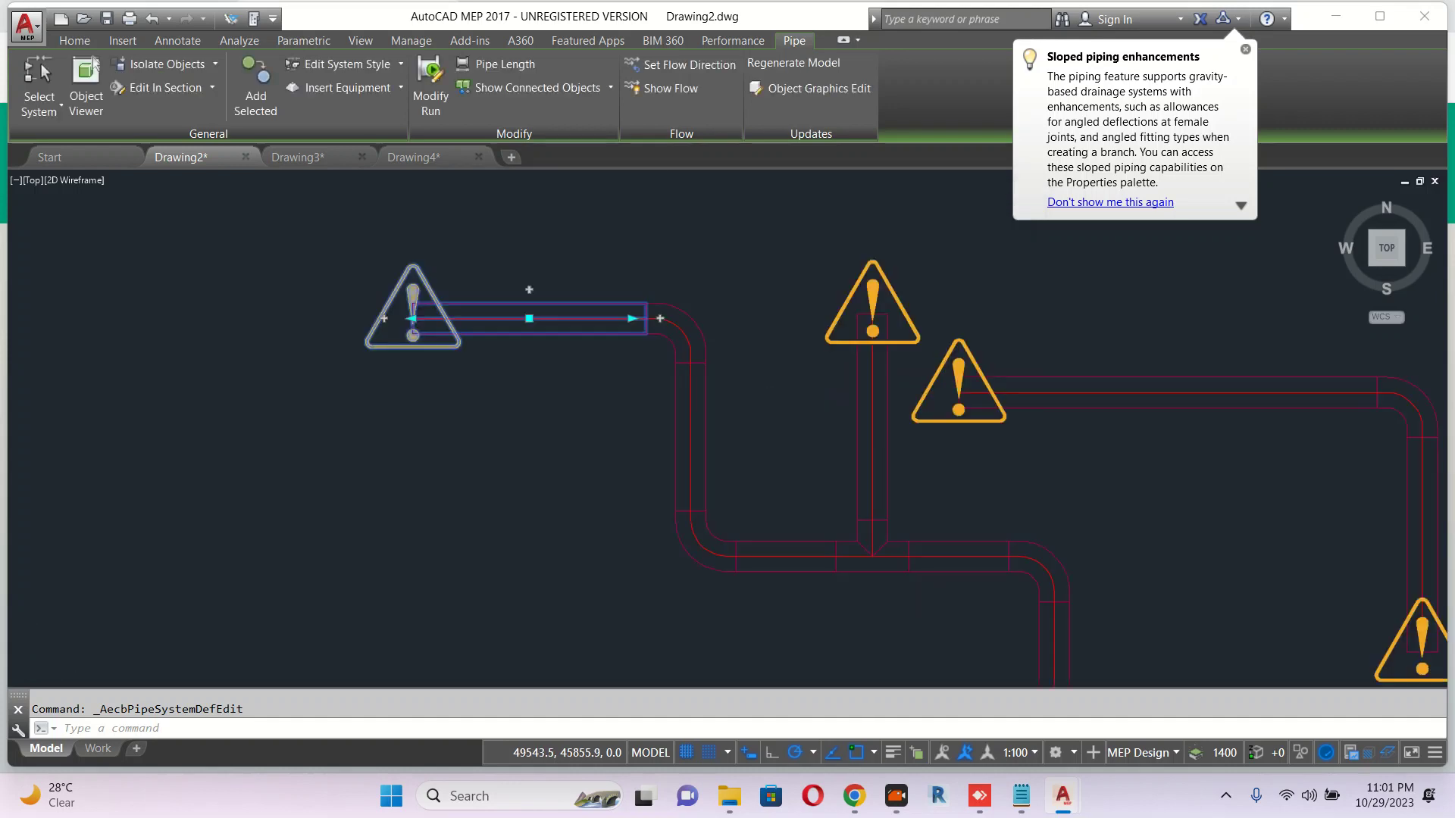